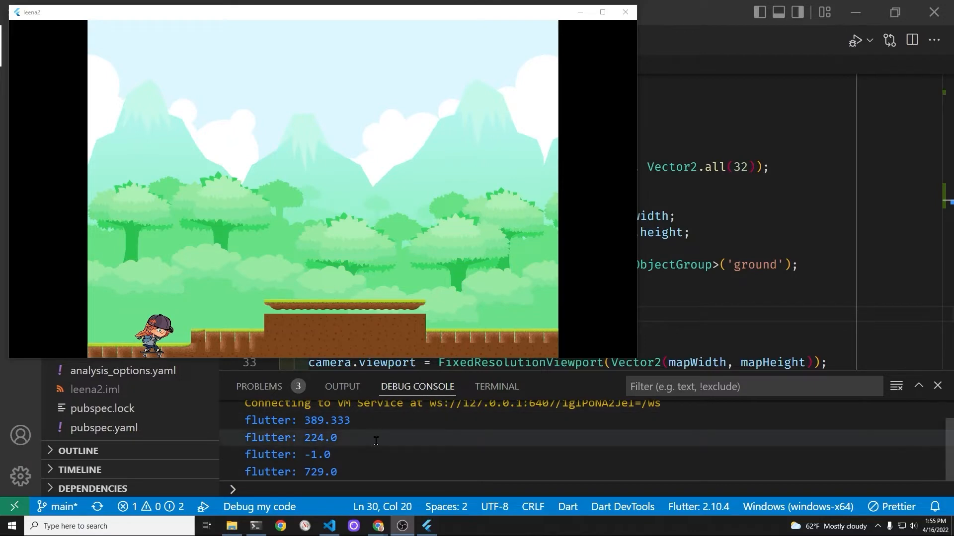
- Create a world folder under lib and start a ground.dart file inside it
left_click(623, 12)
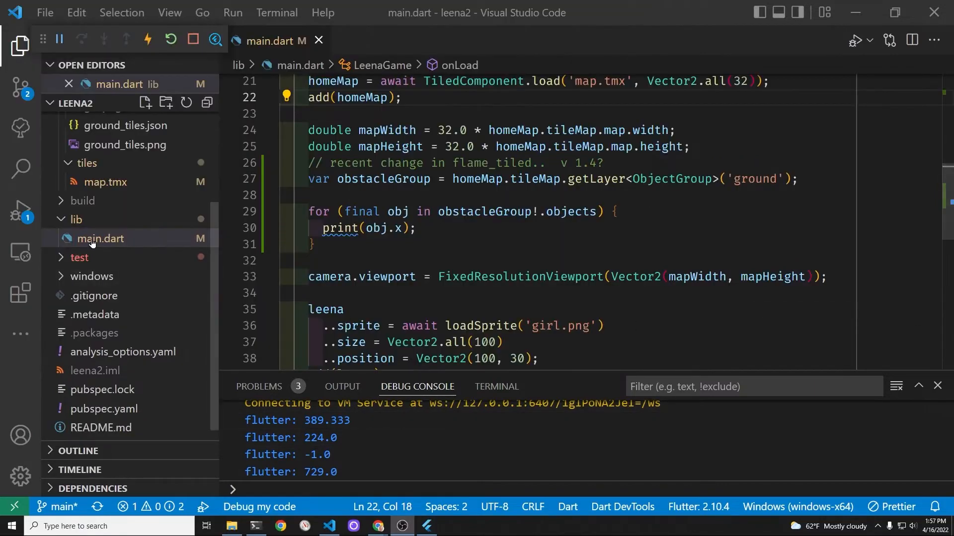
left_click(100, 239)
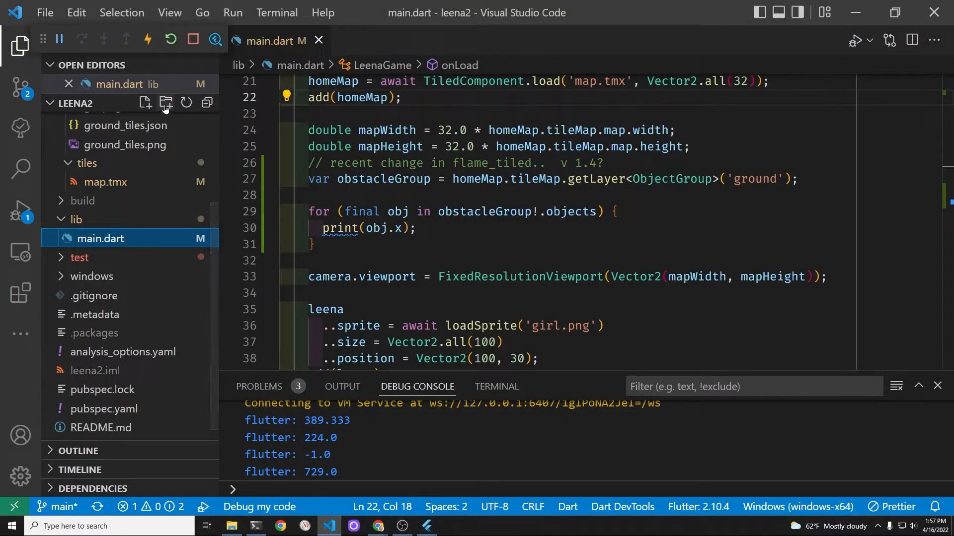
left_click(165, 103)
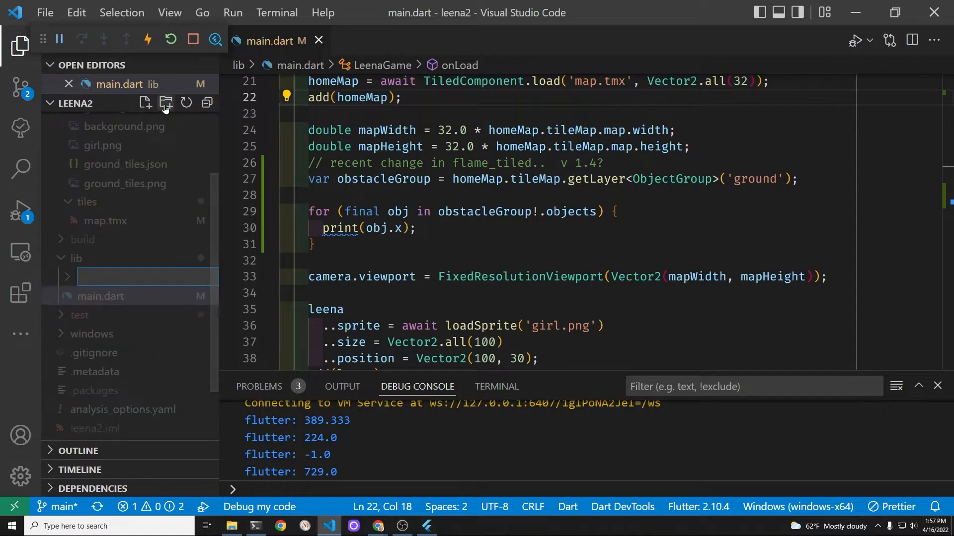
type("worl")
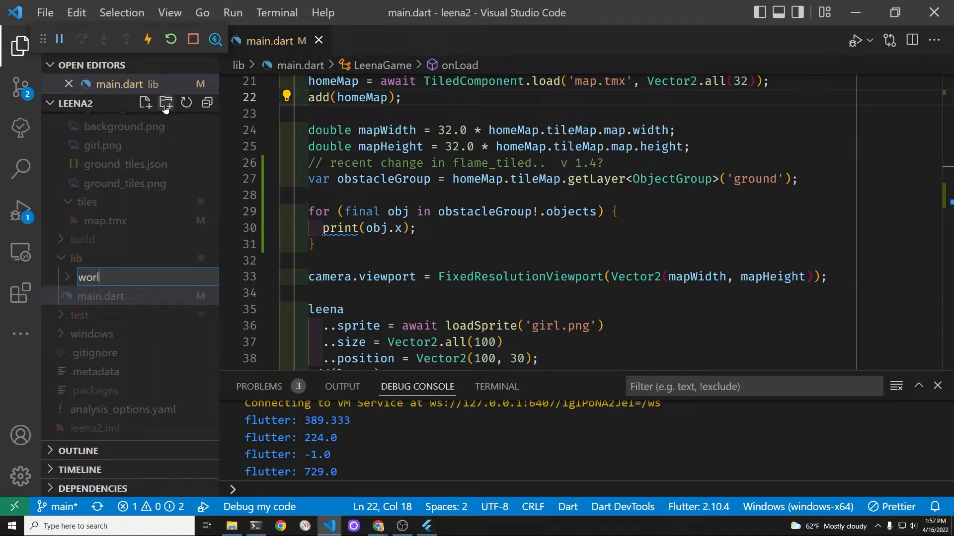
key("Enter")
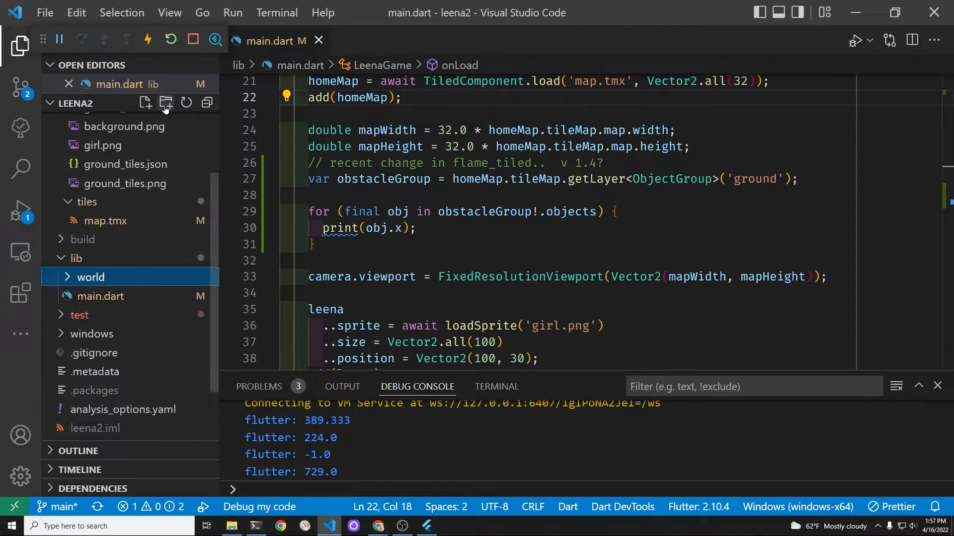
left_click(146, 103)
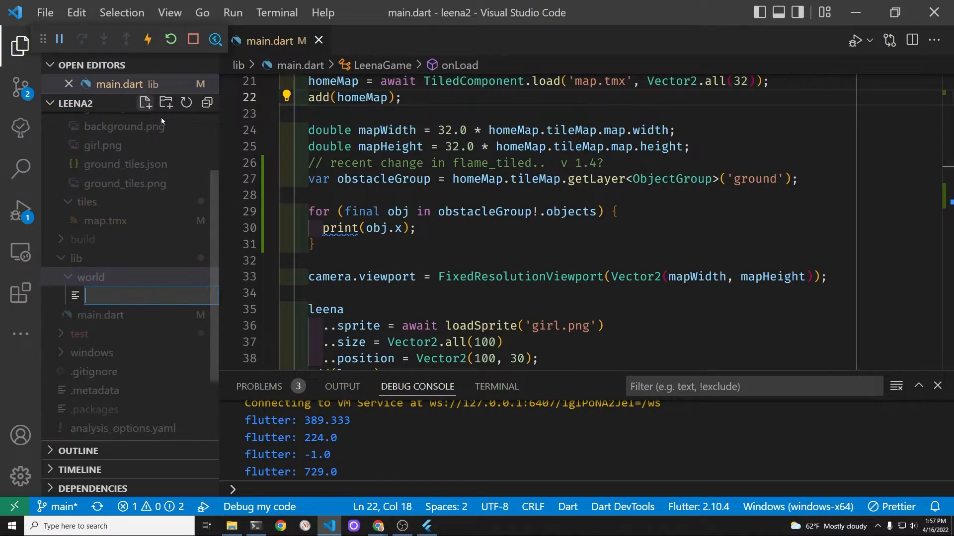
mouse_move(123, 127)
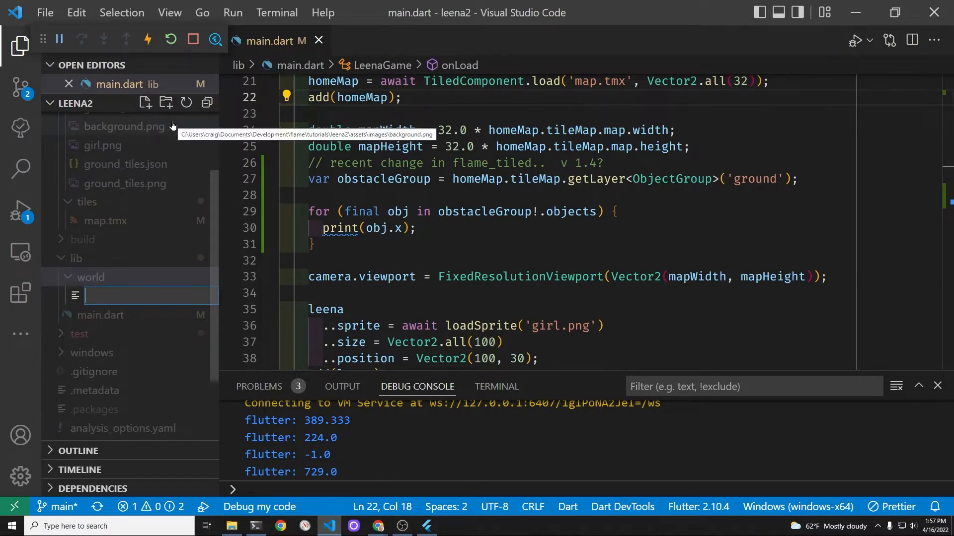
type("ground.dart")
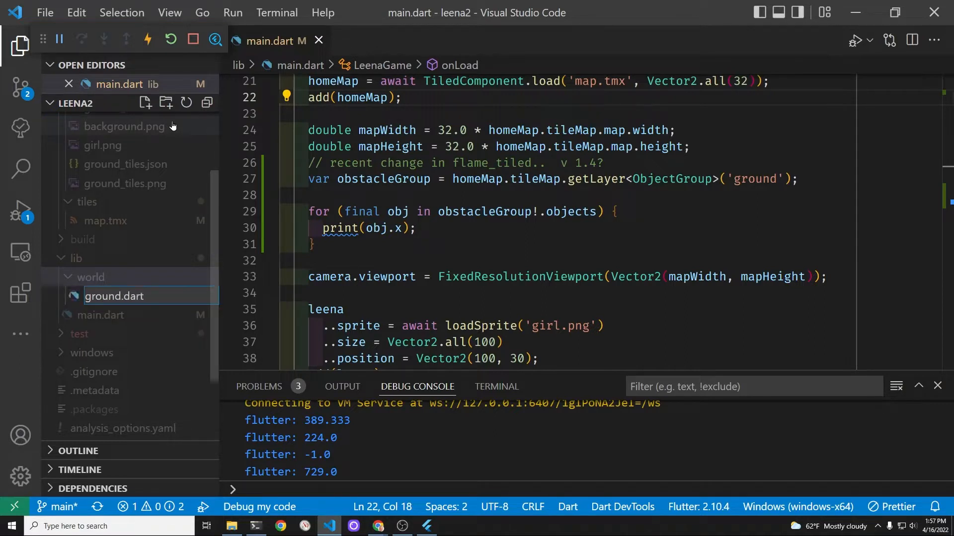
- Declare class Ground extends PositionComponent, auto-adding the Flame components import
left_click(114, 296)
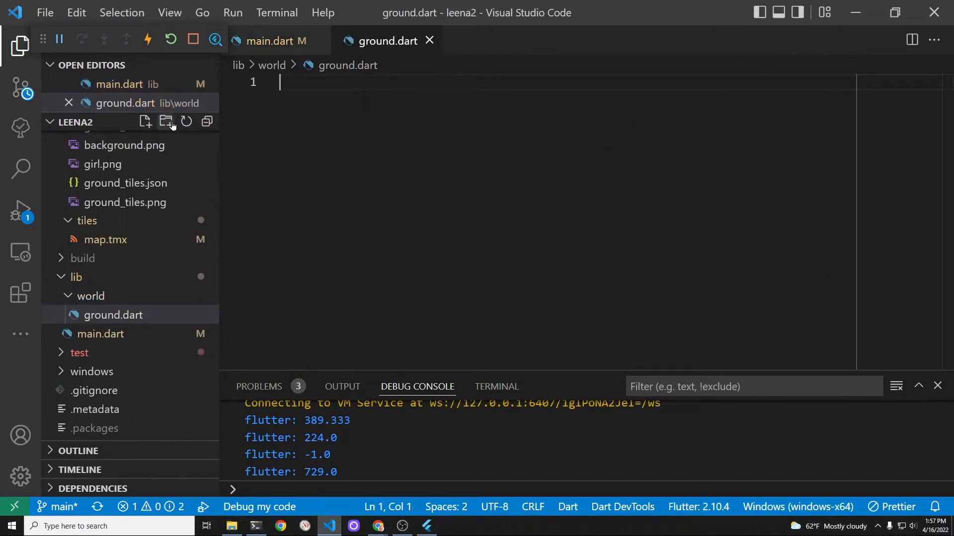
type("class Ground")
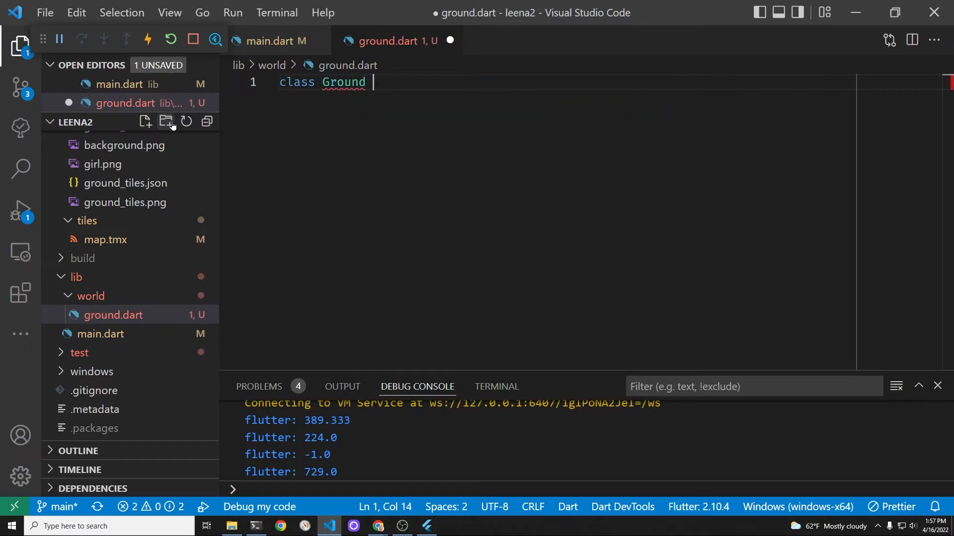
type("extends")
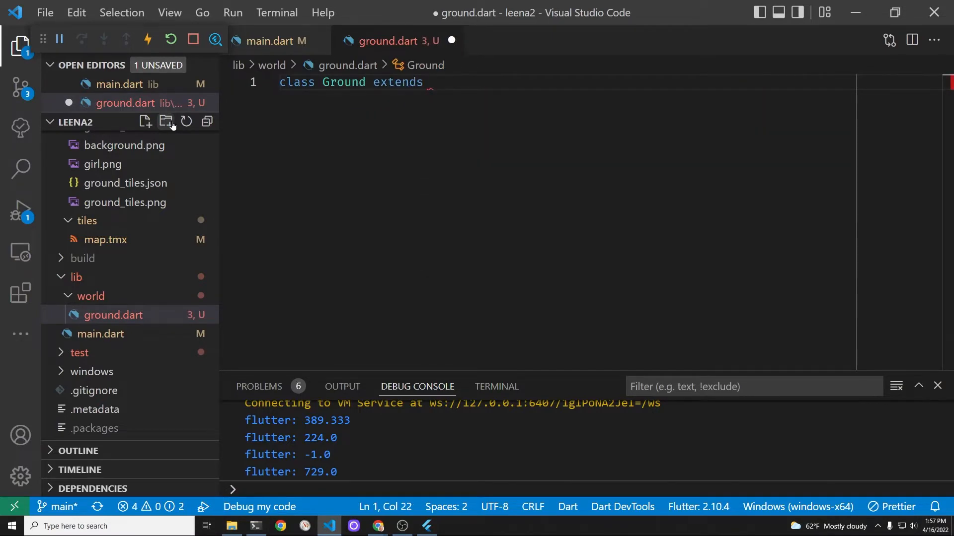
type("P")
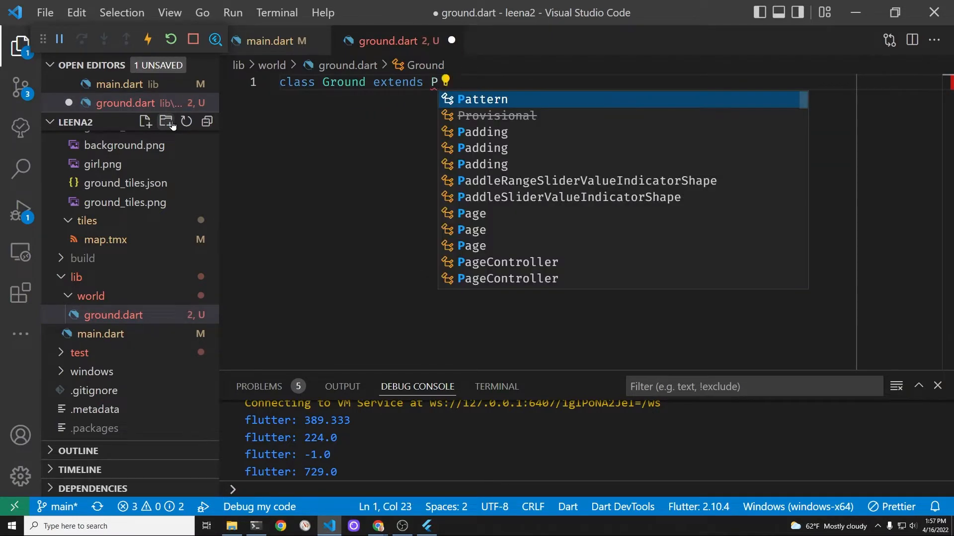
type("ositionComponent")
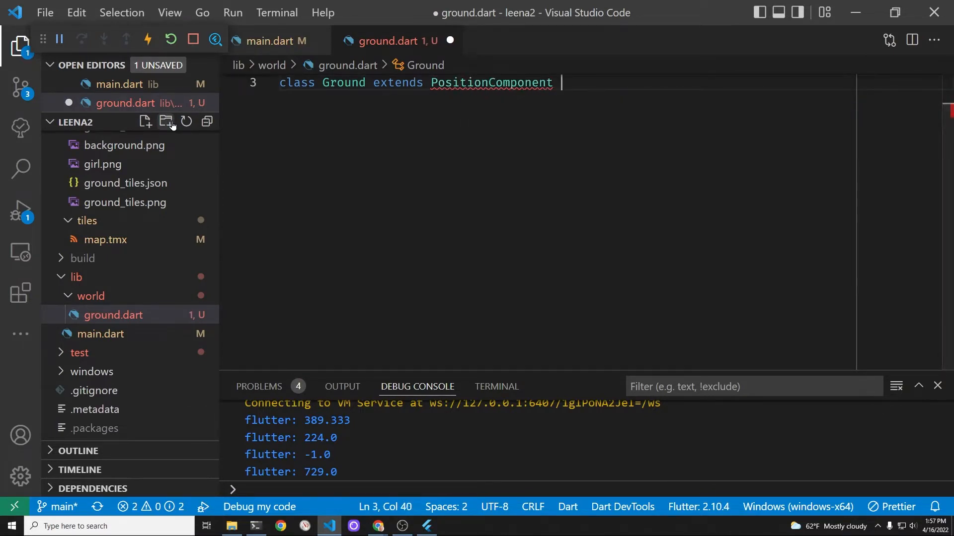
type("{")
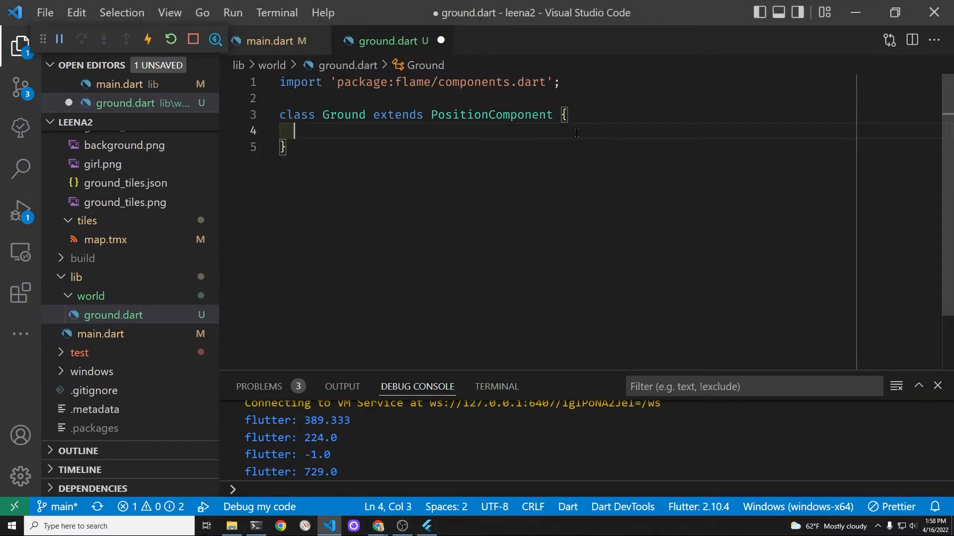
- Start a Ground constructor with required size and position named parameters
type("Ground")
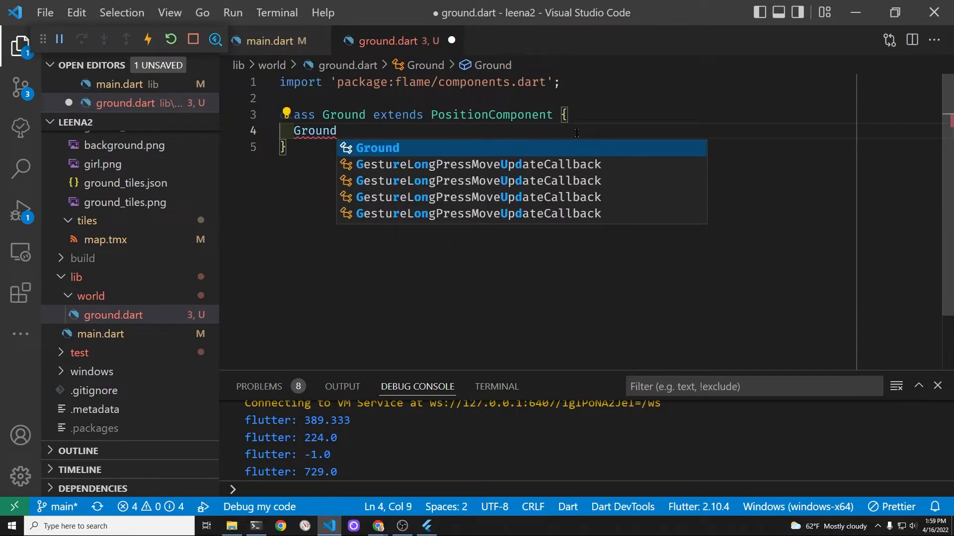
type("(")
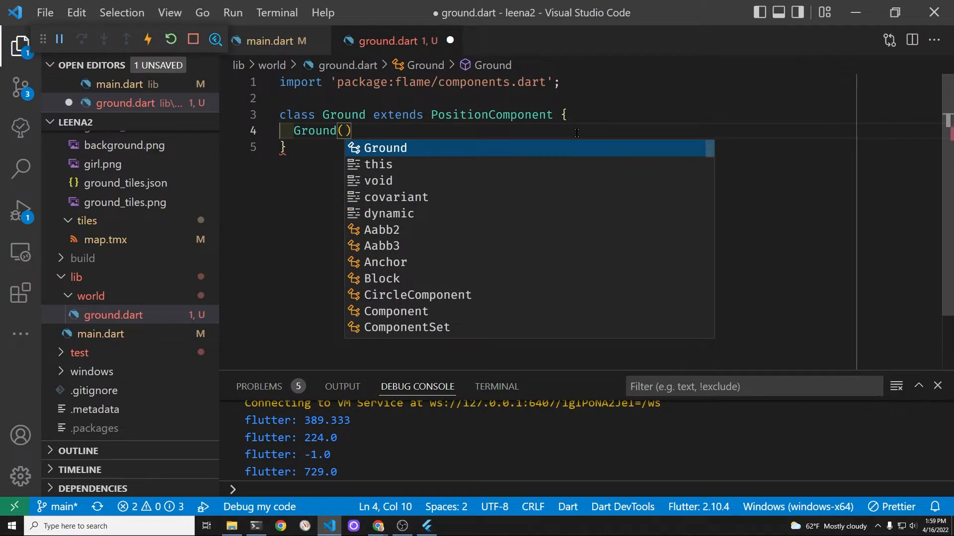
type("{")
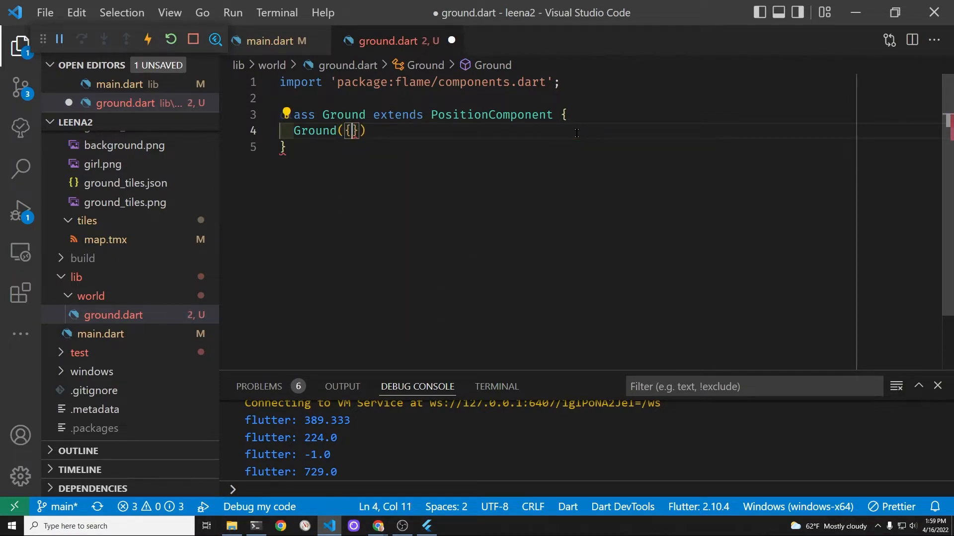
type("requir")
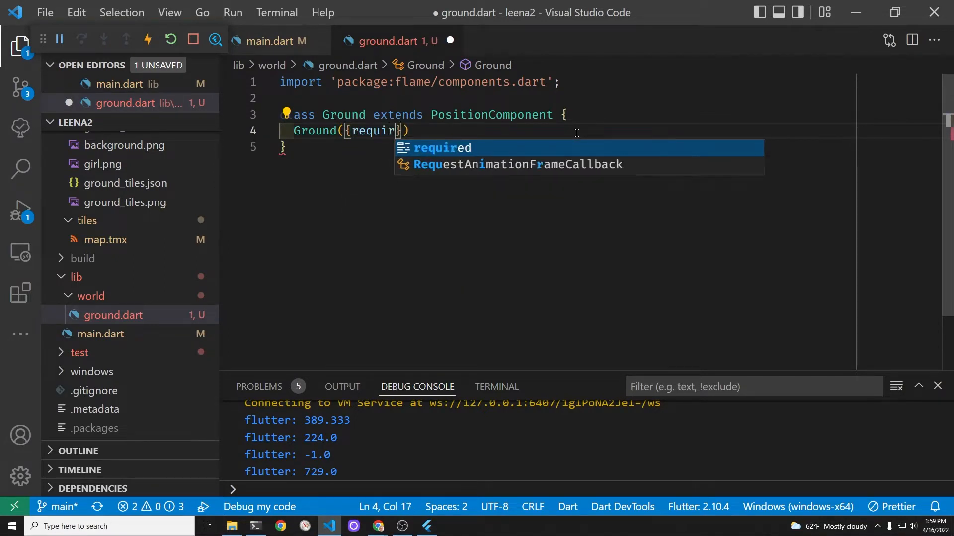
key("Tab")
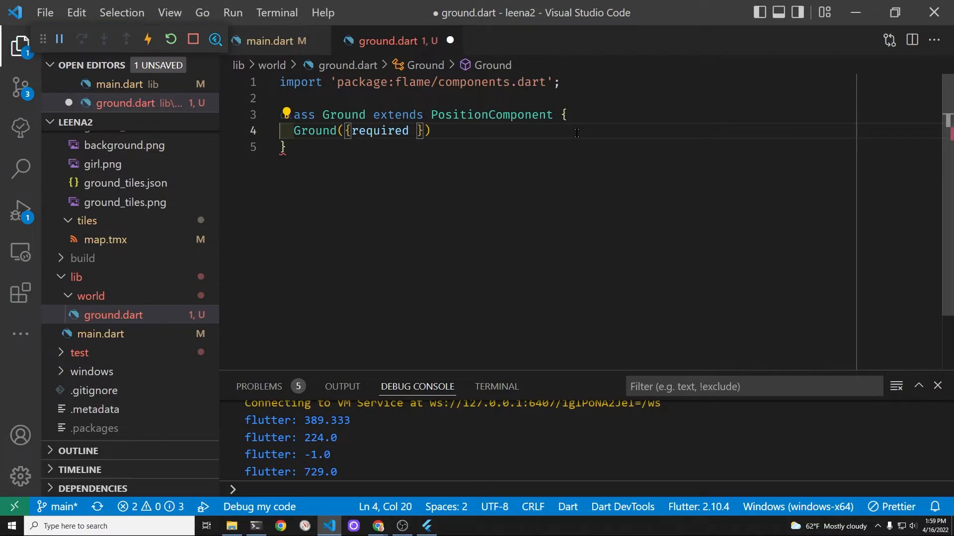
type("size, required pos")
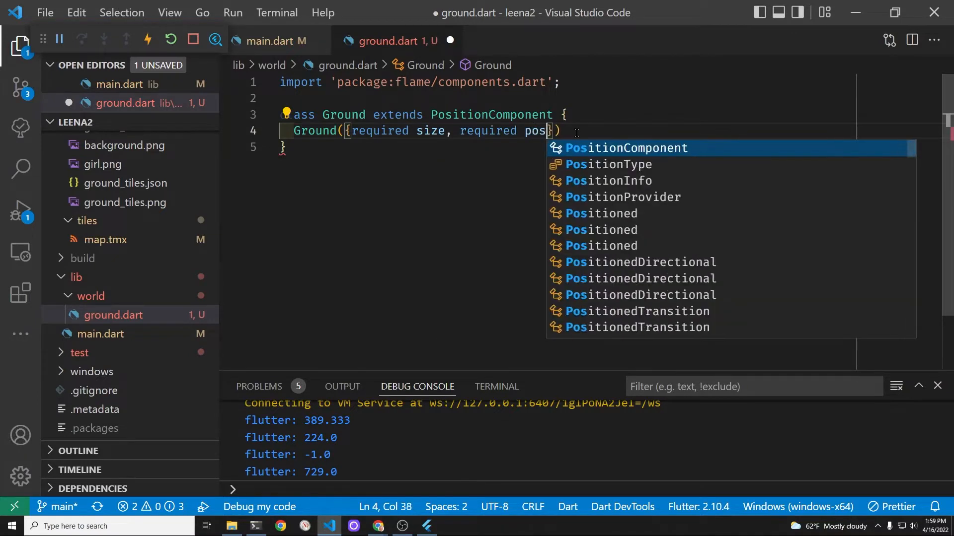
type("ition")
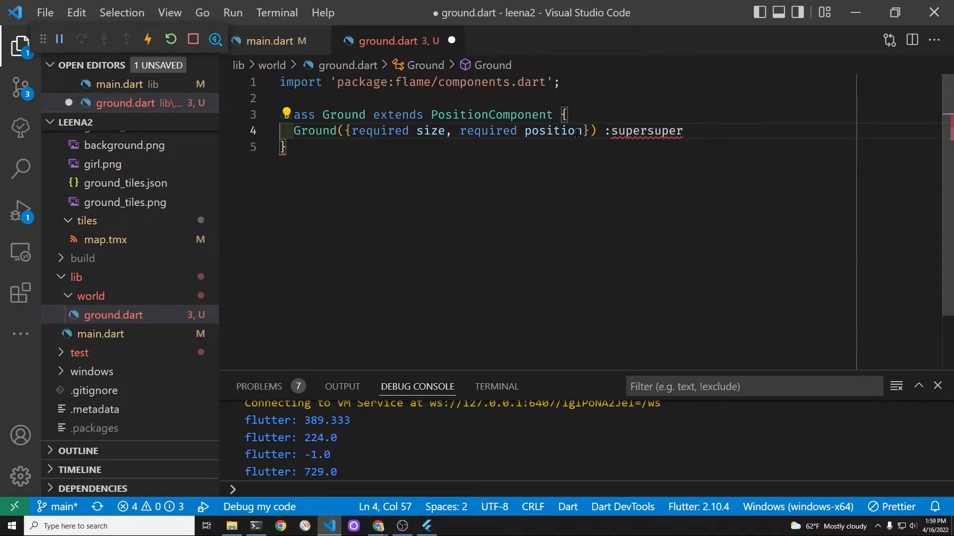
- Pass size and position to super and set debugMode true in the body
key("Backspace")
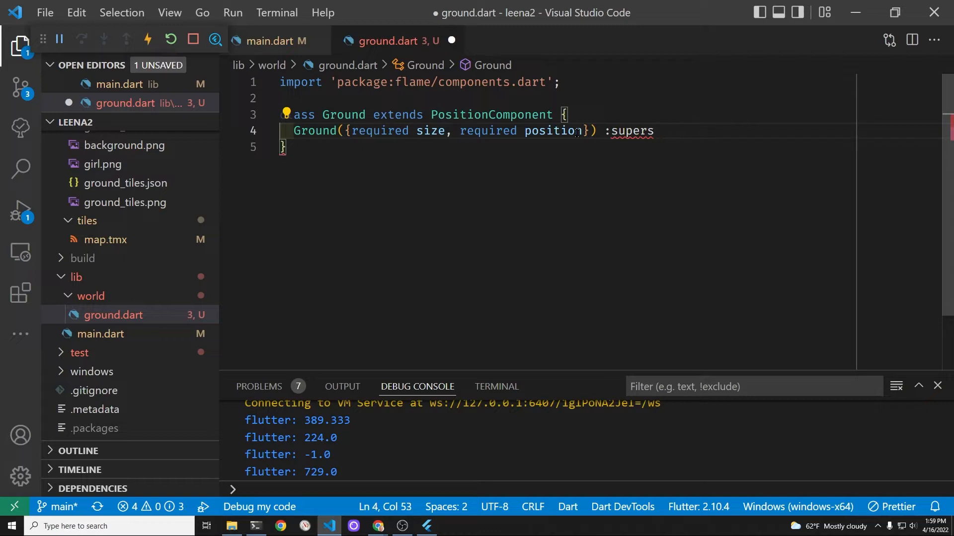
key("Backspace")
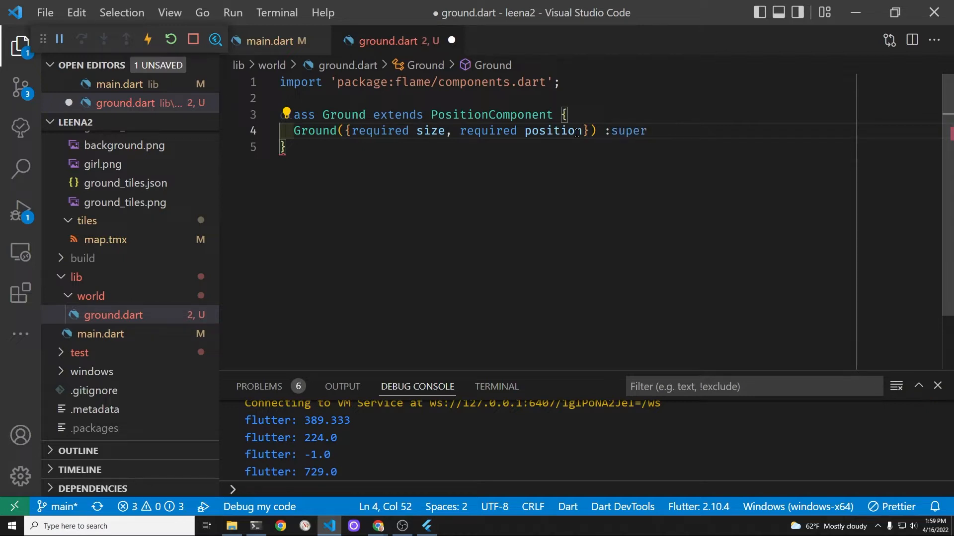
type("(size: si")
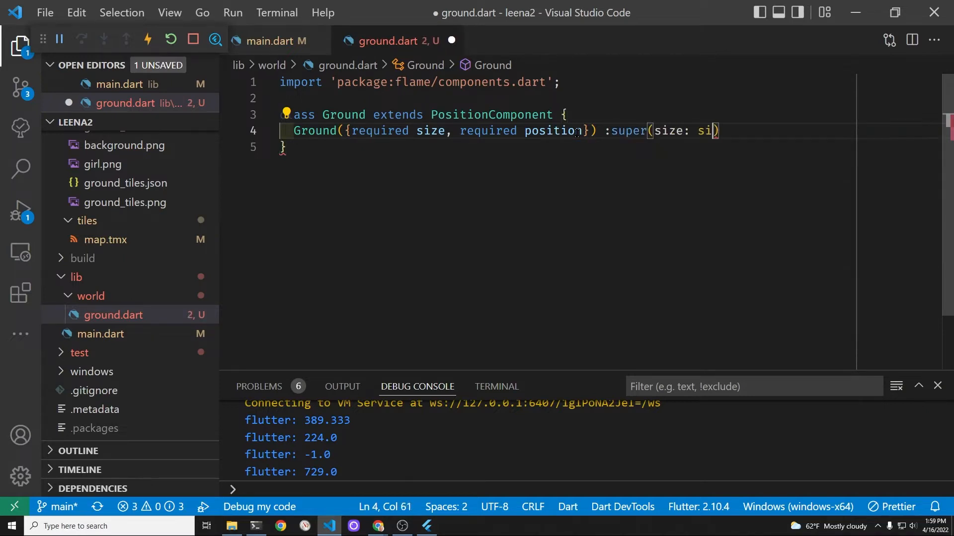
type("ze")
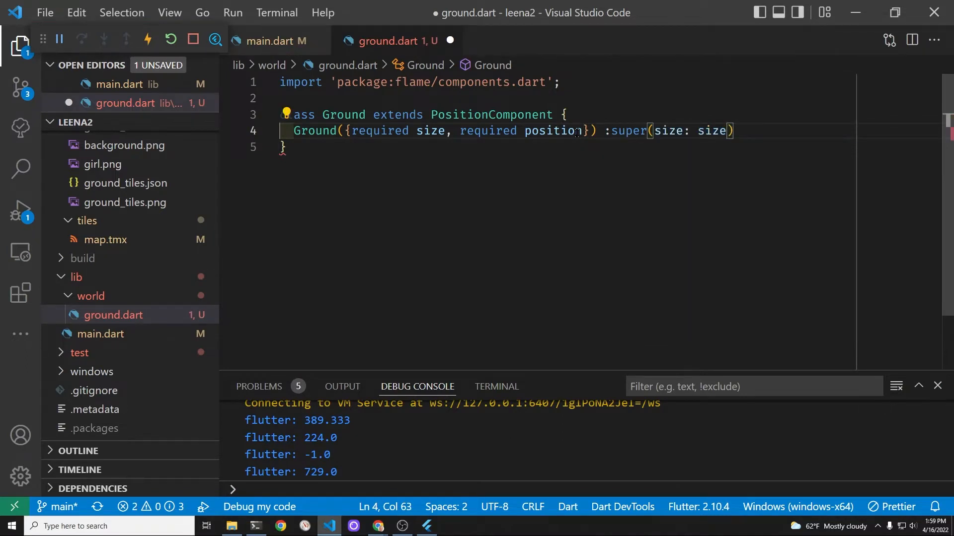
type(", position: po")
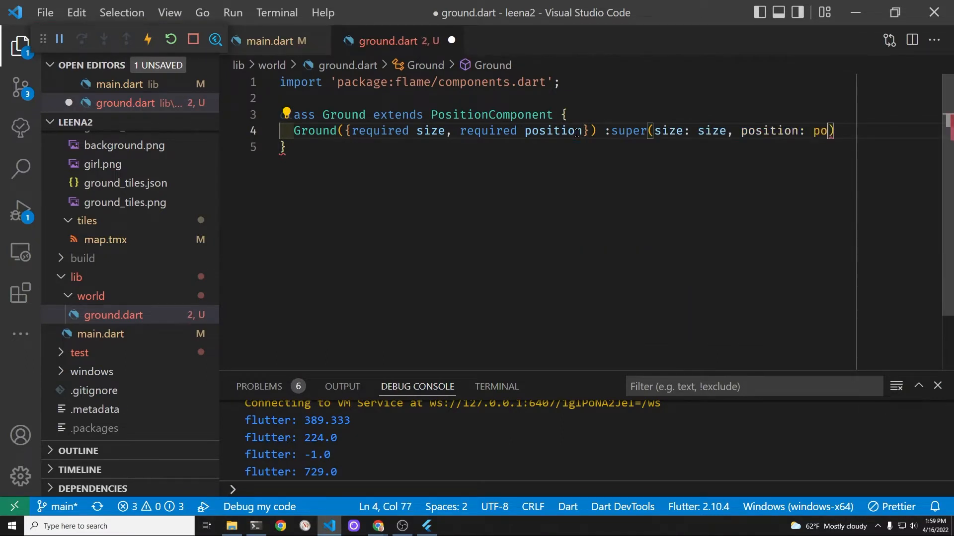
type("sition")
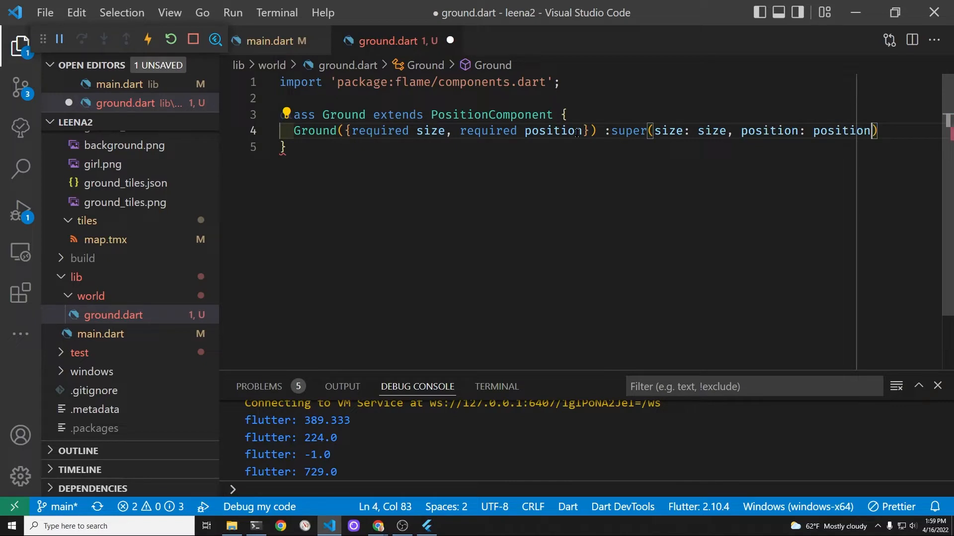
type("{")
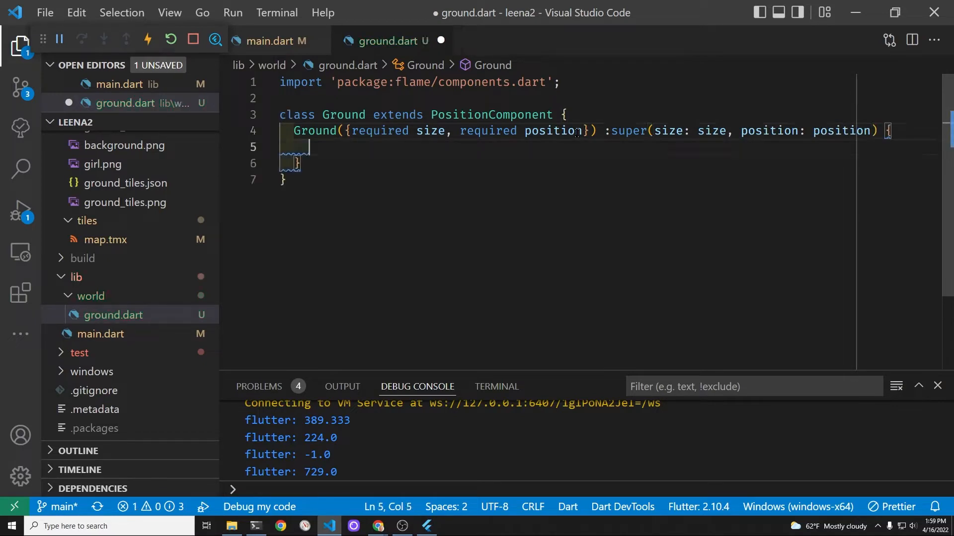
type("debugColor")
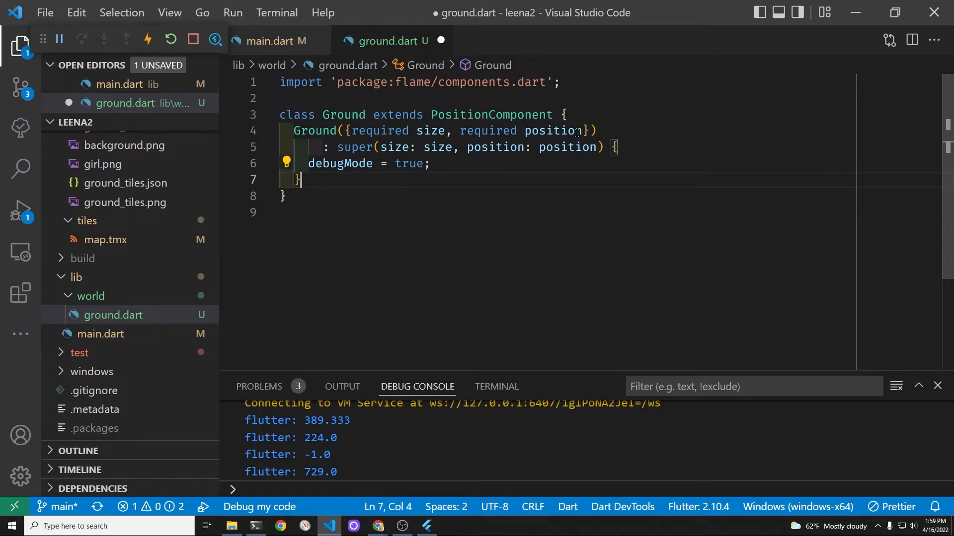
- Add an async onLoad override awaiting super.onLoad() and adding a RectangleHitbox
type("@")
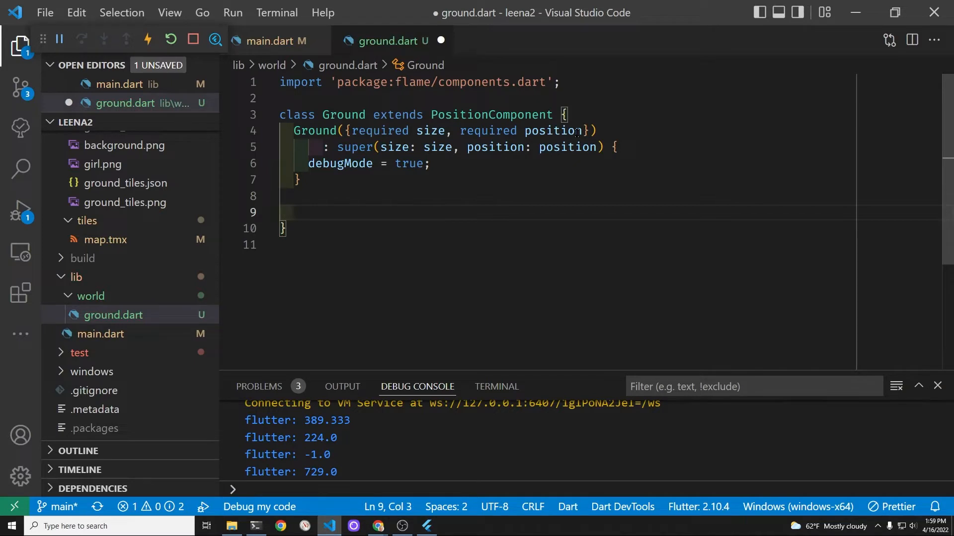
type("@override")
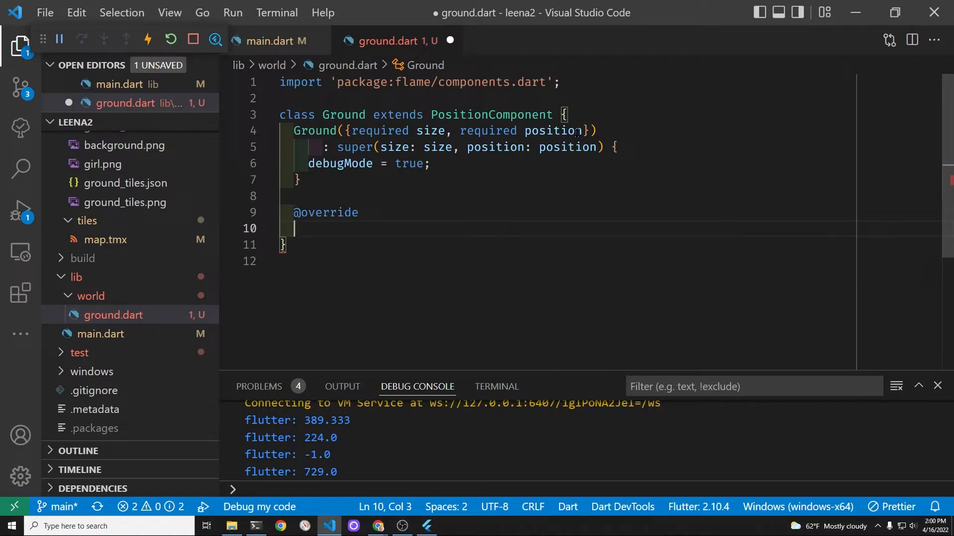
type("Future<v")
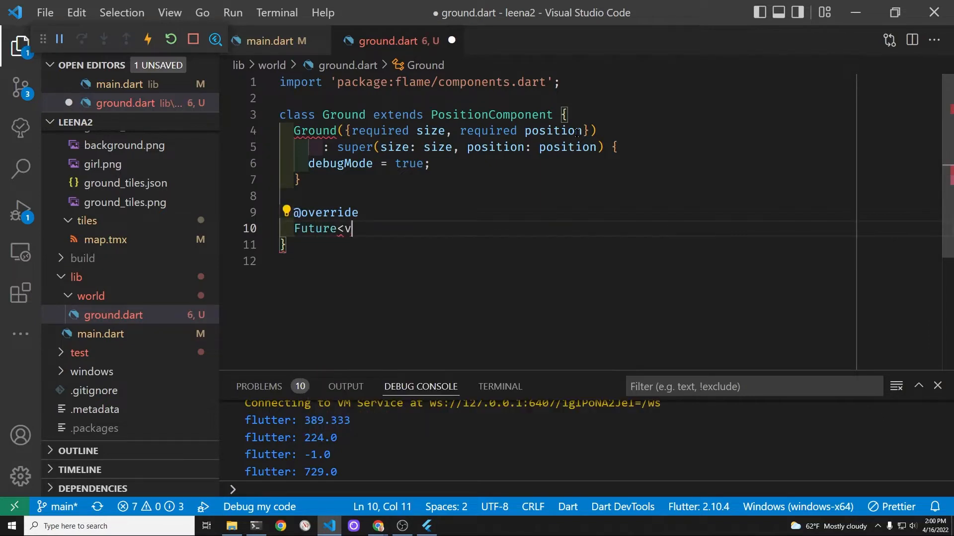
type("oid> o")
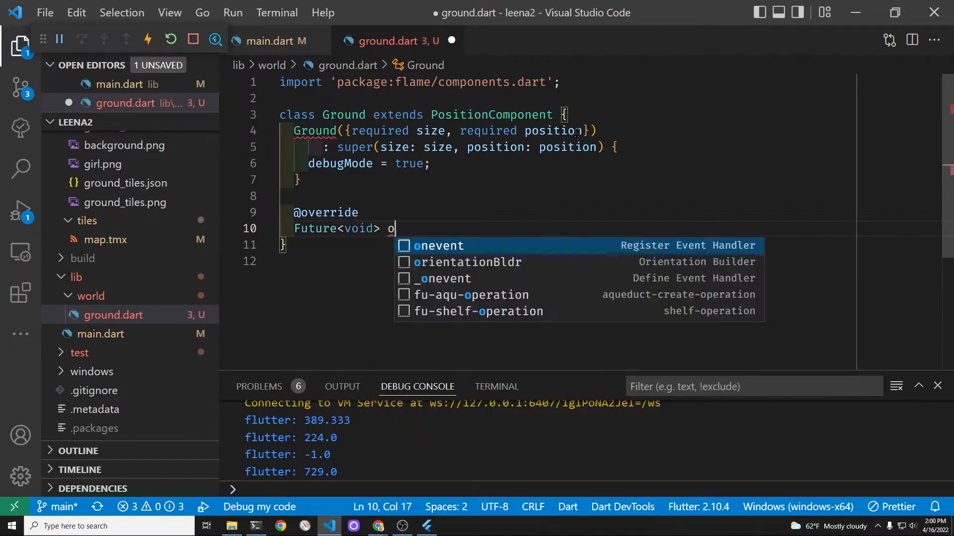
type("nL")
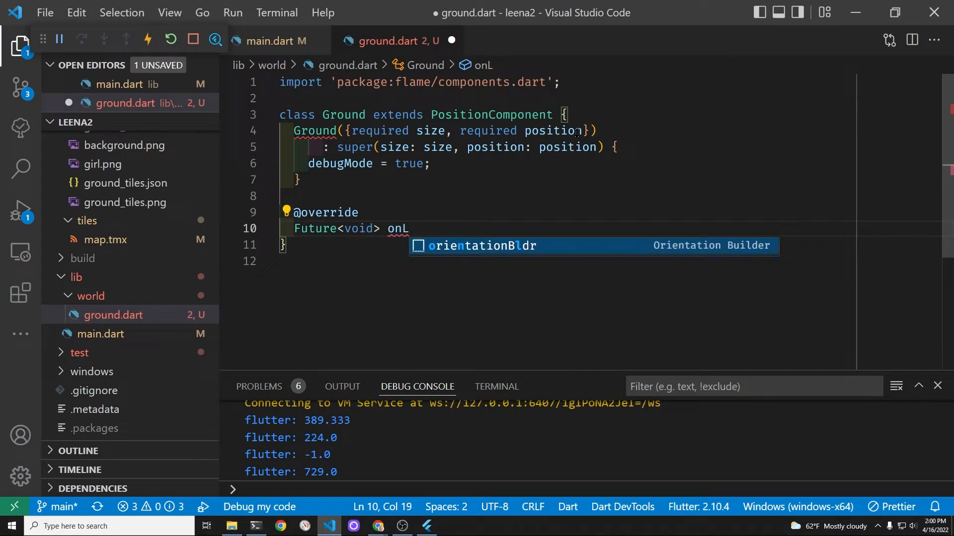
type("oad")
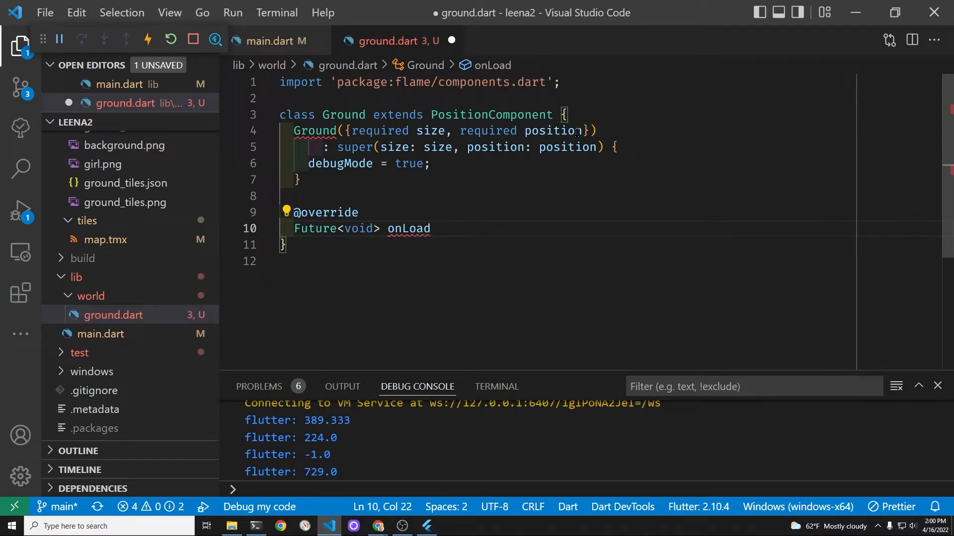
type("() async {")
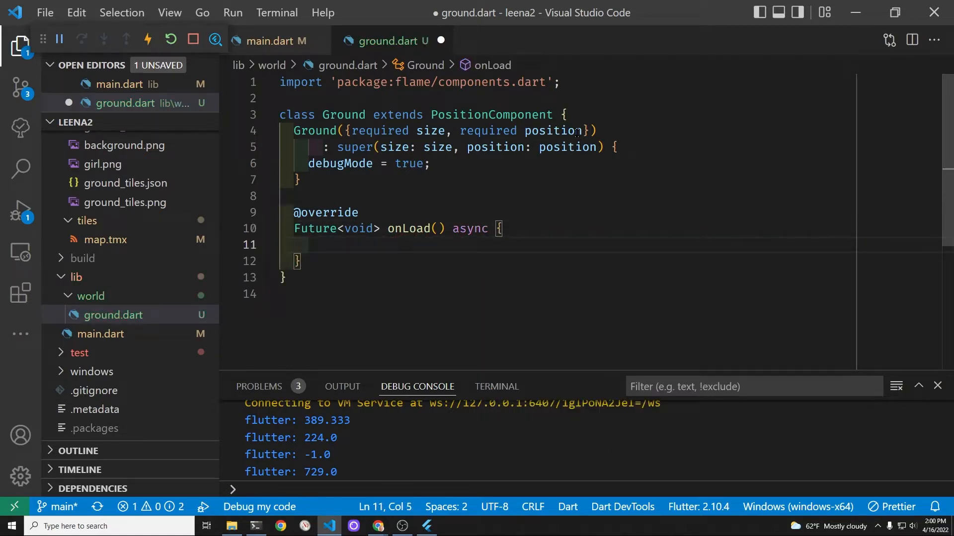
type("await sup")
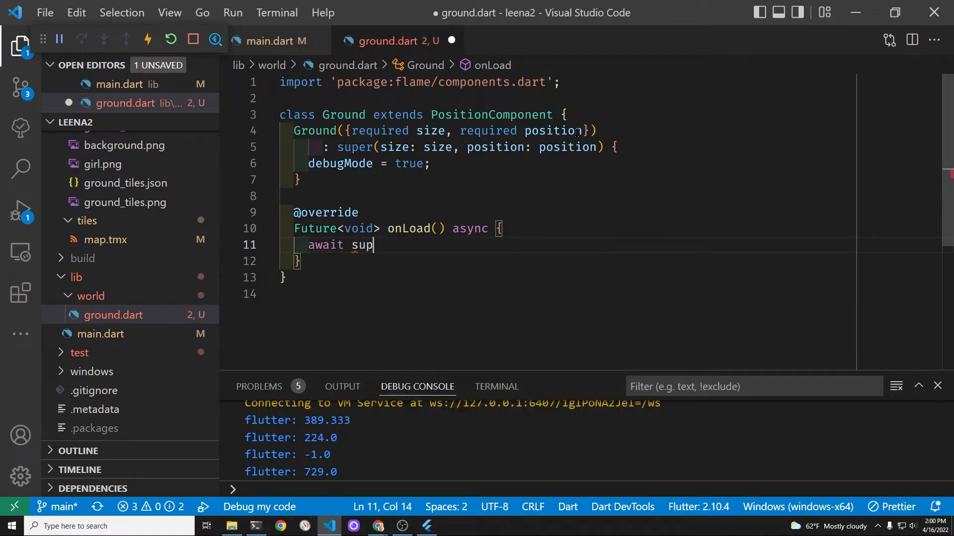
type("er.onLoad();")
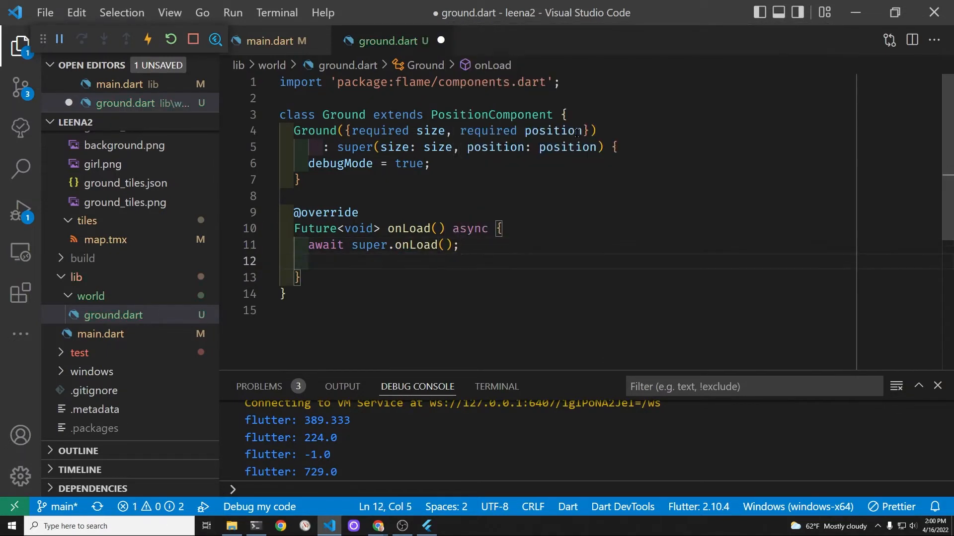
type("add")
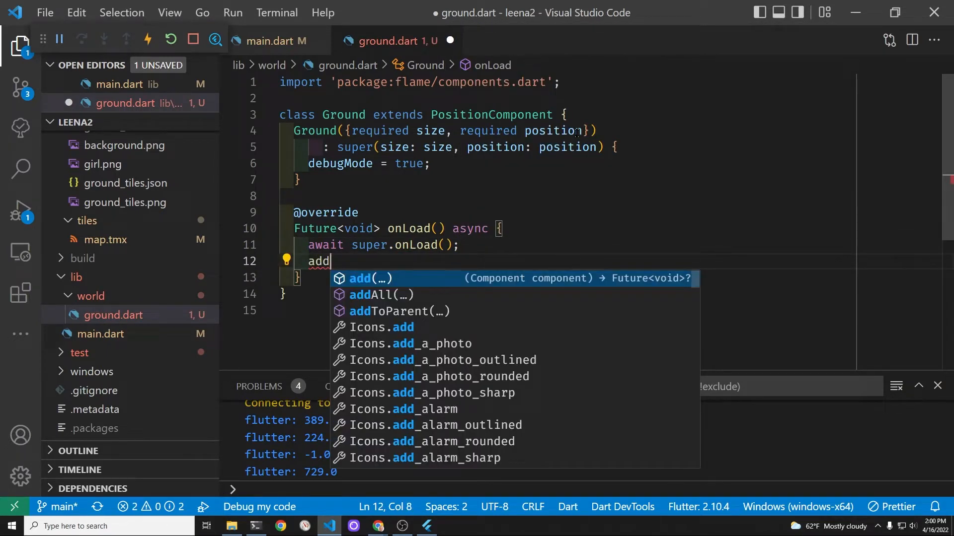
type("(")
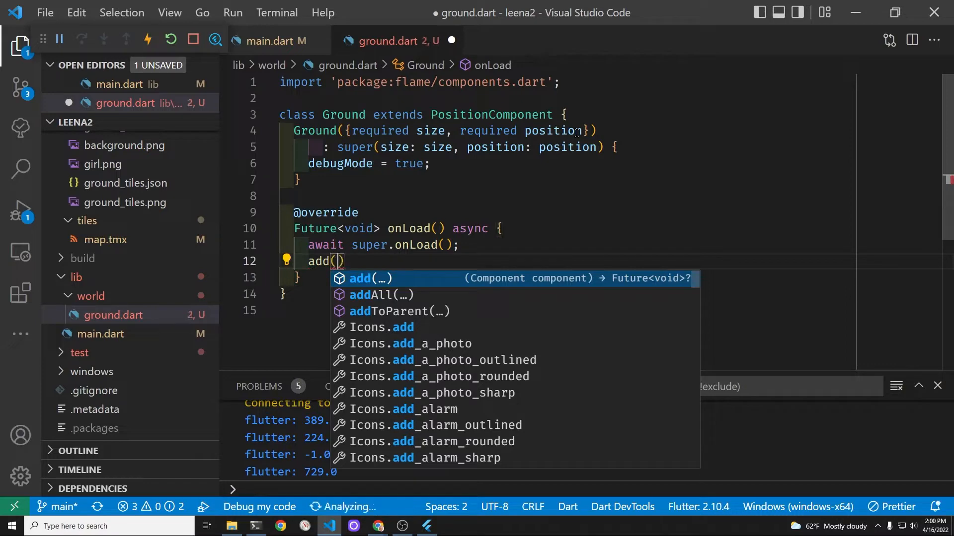
type("Rec")
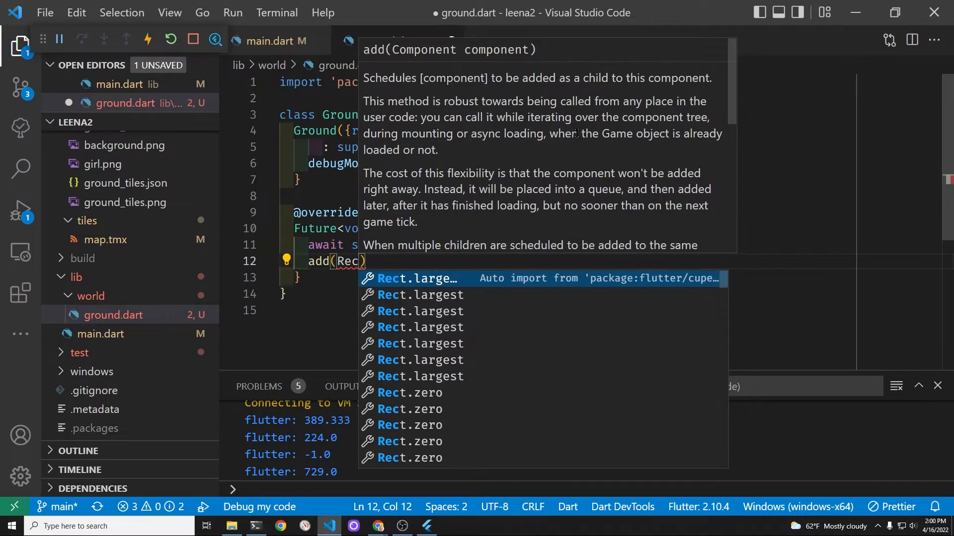
type("tn")
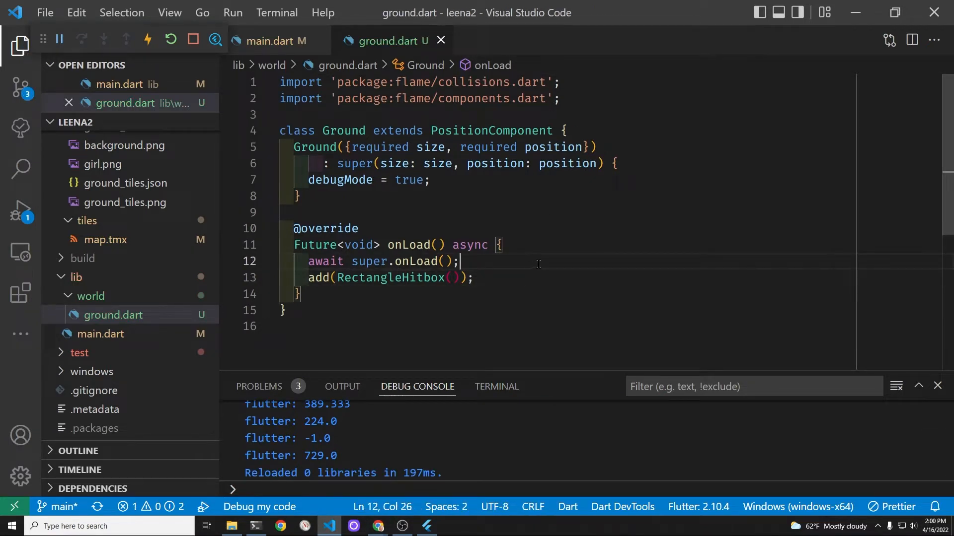
- Add a comment noting the Flame 1.1 collision change and save ground.dart
type("#")
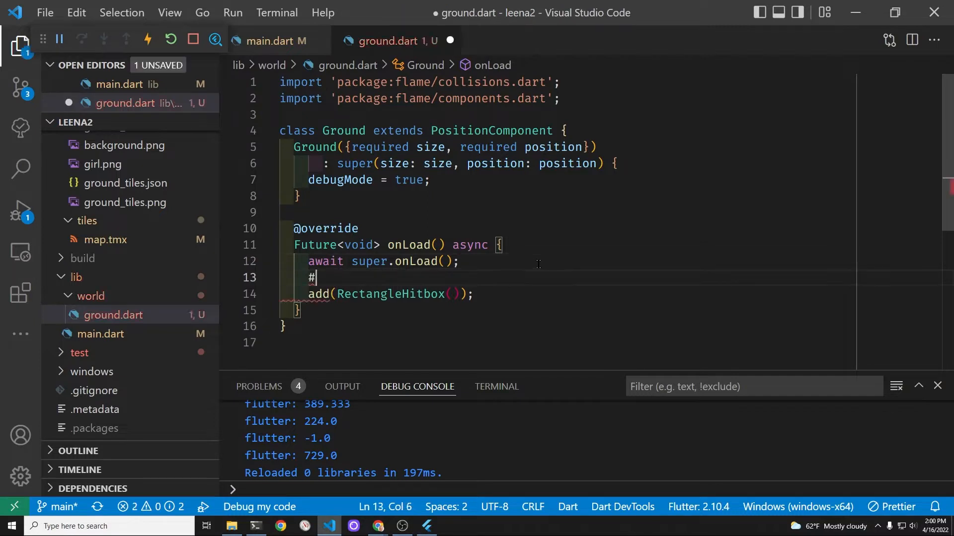
type("new")
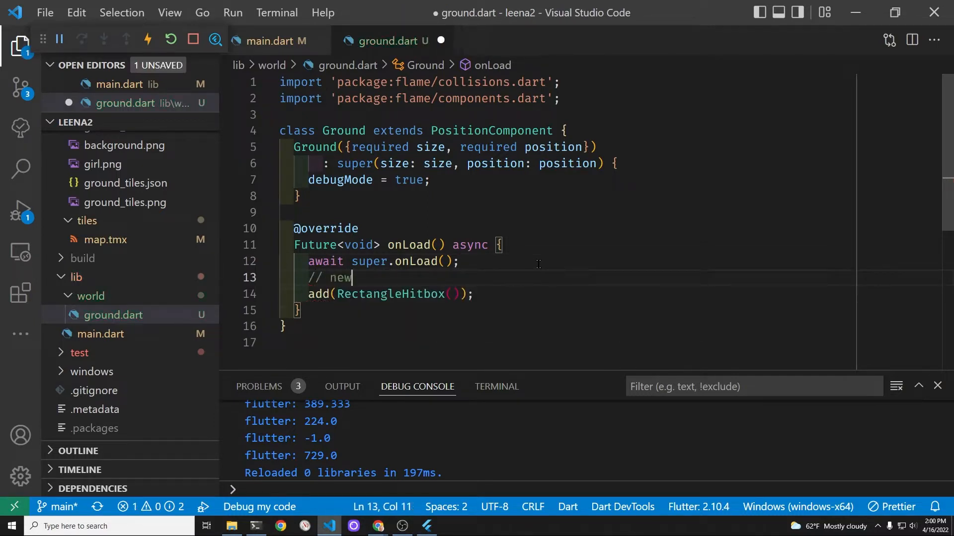
type("in flame 1")
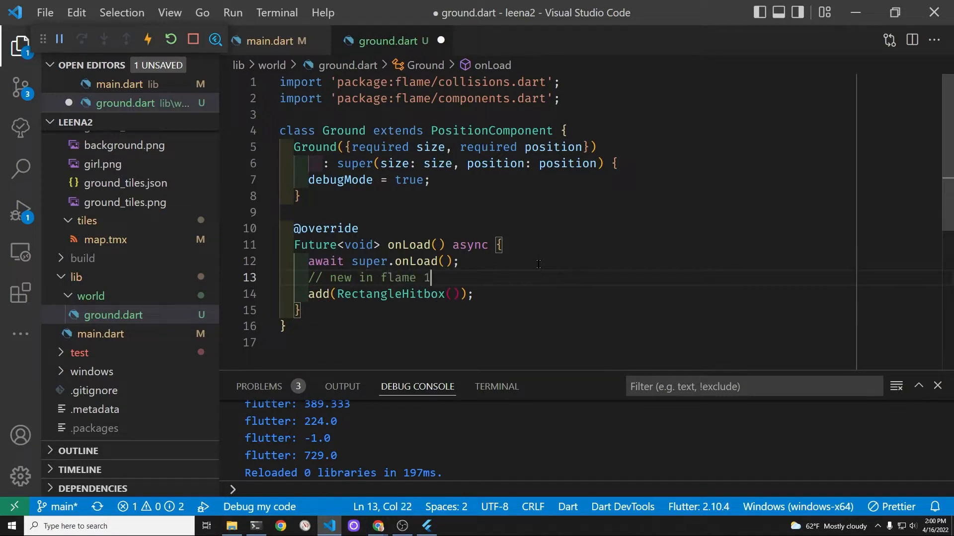
key("BackSpace")
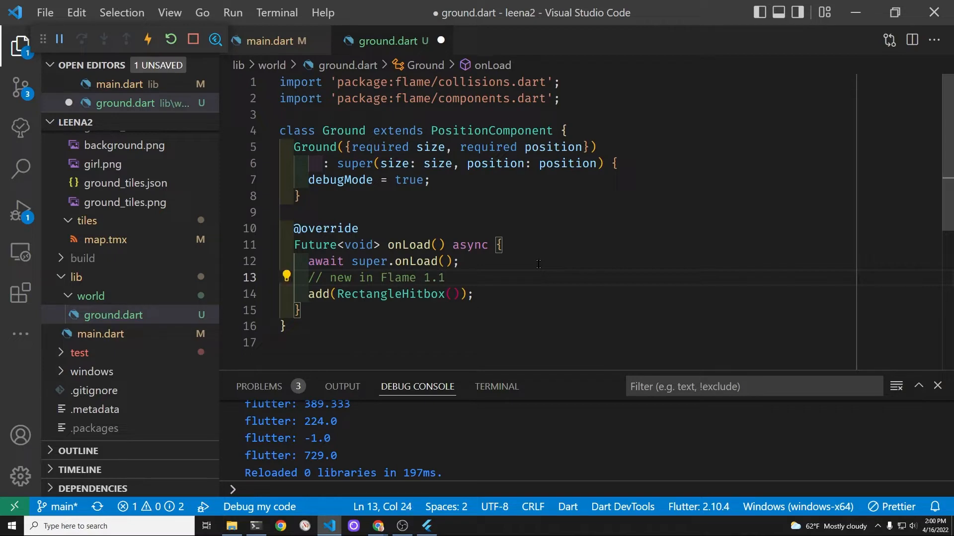
type("- co")
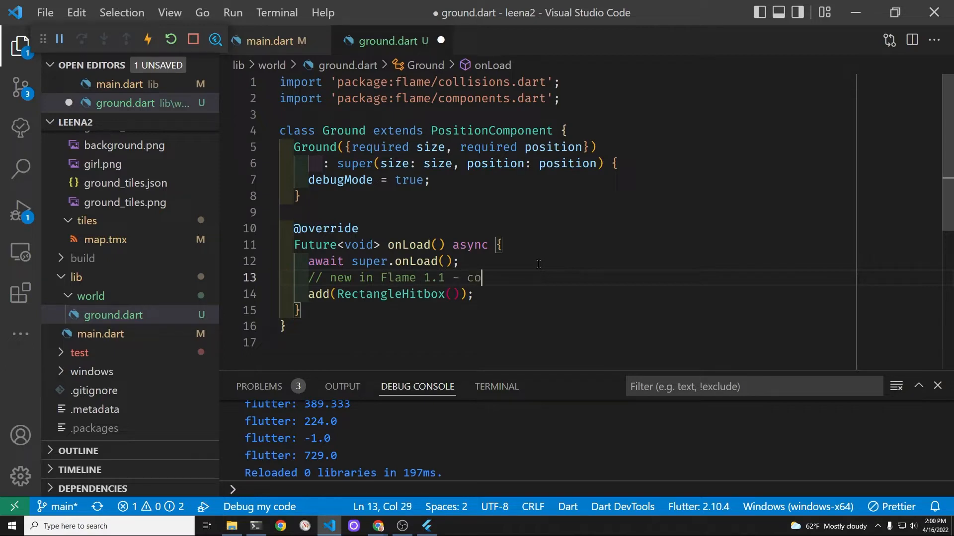
type("llision change")
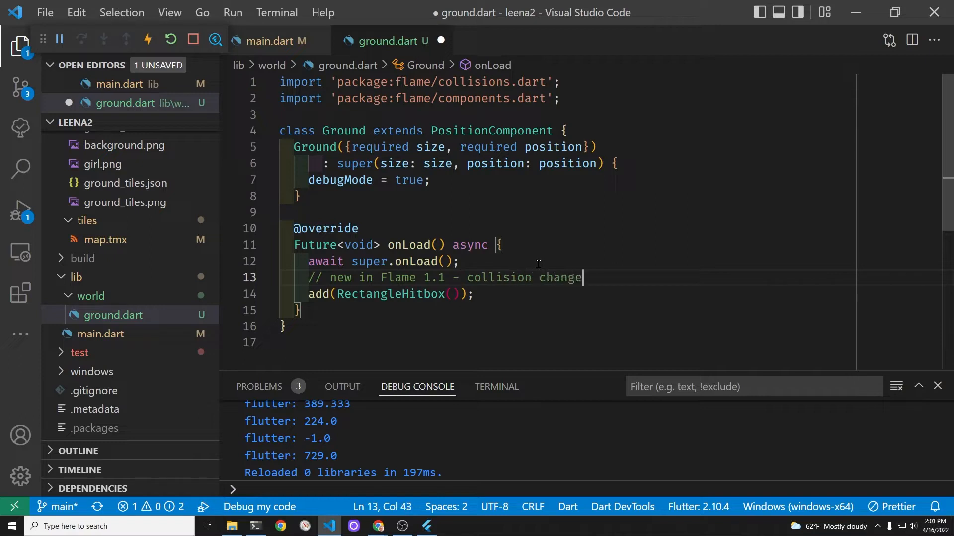
type("d")
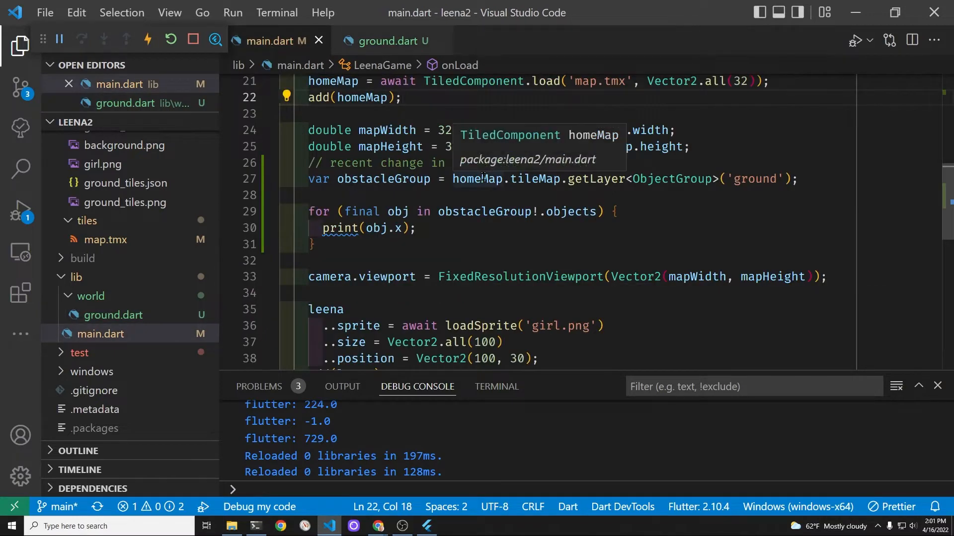
- In the ground objects loop, add a Ground sized Vector2(obj.width, obj.height)
scroll("down", 3)
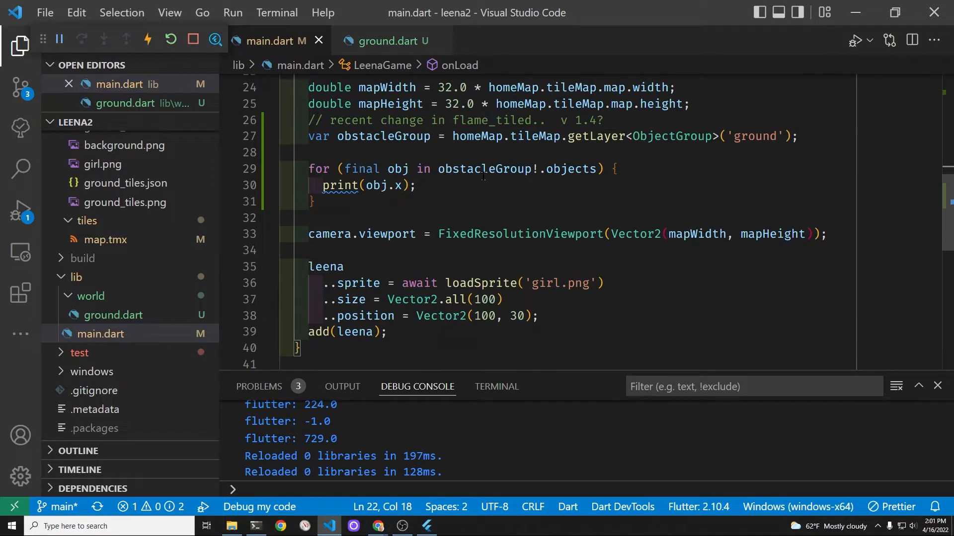
left_click(616, 169)
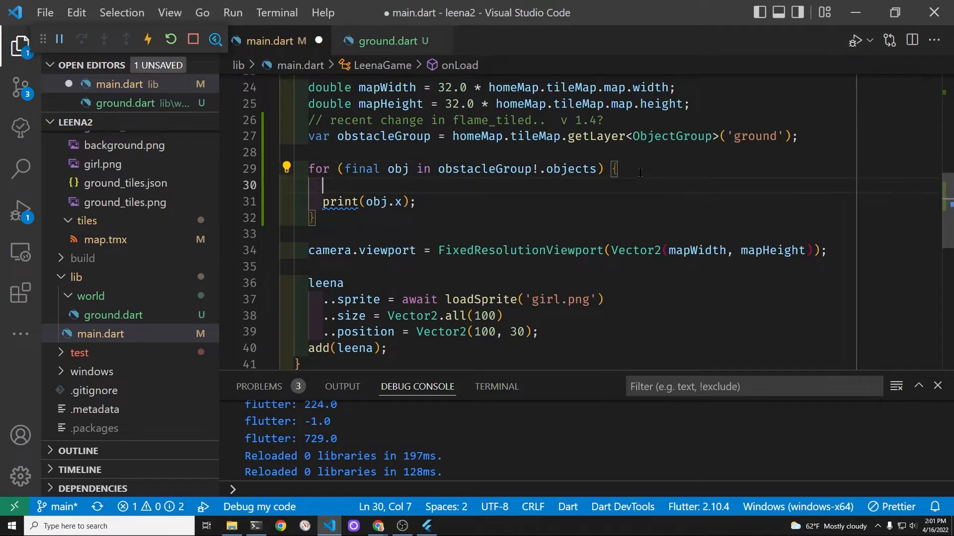
type("add(")
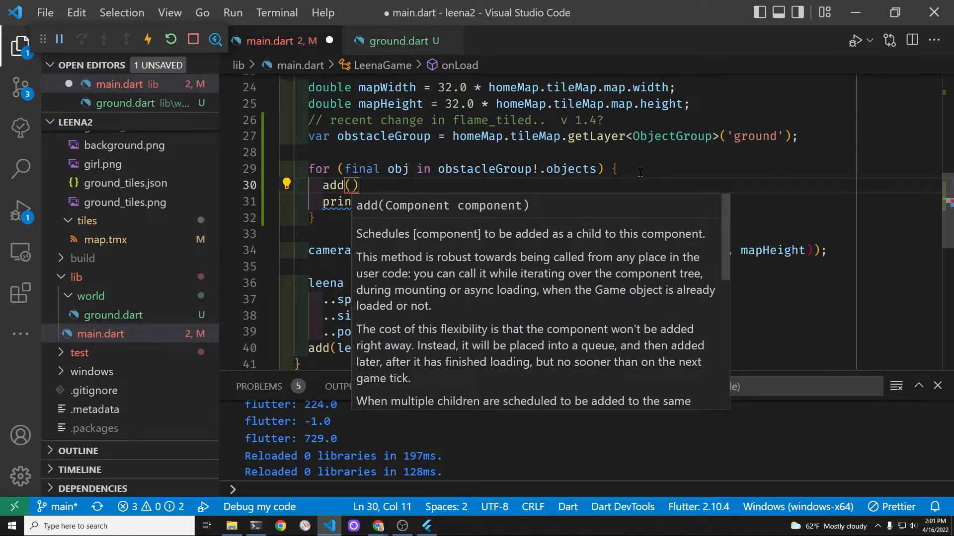
type("Po")
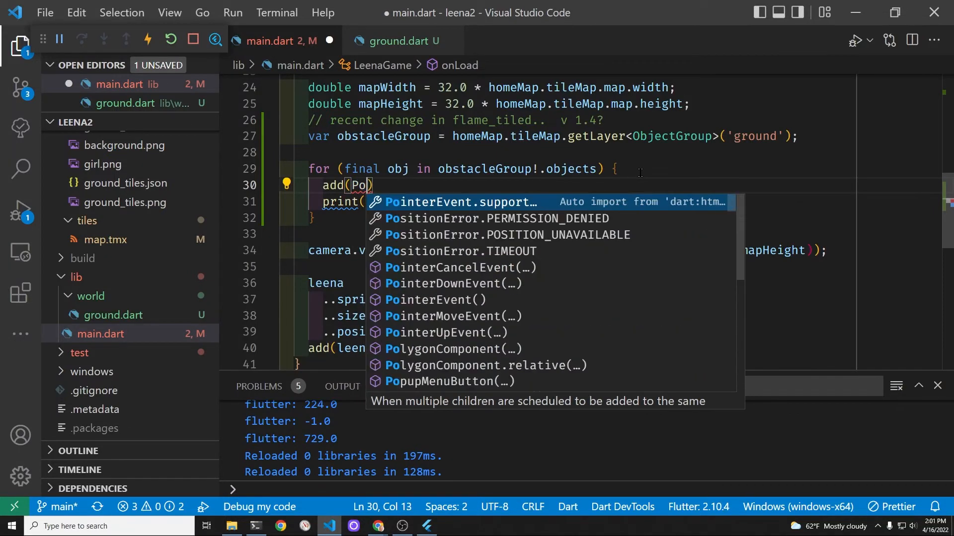
type("Ground(size: size, position: position")
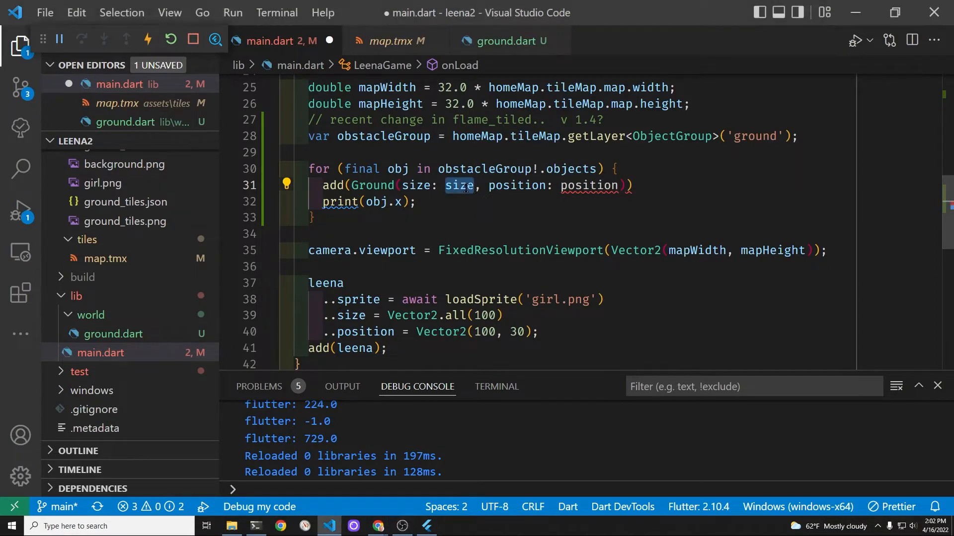
type("Vector2(")
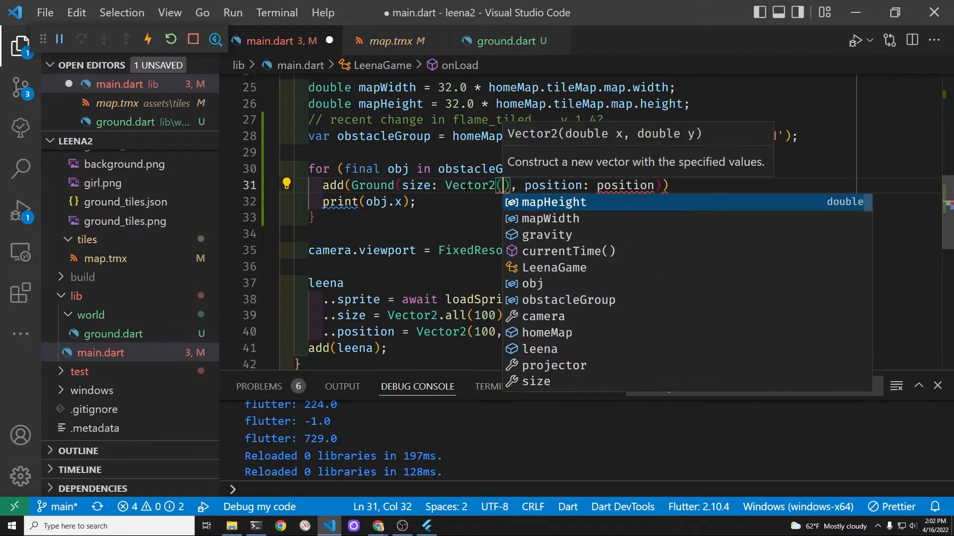
type("obj.")
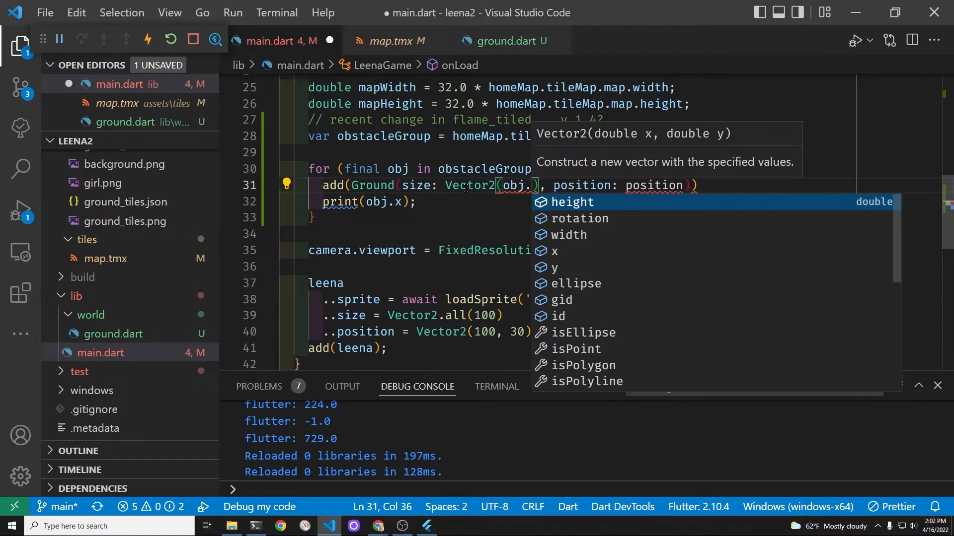
type("width")
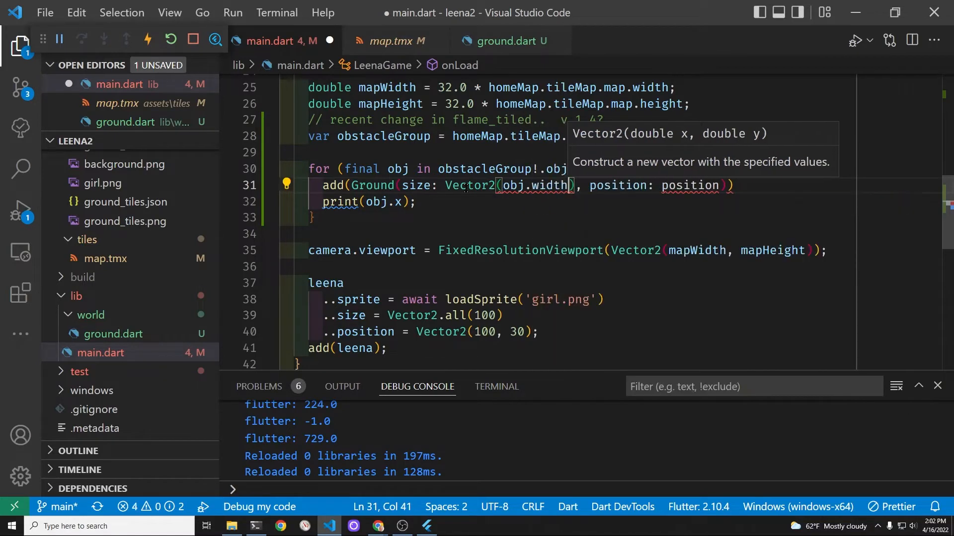
type(", obj.height")
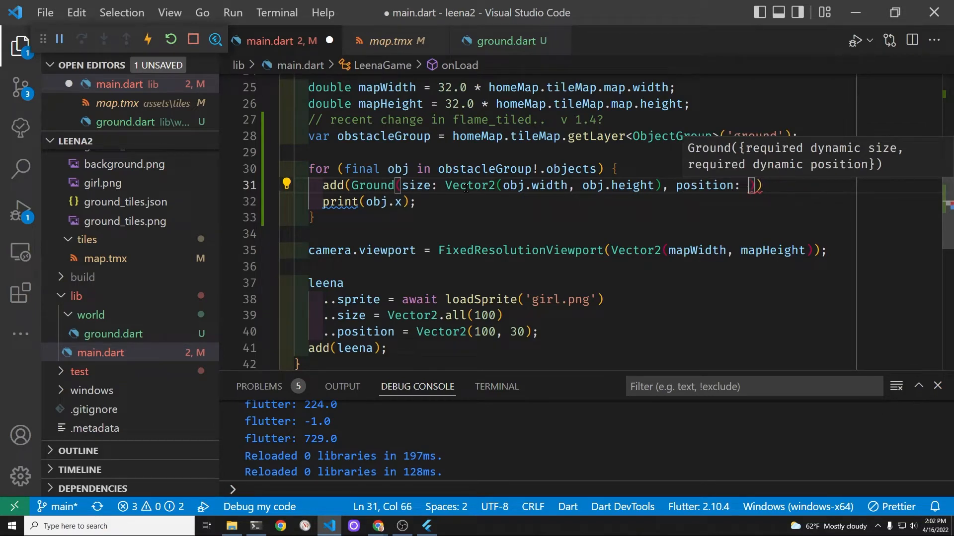
- Position each Ground at Vector2(obj.x, obj.y)
type("Vector2(")
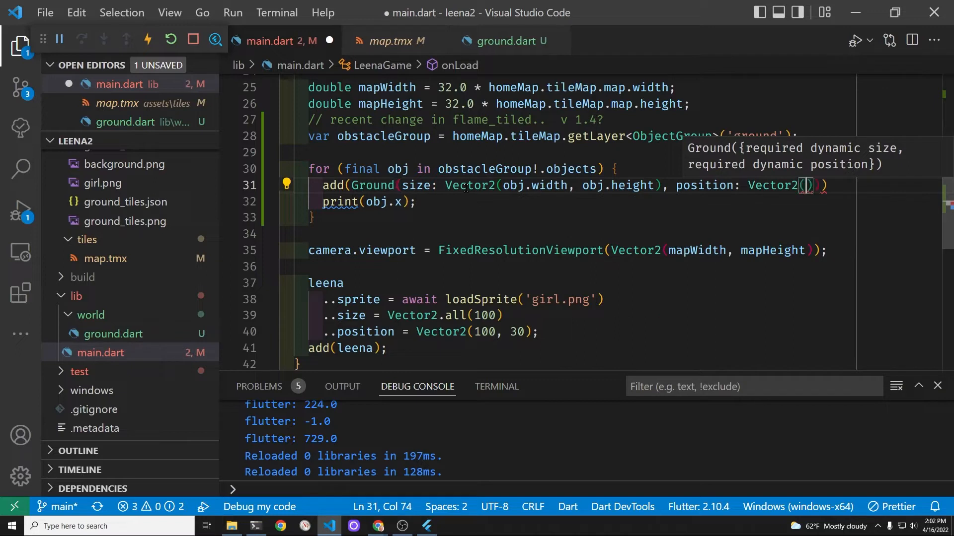
type("obj.x,")
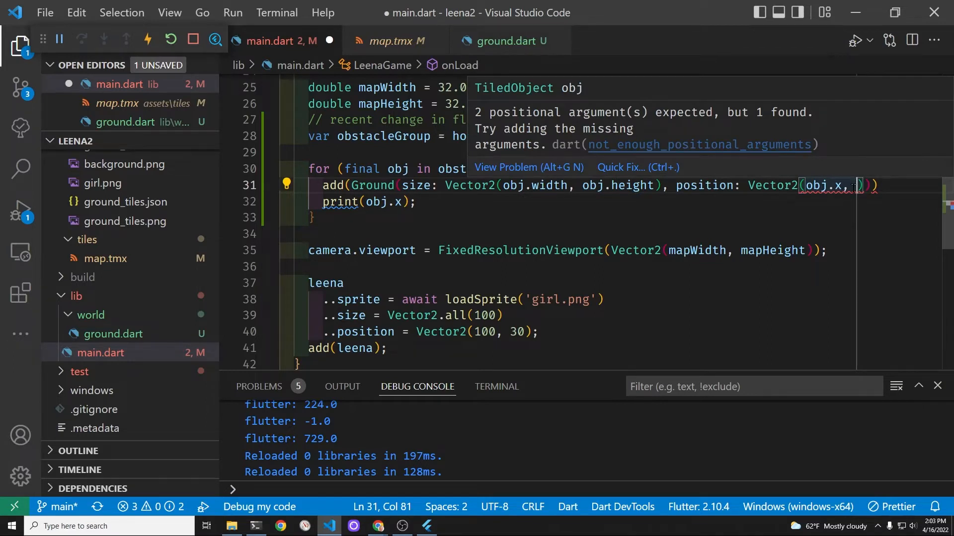
type("obj")
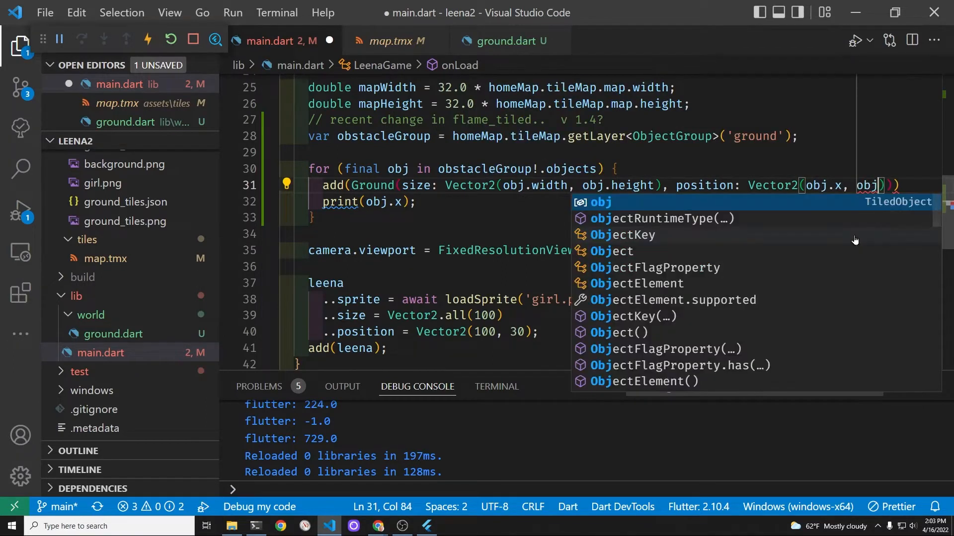
type(".y")
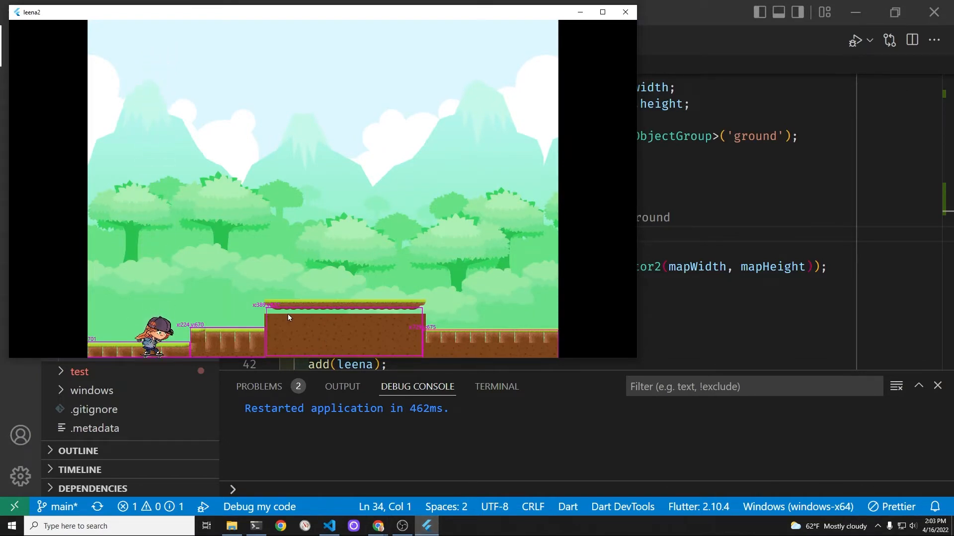
mouse_move(288, 322)
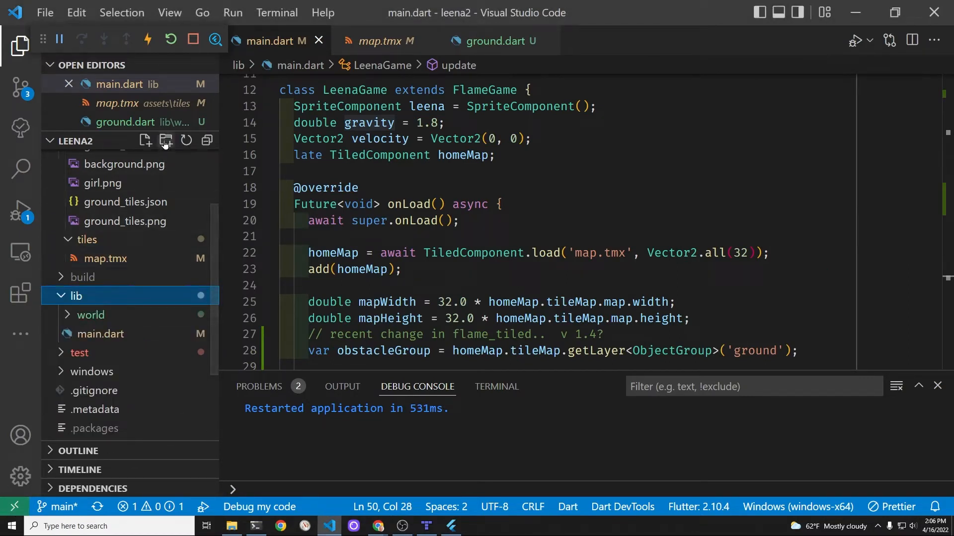
- Create an actors folder under lib holding a new leena.dart file
left_click(166, 140)
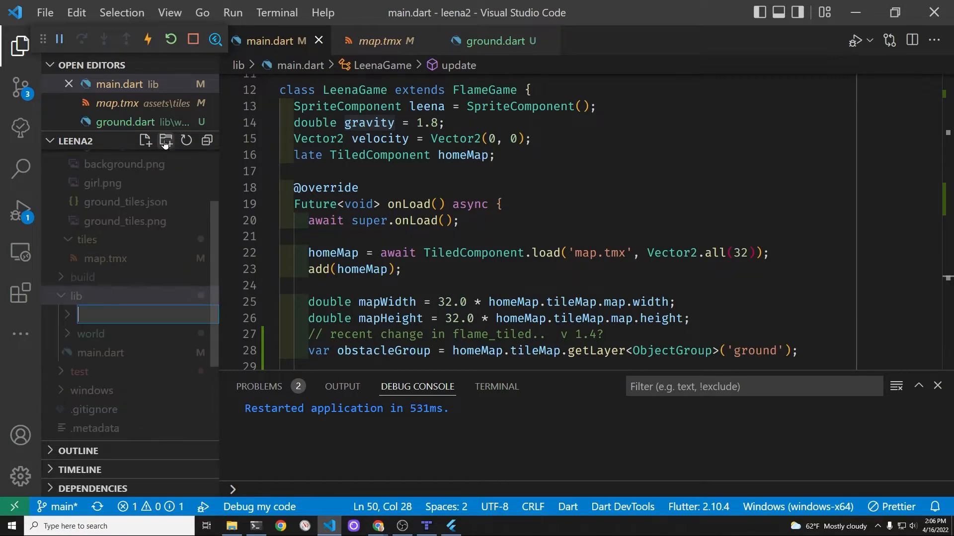
type("actor")
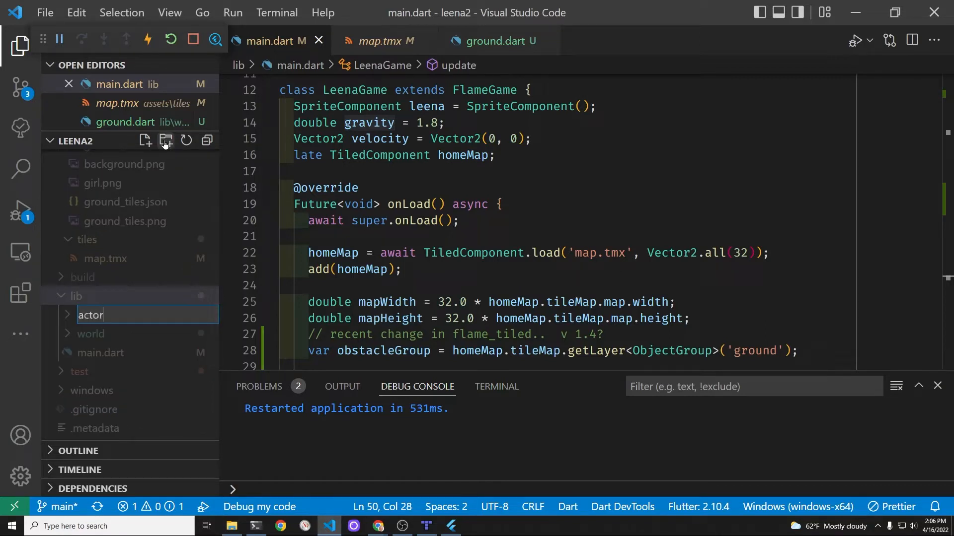
key("Enter")
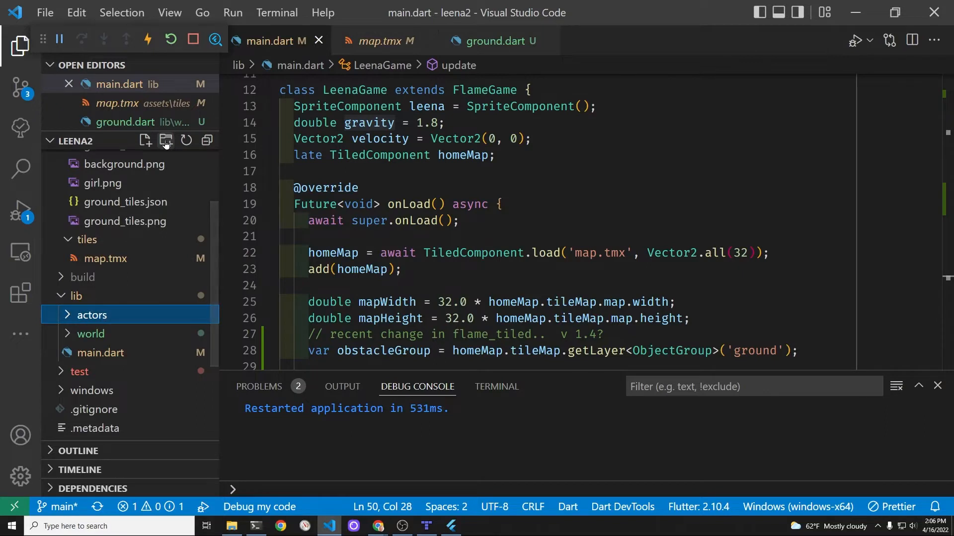
left_click(145, 141)
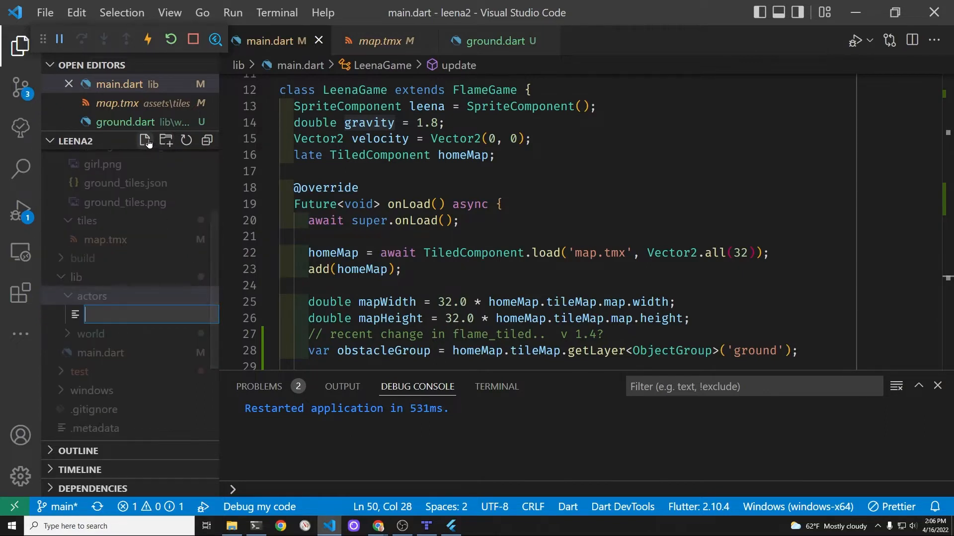
type("leena.")
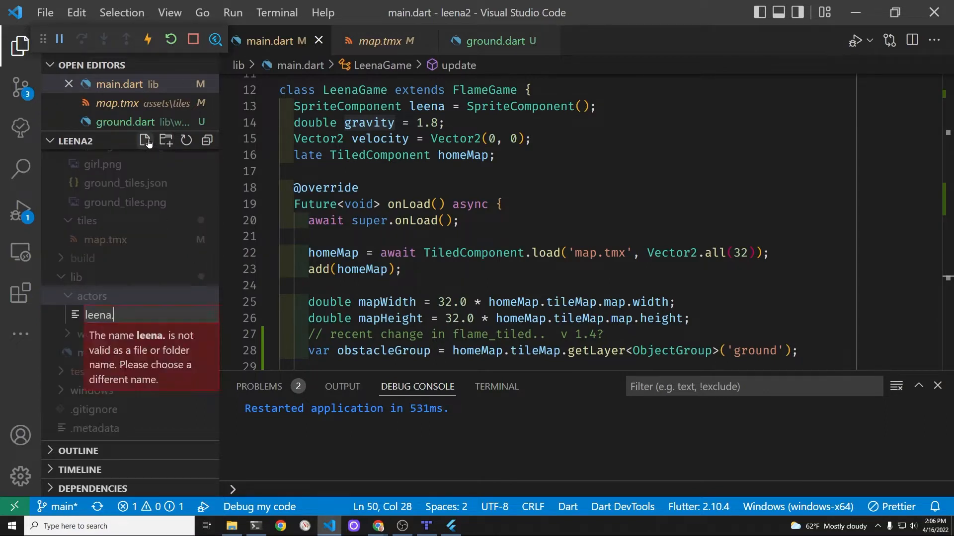
key("Enter")
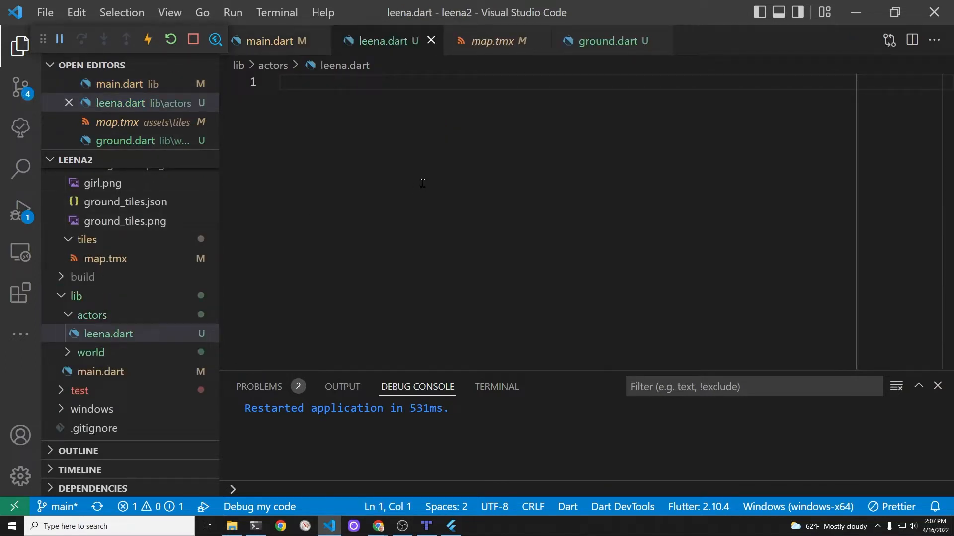
- Declare Leena extending SpriteComponent with CollisionCallbacks, add a 'new in Flame' comment, and save
type("class")
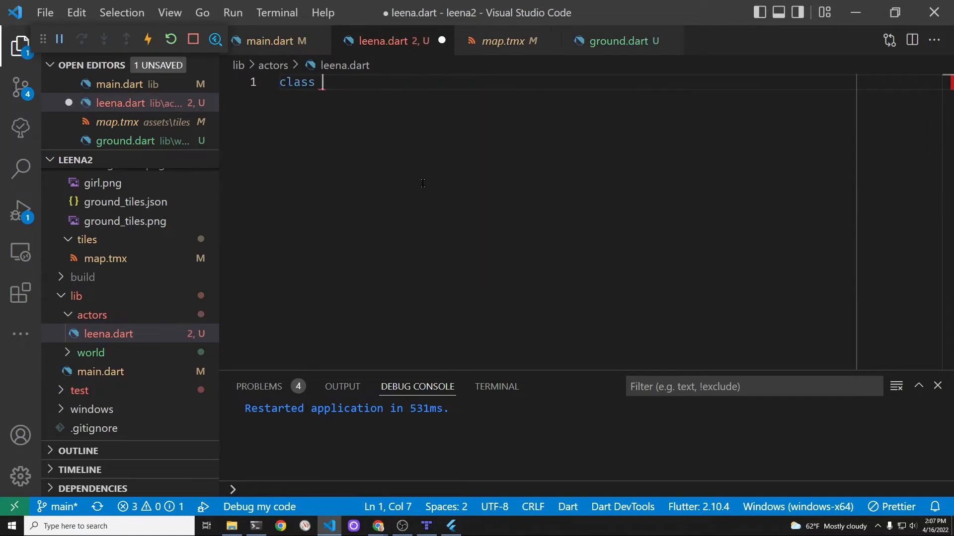
type("Leena ext")
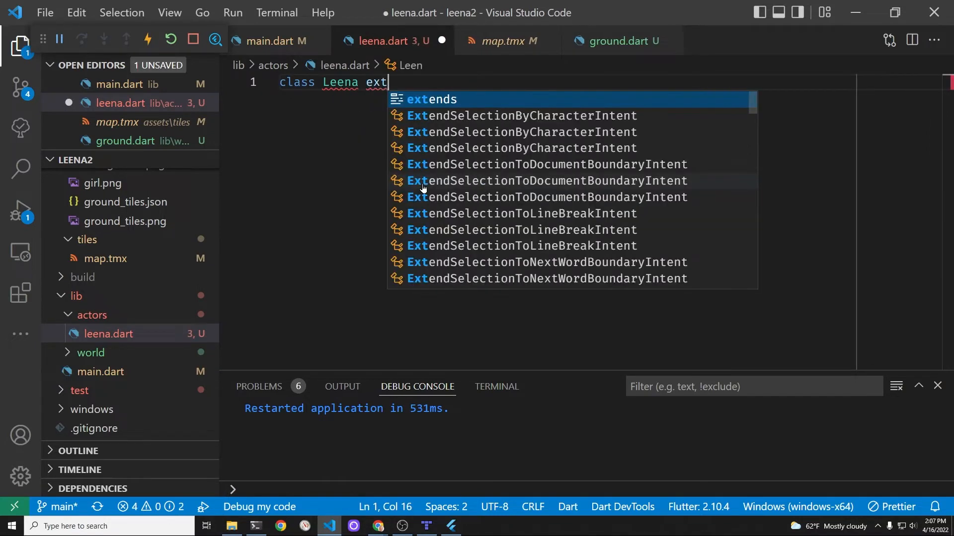
key("Tab")
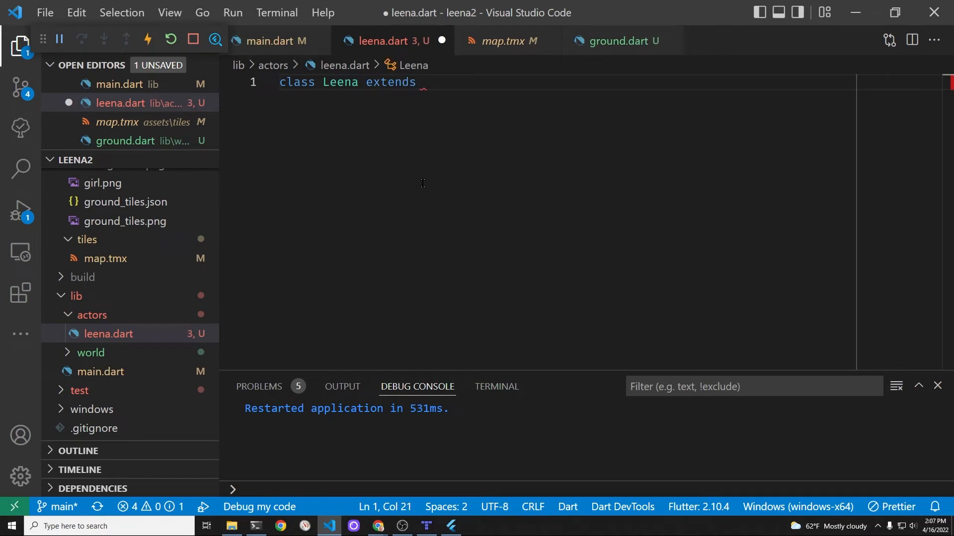
type("Sprit")
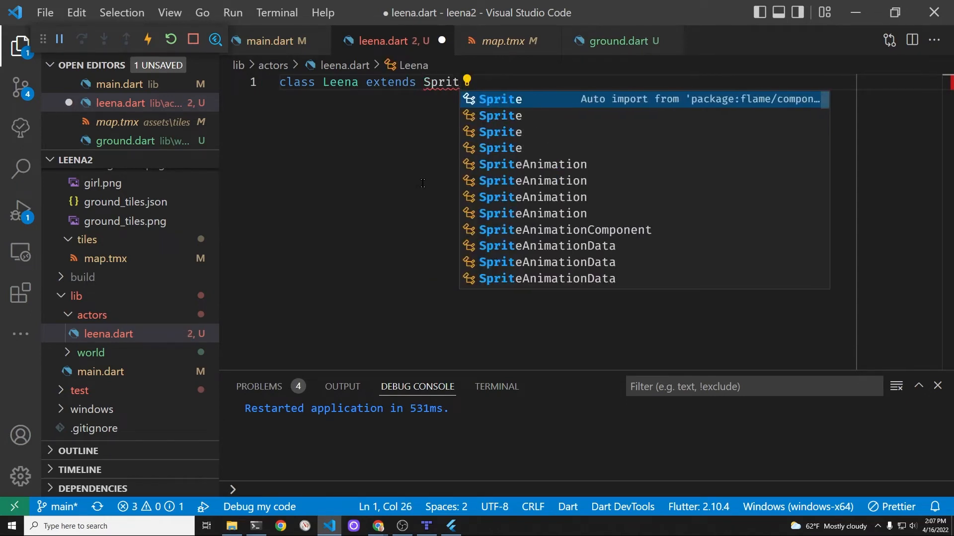
type("eComponent with C")
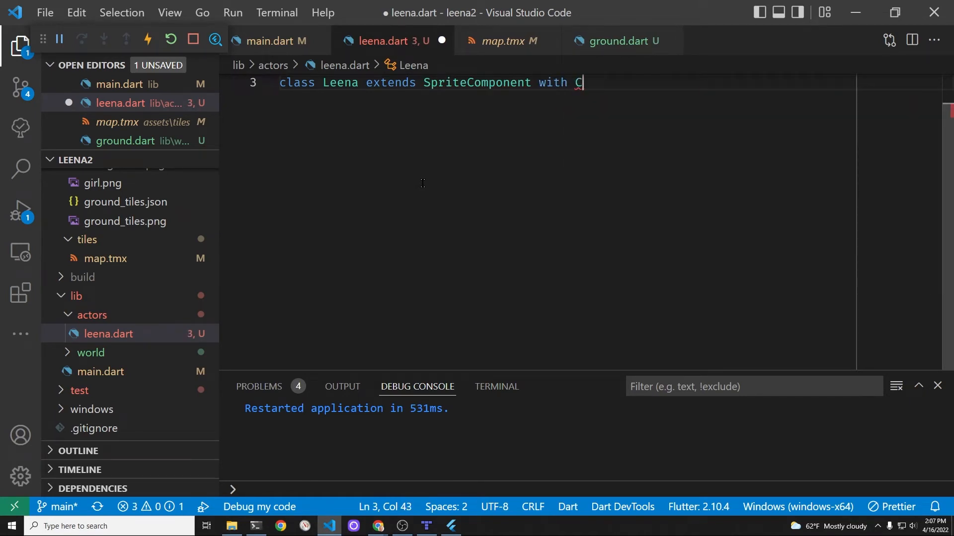
type("ollisionCallbacks {")
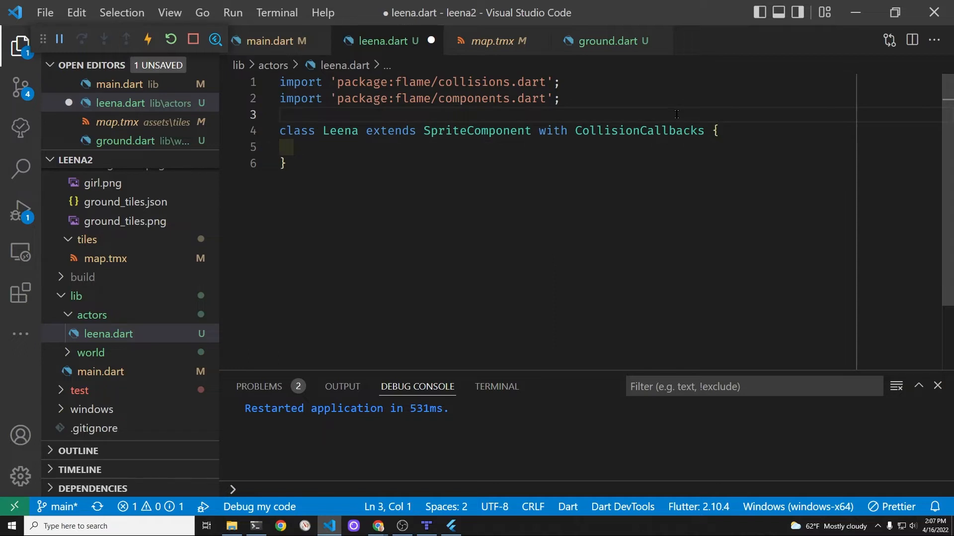
type("//")
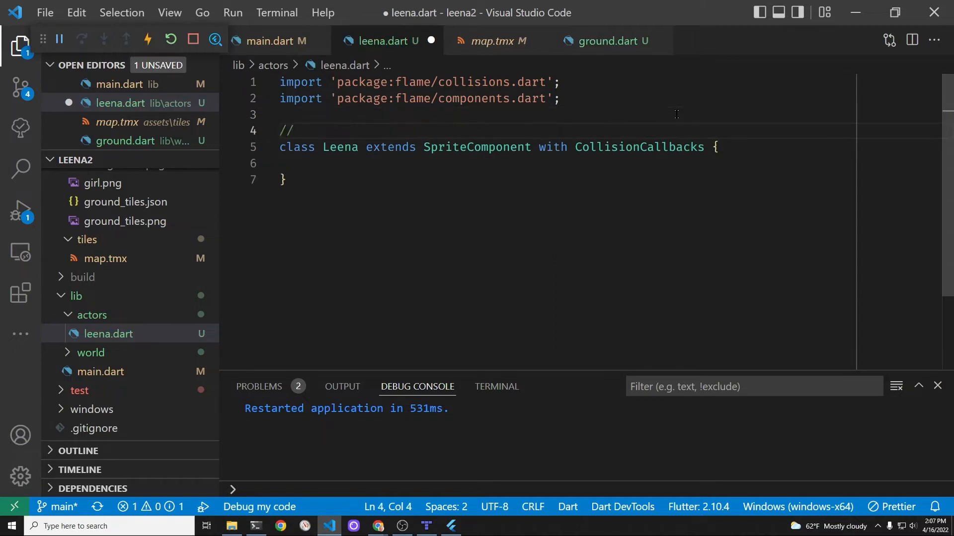
type("new in Flame 1.1")
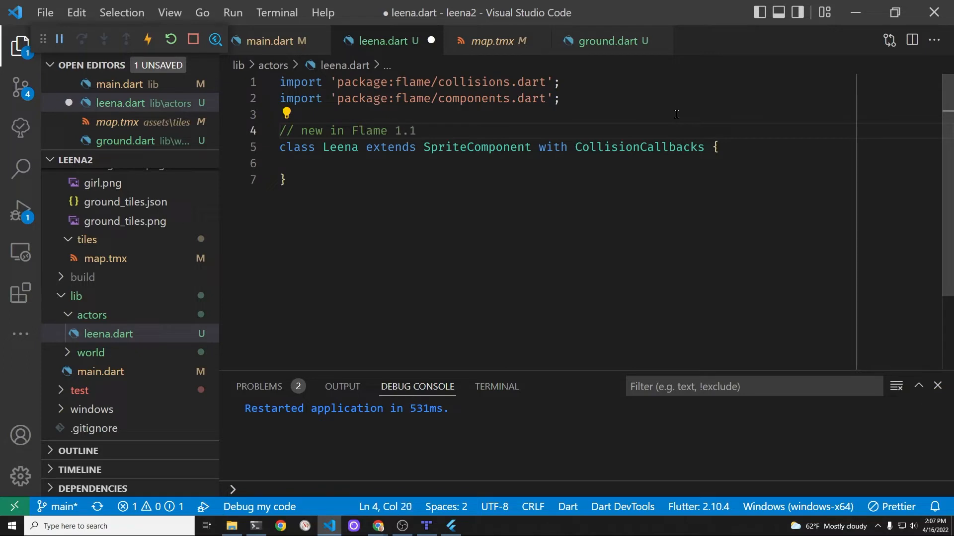
key("ctrl+s")
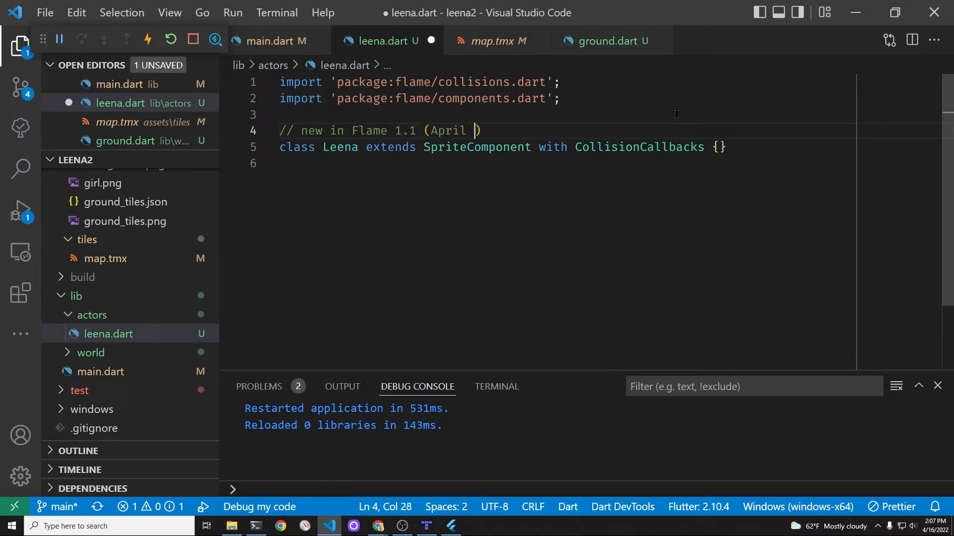
type("2022")
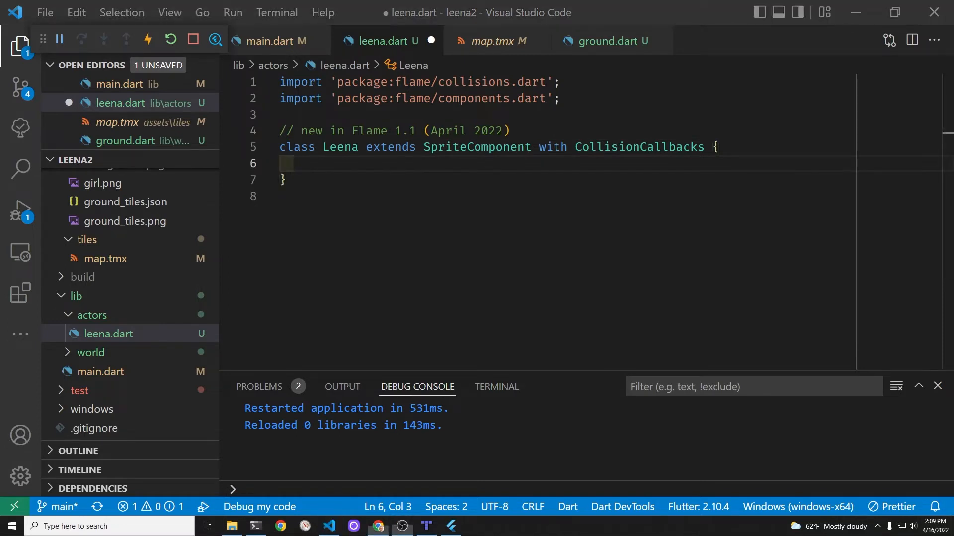
- Add a Leena() constructor calling super that sets debugMode = true
left_click(505, 167)
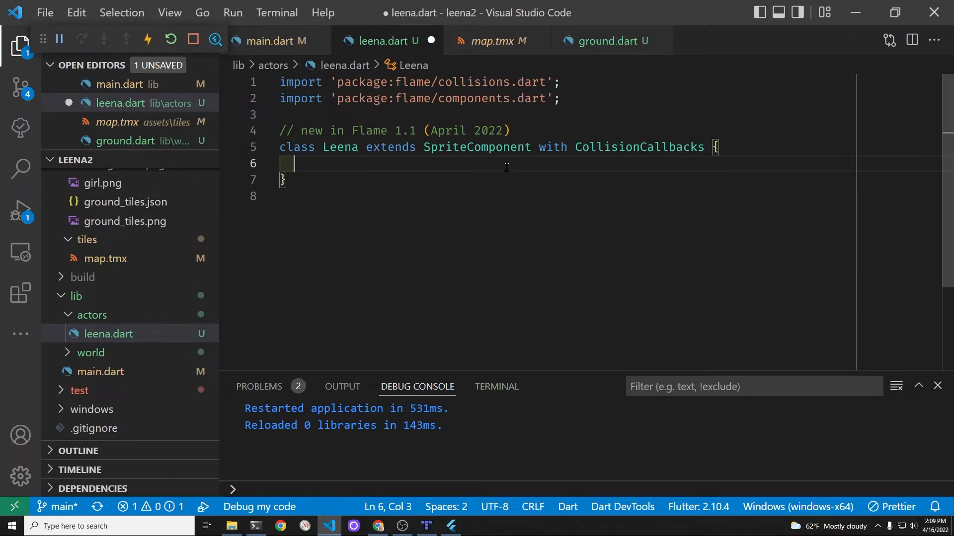
type("Lee")
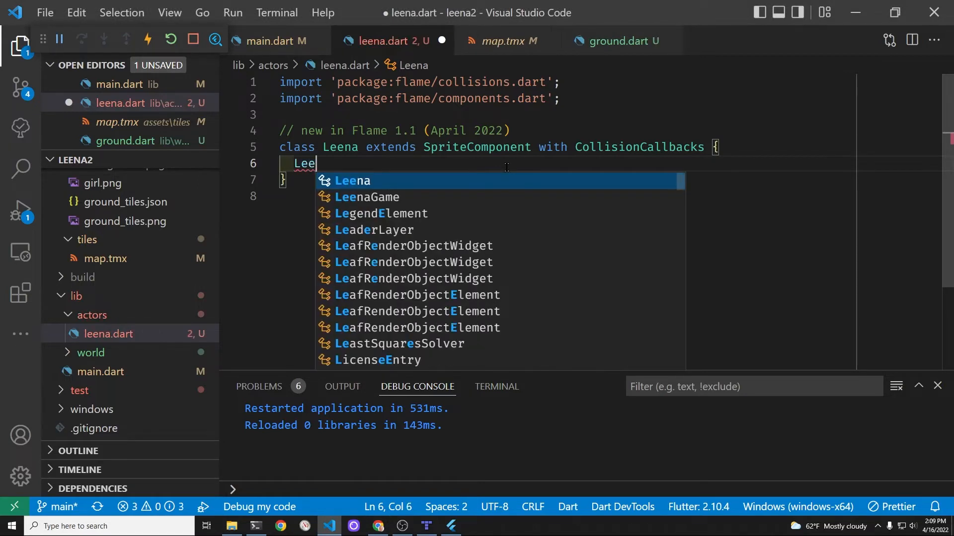
type("na")
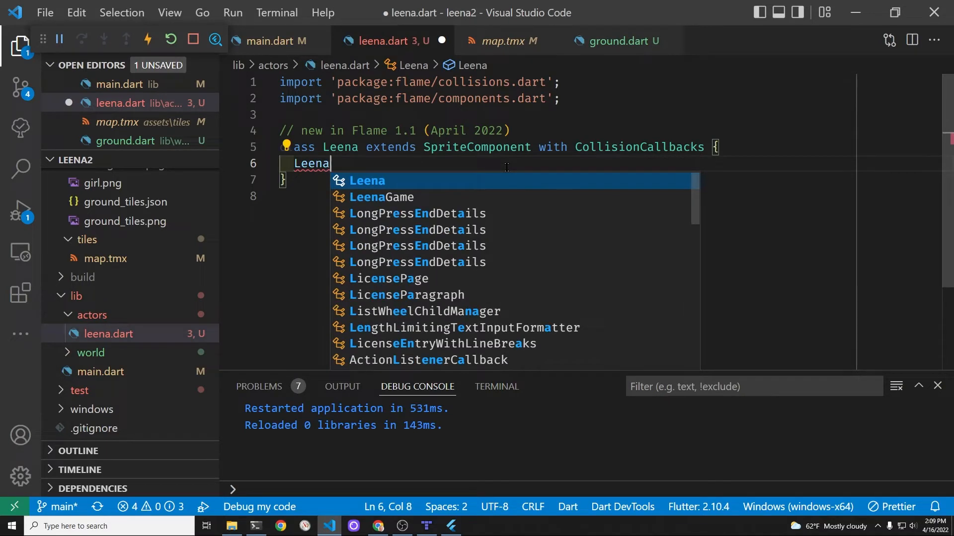
type("()")
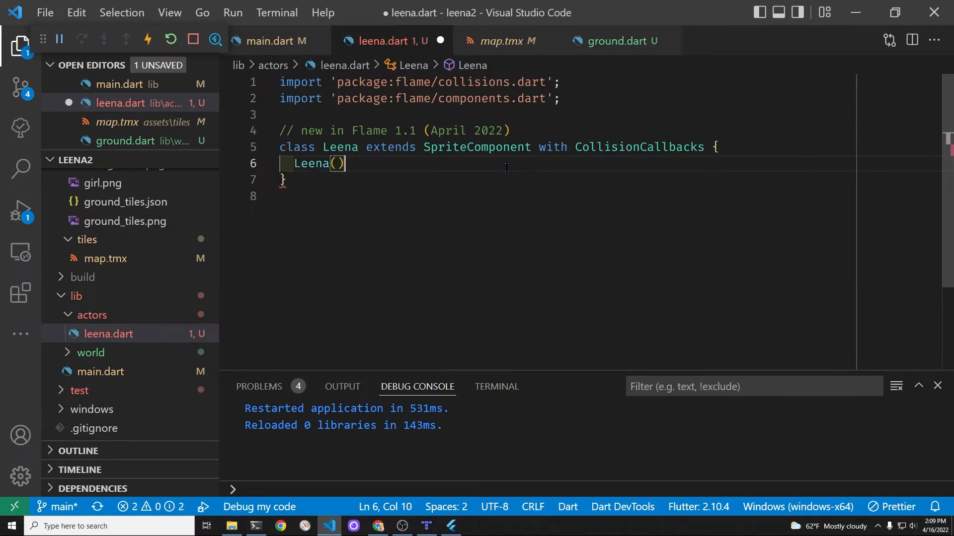
type(": super() {")
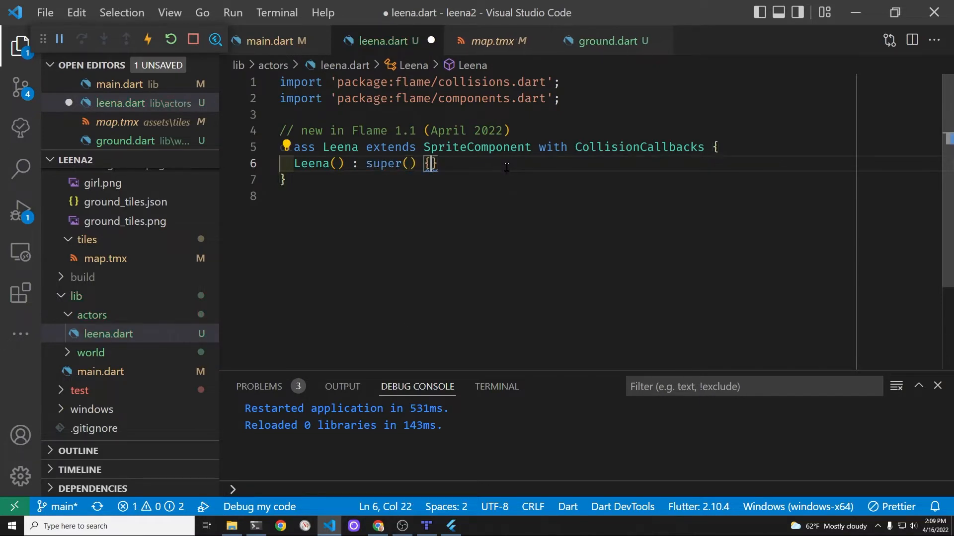
type("deb")
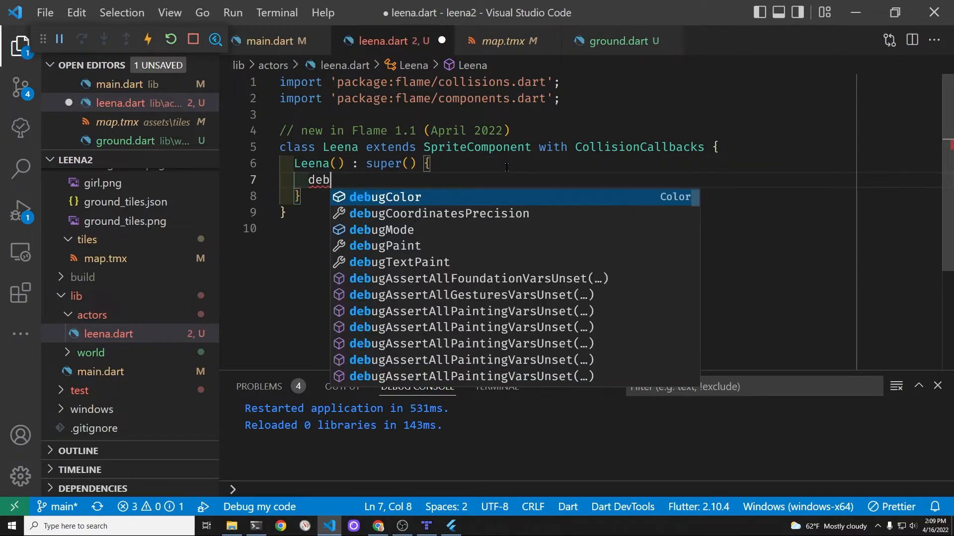
type("ugMode = tru")
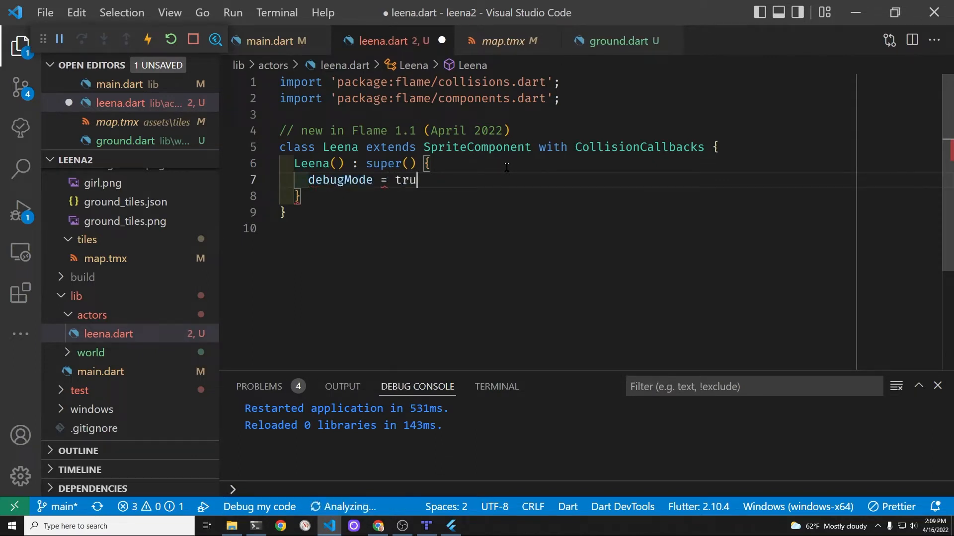
type("e;")
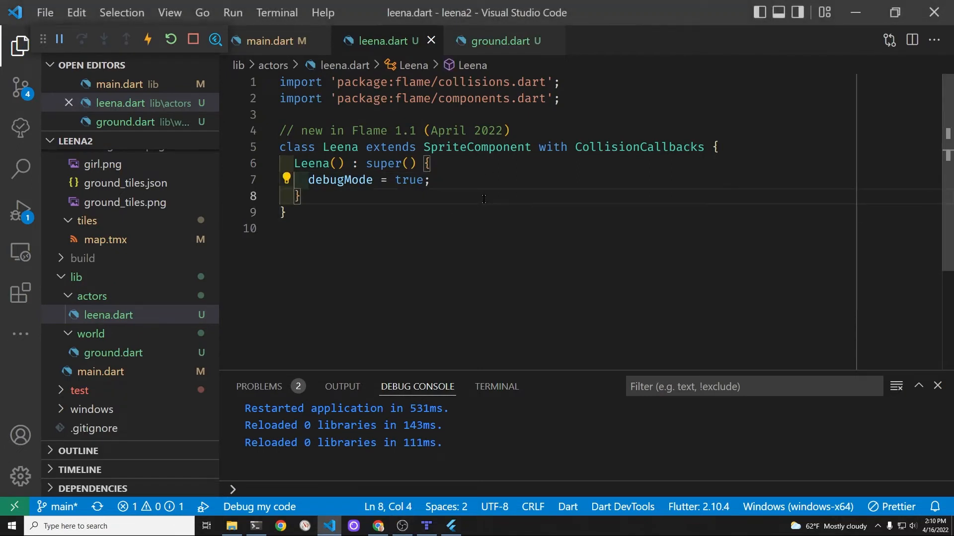
- Below the constructor, add an async onLoad override that awaits super.onLoad()
key("enter")
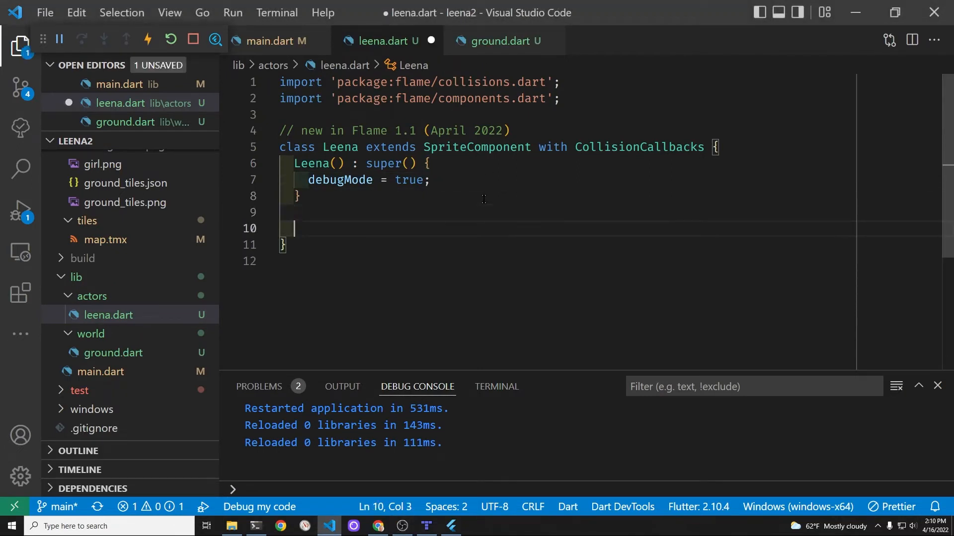
type("@overv")
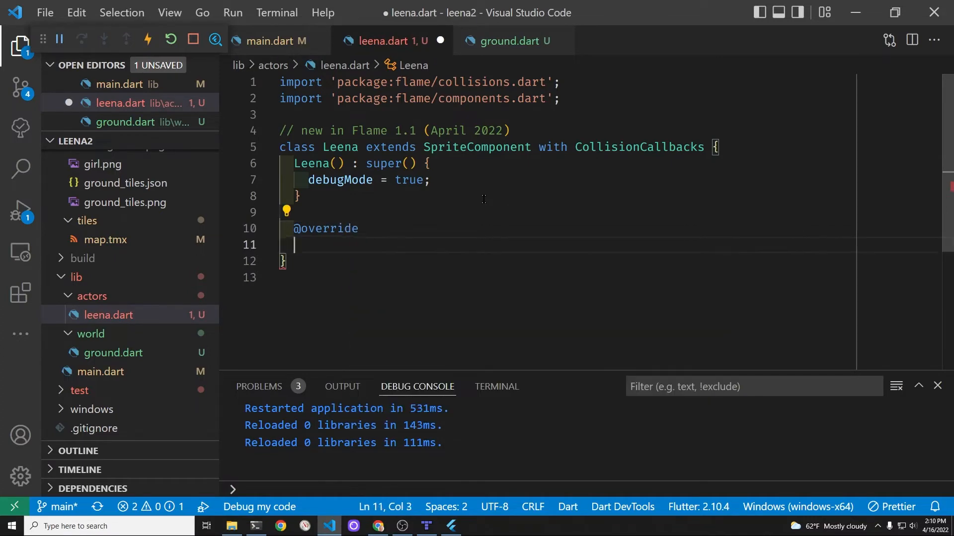
type("Future<void")
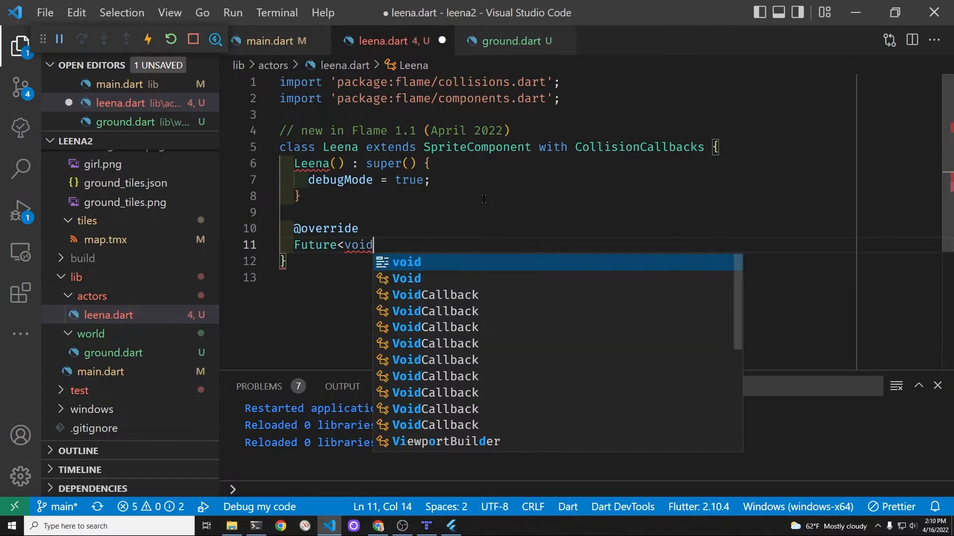
type("> onLoad asy")
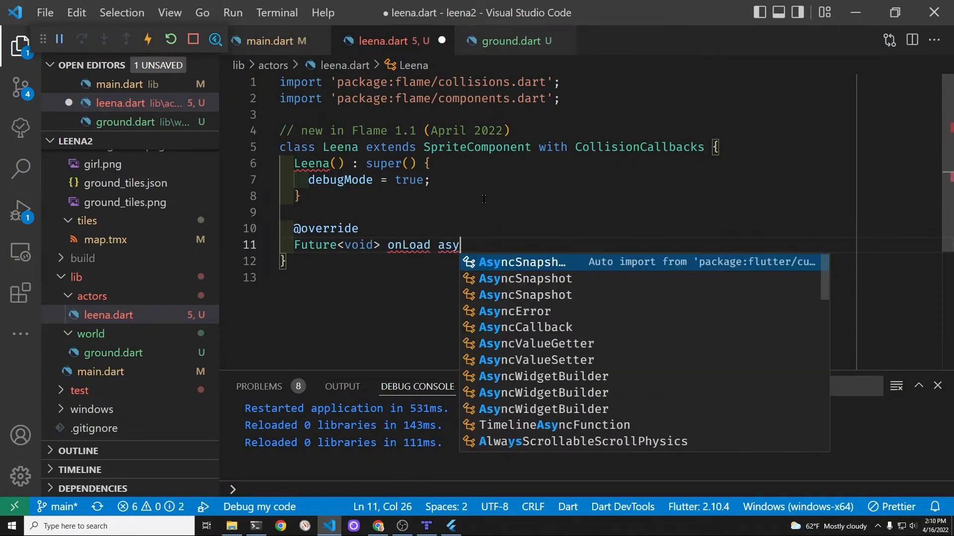
type("nc")
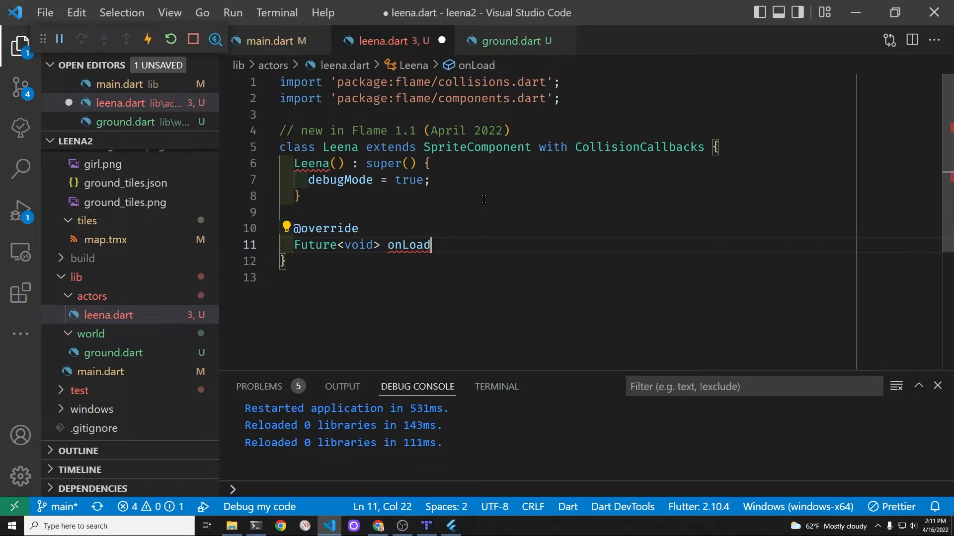
type("() asy")
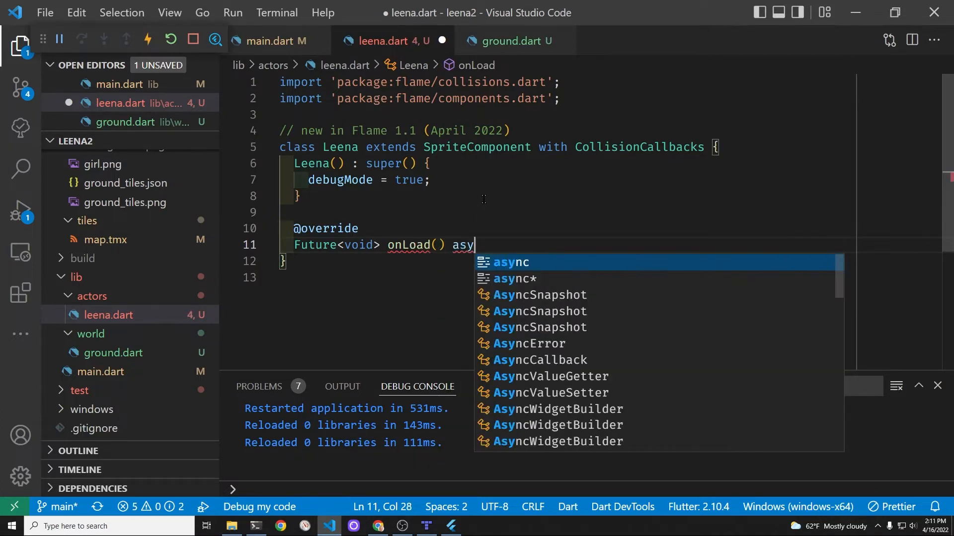
key("Enter")
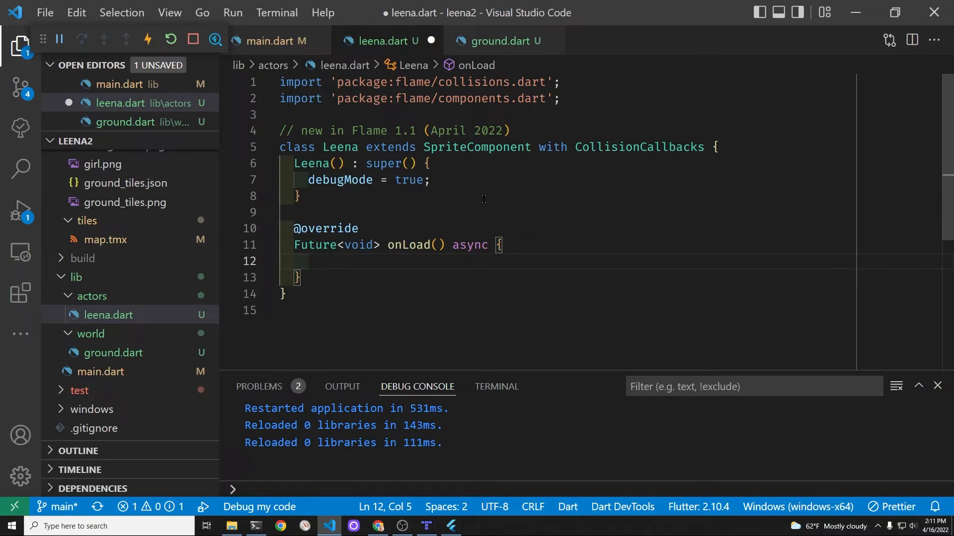
type("await sup")
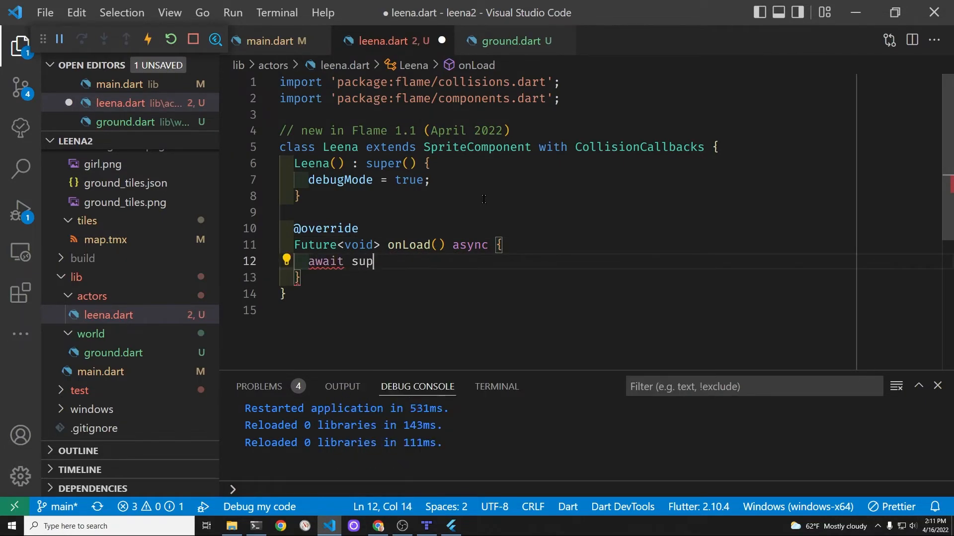
type("er.onLoad();")
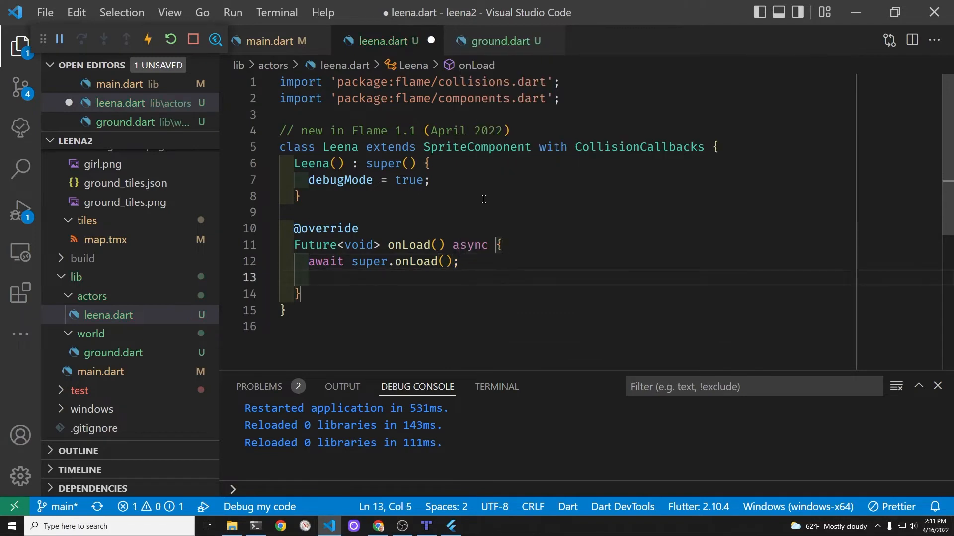
- Add a RectangleHitbox inside Leena's onLoad and save leena.dart
type("add(")
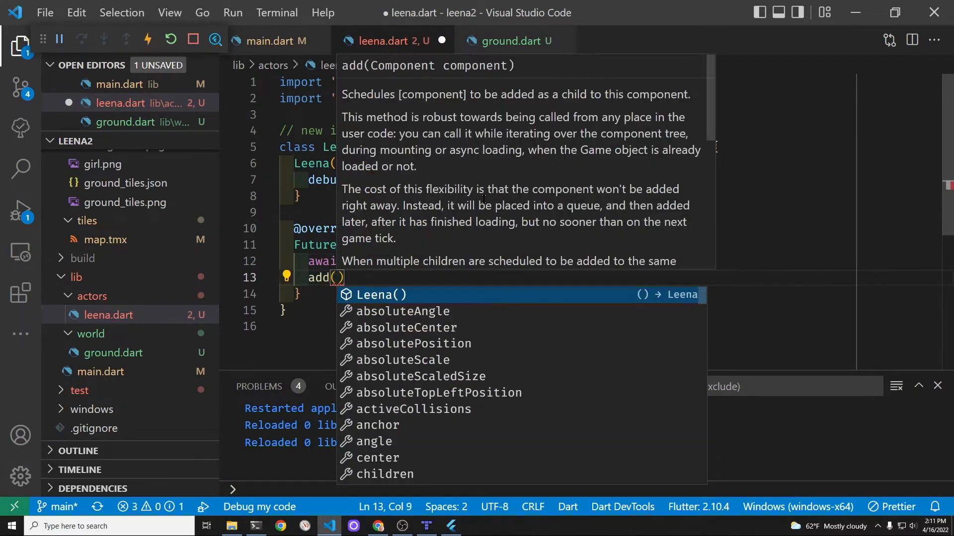
type("Rect")
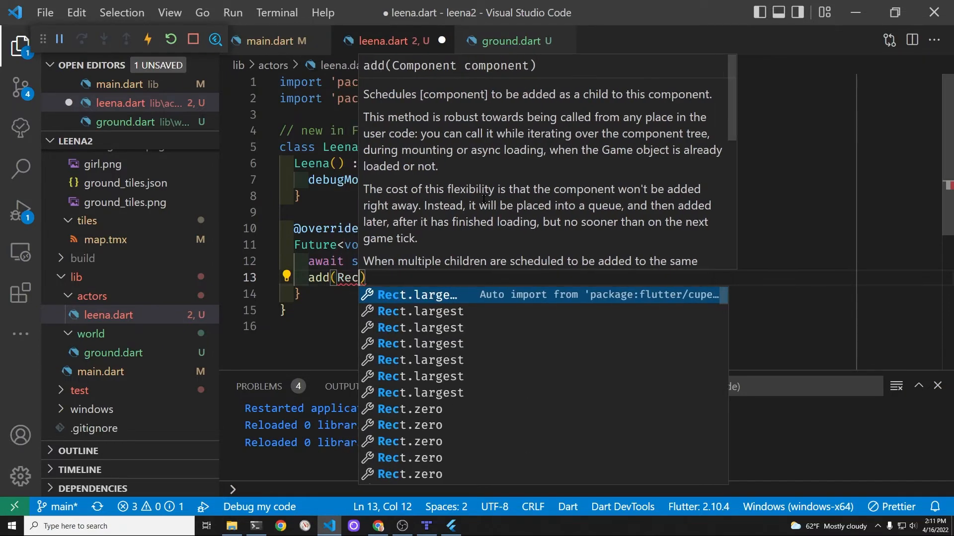
type("Hi")
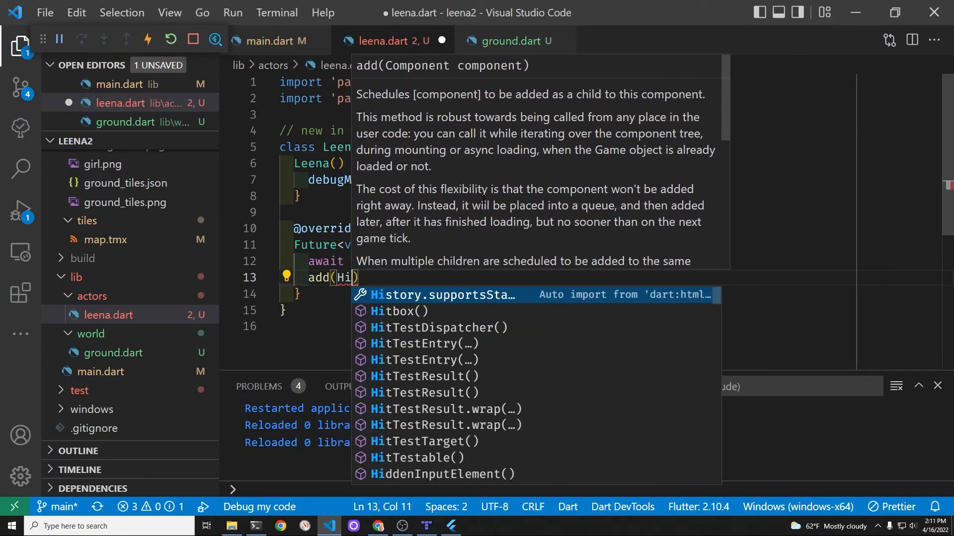
type("t")
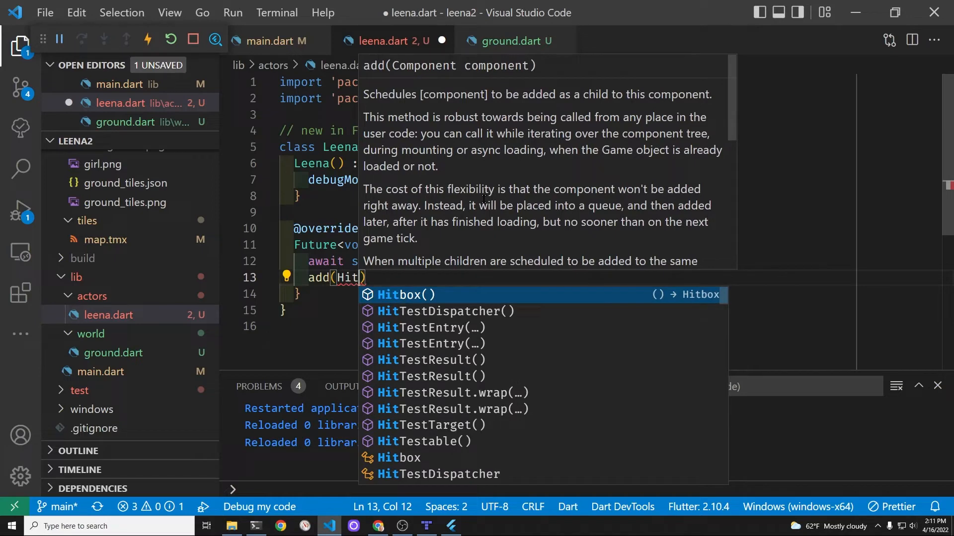
key("Backspace")
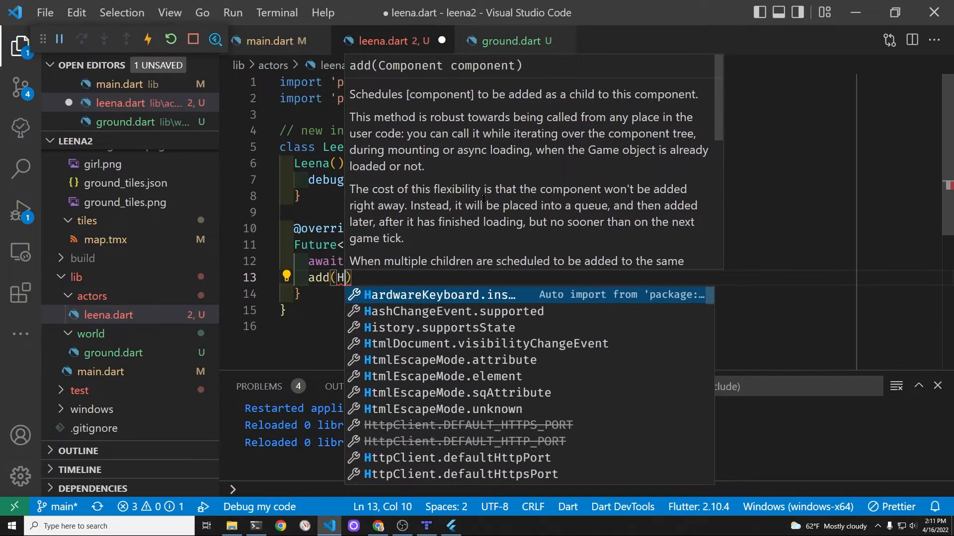
type("RectangleHitbox(")
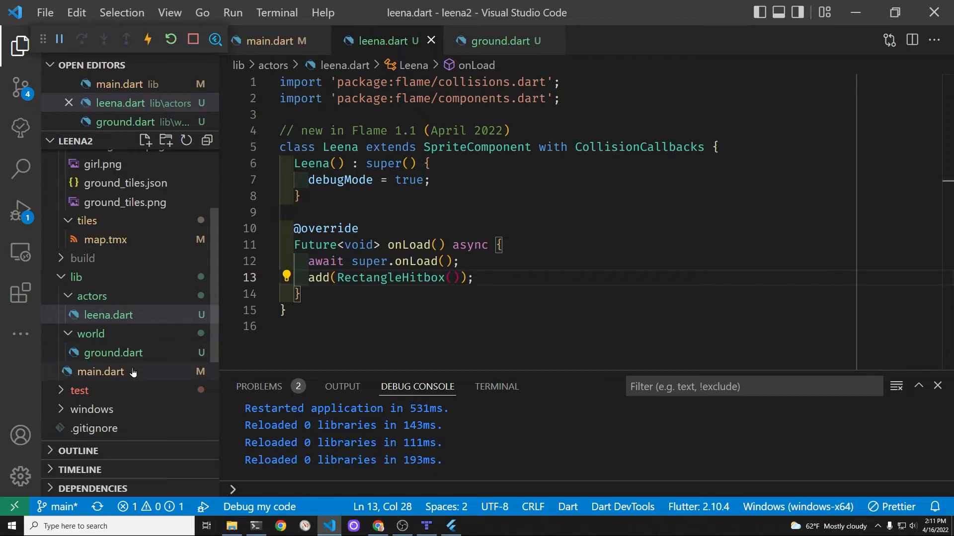
- In main.dart, change the leena field to Leena leena = Leena()
left_click(101, 372)
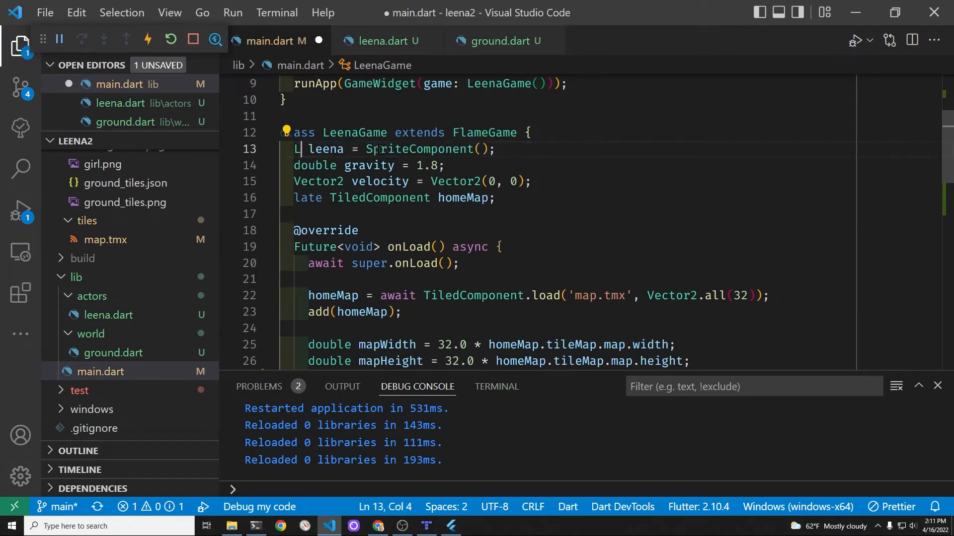
type("eena")
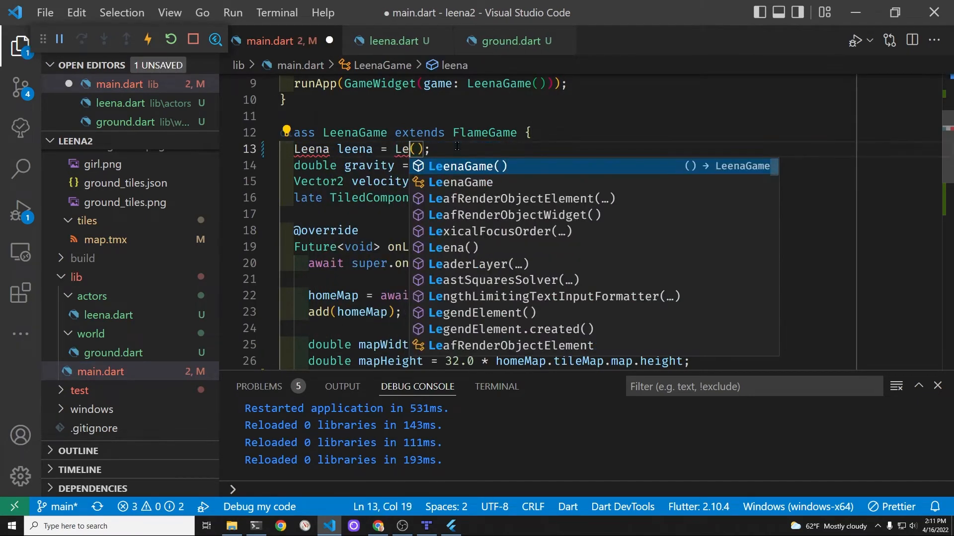
type("ena")
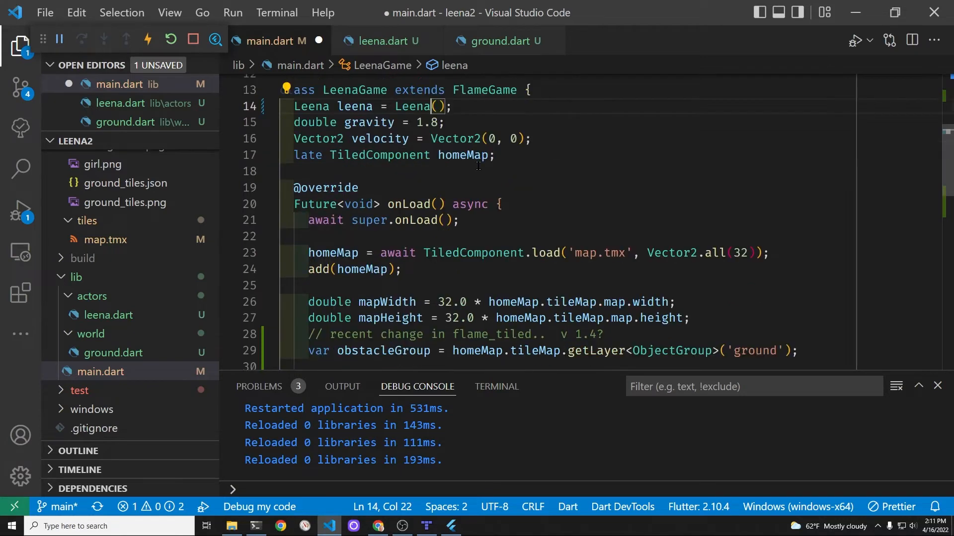
scroll("down", 3)
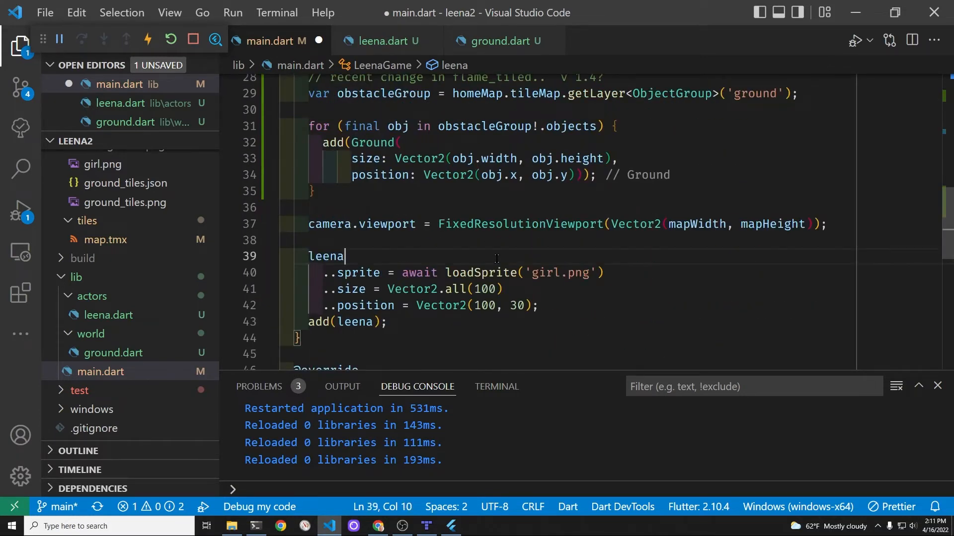
left_click(382, 41)
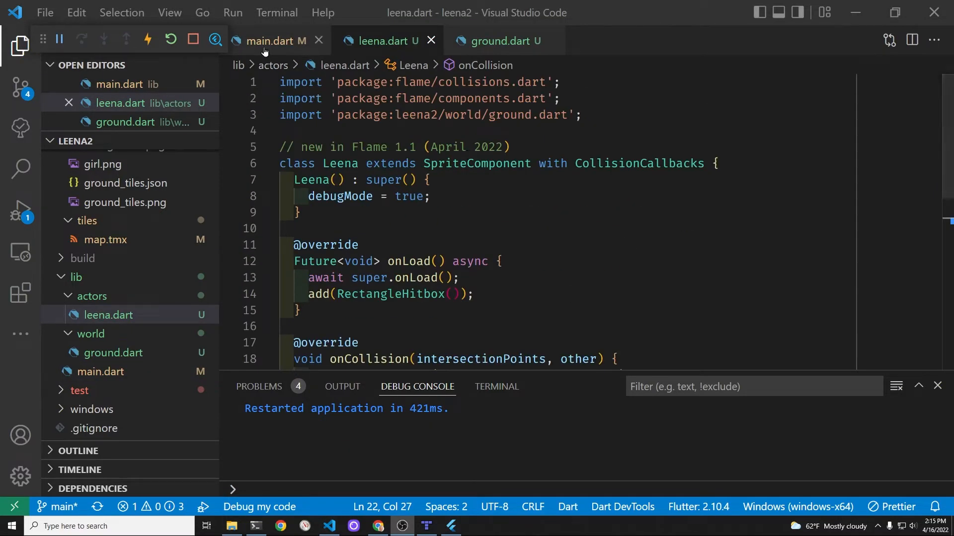
- Mix HasCollisionDetection into LeenaGame, pause the game, and view the Ground class
left_click(274, 40)
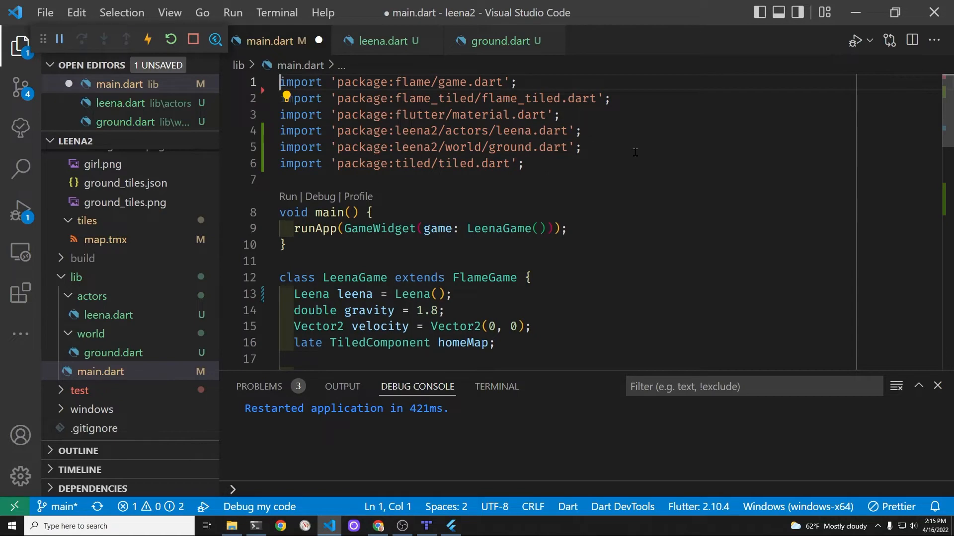
scroll("down", 3)
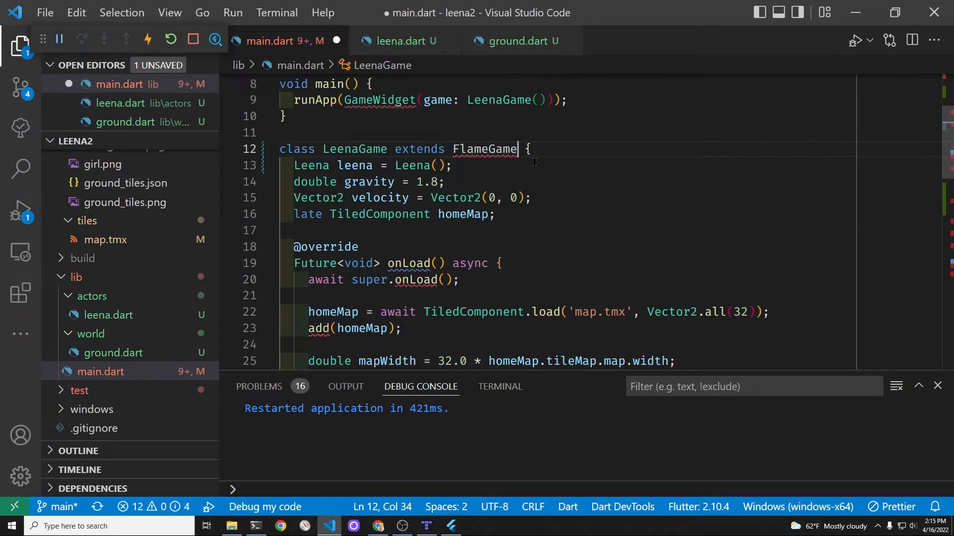
type("with HasCollisionDetection")
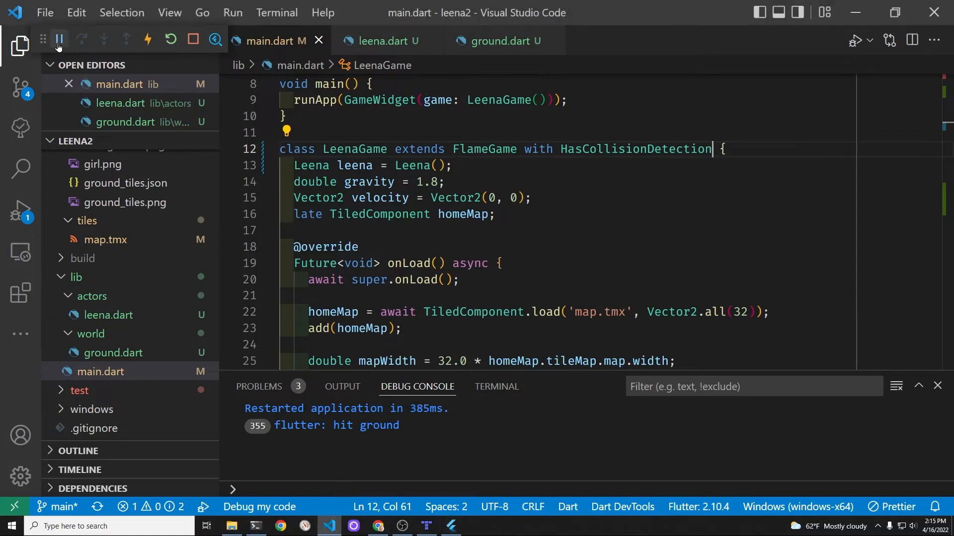
left_click(58, 40)
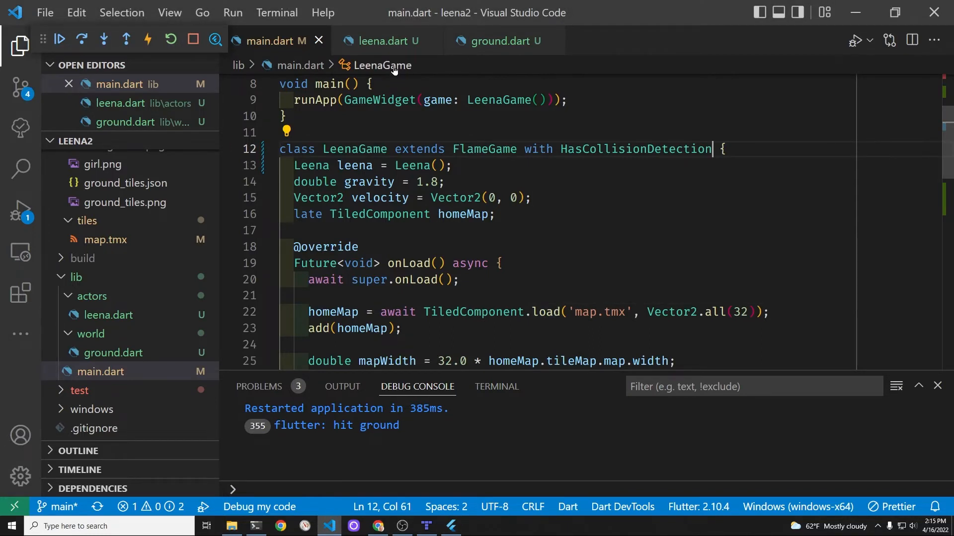
left_click(382, 41)
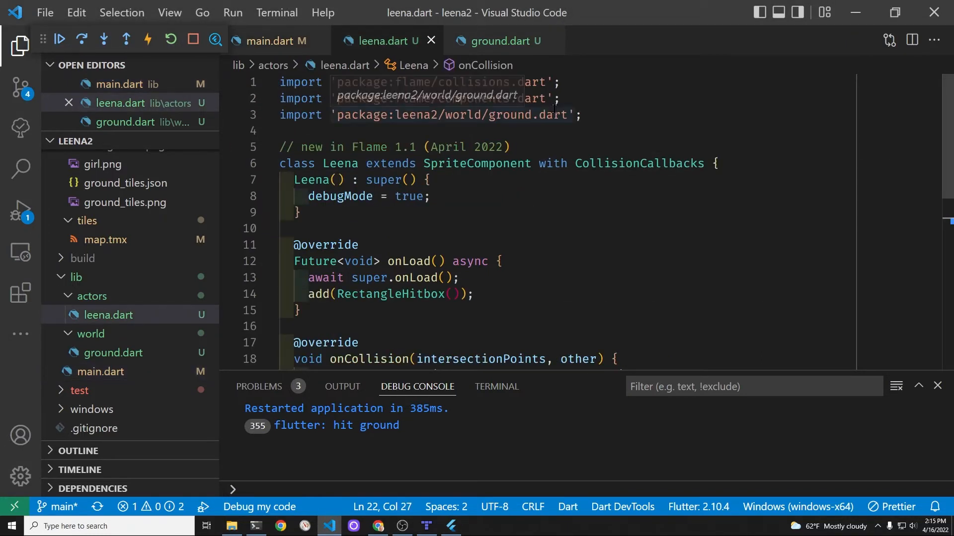
left_click(499, 41)
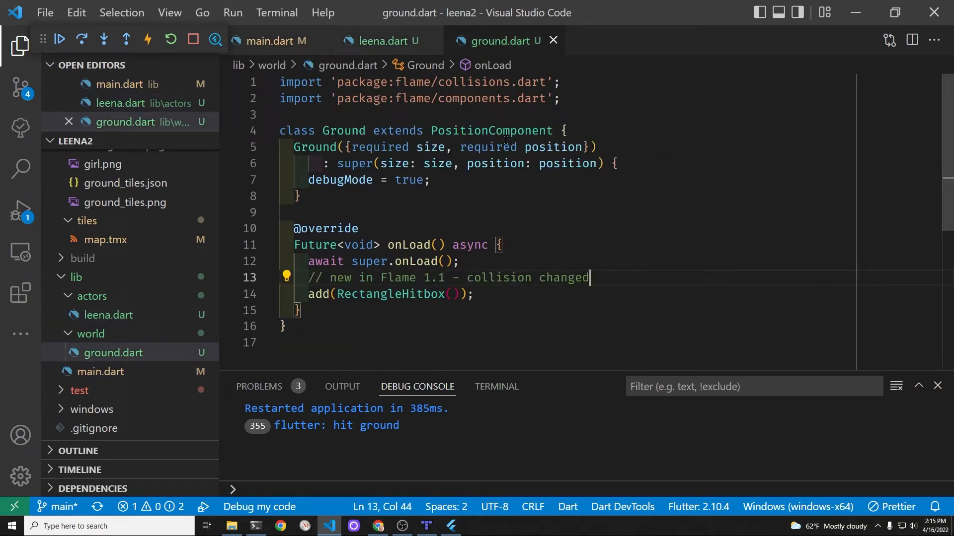
- Add HasGameRef<LeenaGame> after CollisionCallbacks in Leena, auto-importing main.dart
left_click(381, 40)
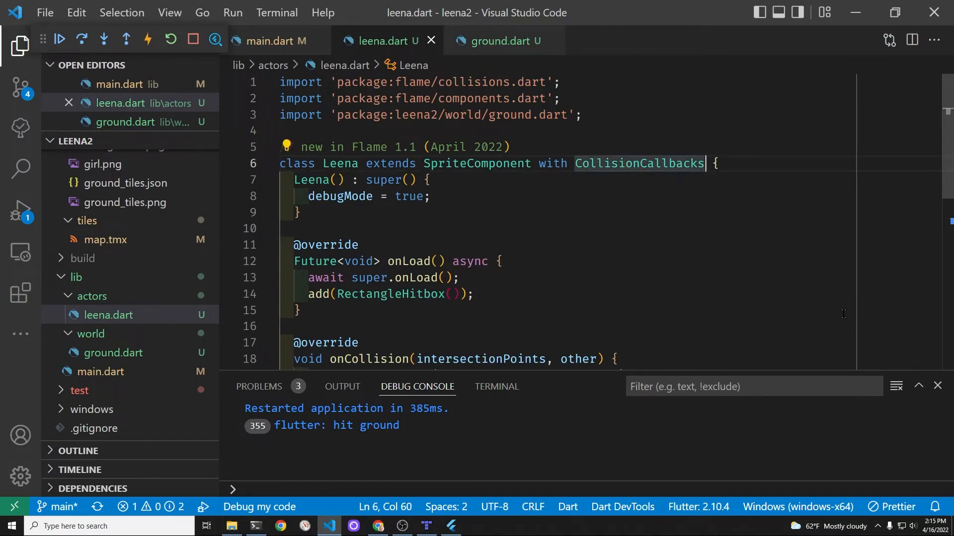
type(", with")
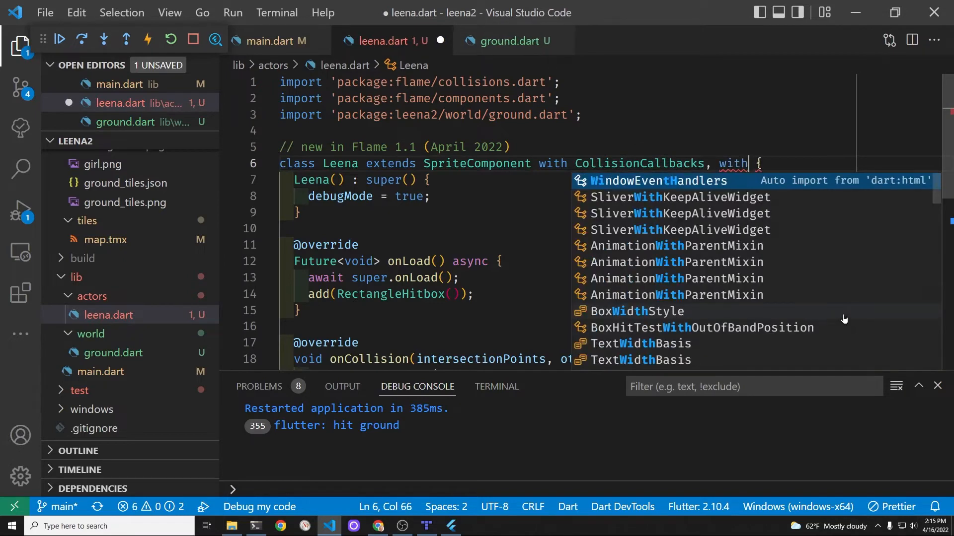
type("Gam")
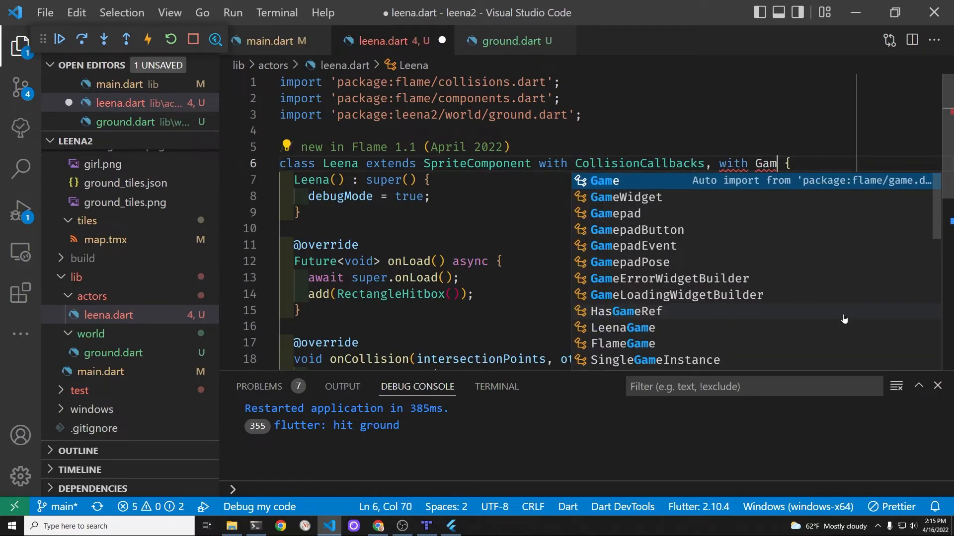
key("Down")
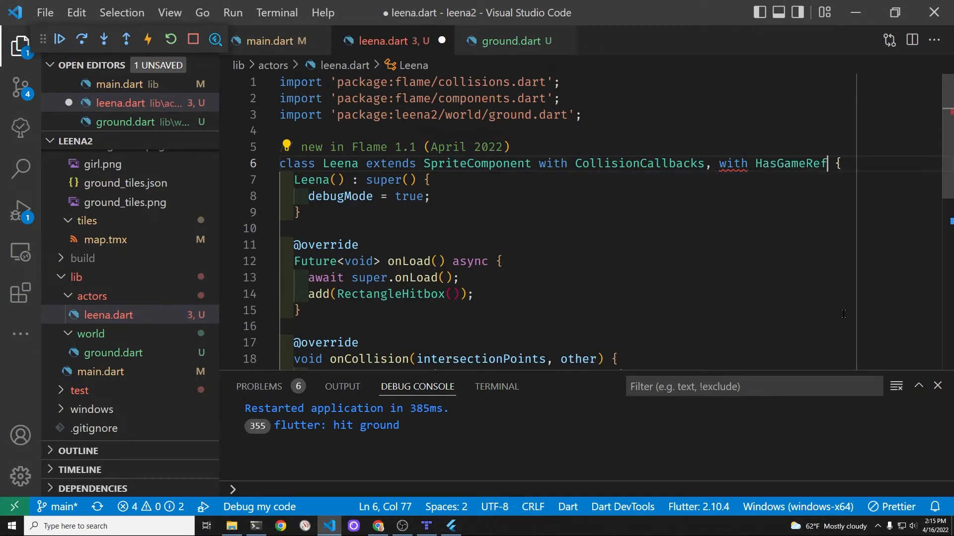
type("<L")
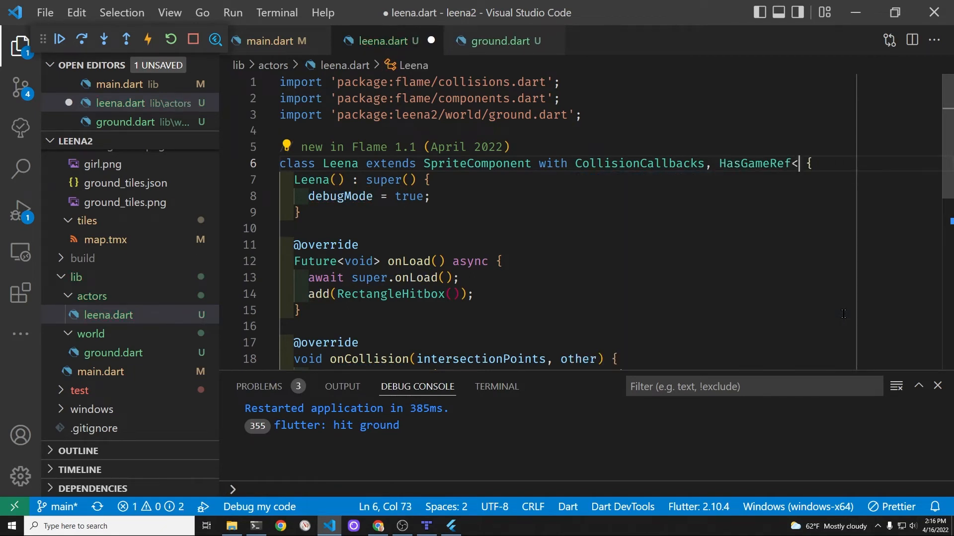
type("LeenaGame")
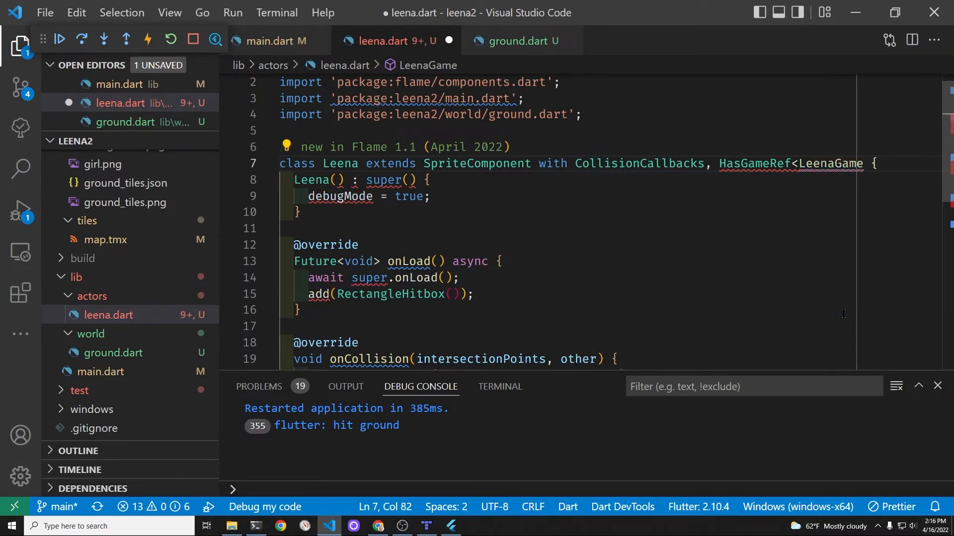
type(">")
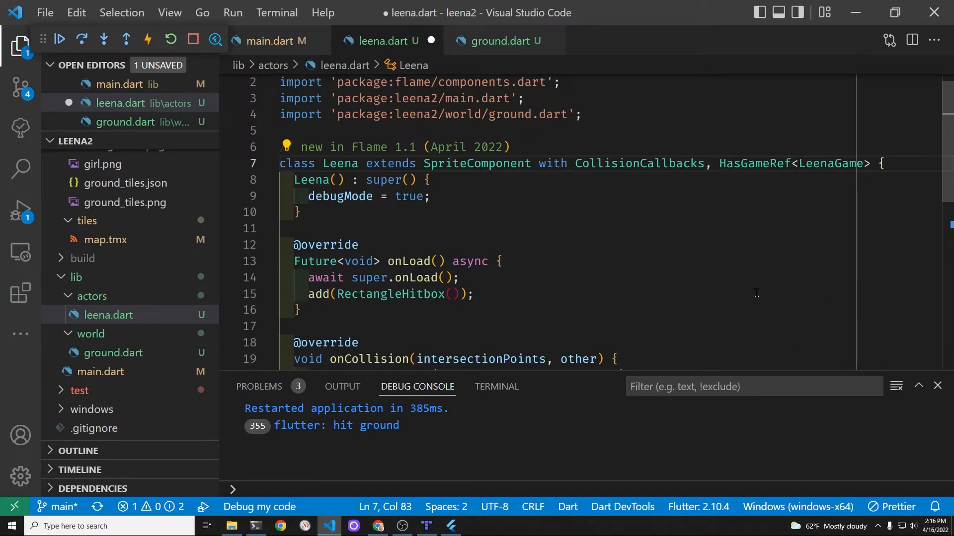
scroll("down", 3)
type("g")
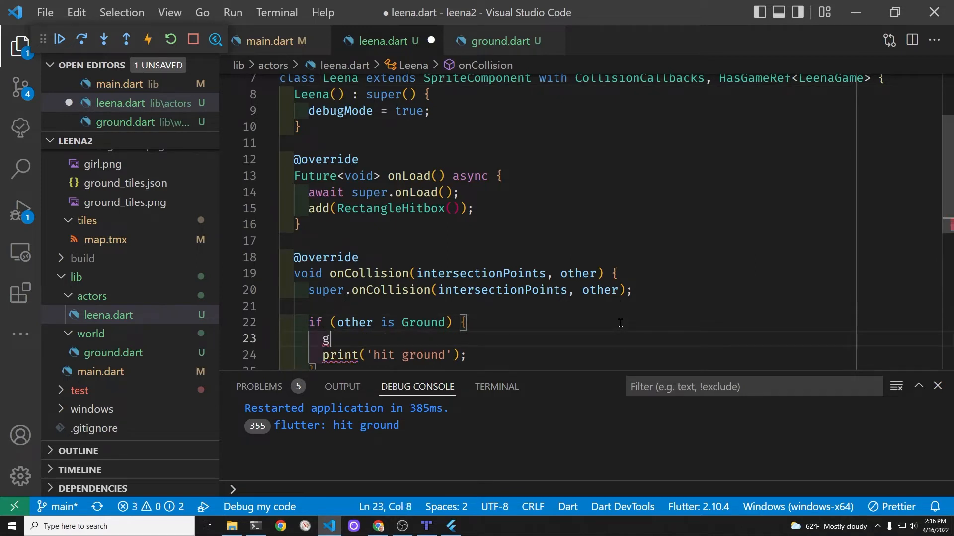
- Write 'gameRef.velocity.y = 0;' in the Ground collision branch, checking main.dart's variables
type("ameRef.")
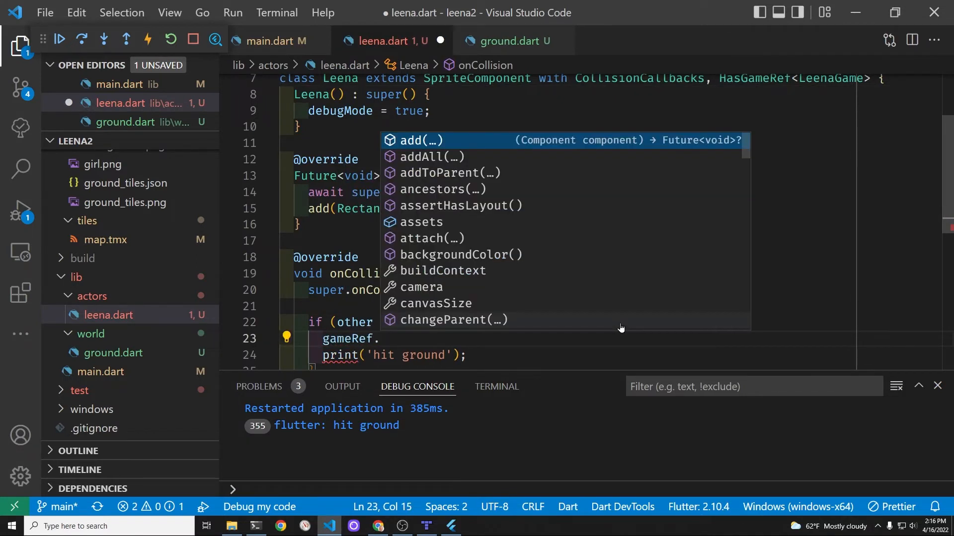
type("leena")
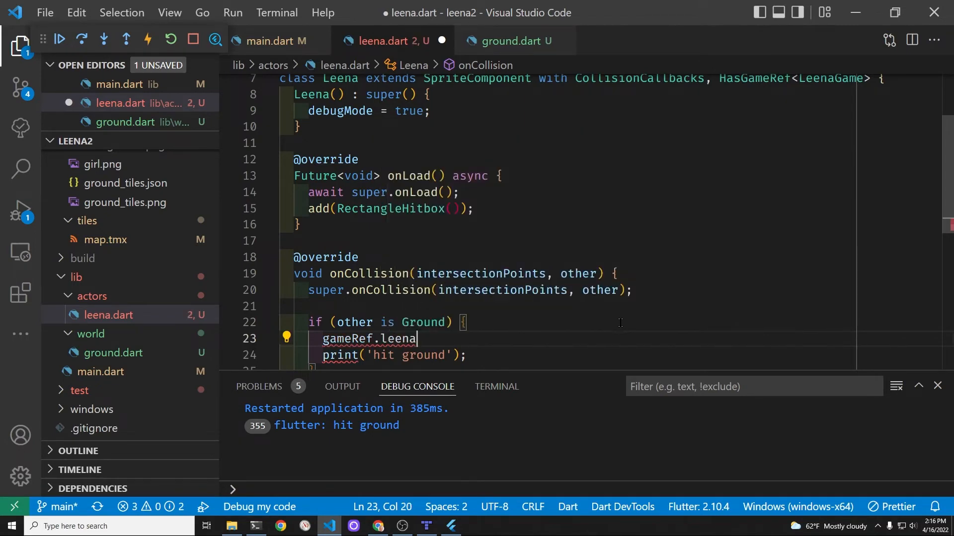
type(".")
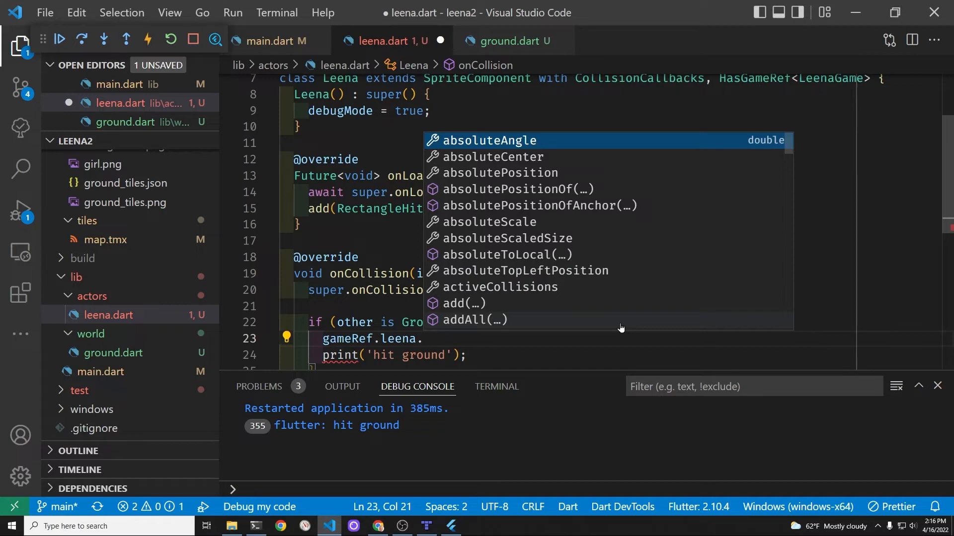
left_click(275, 41)
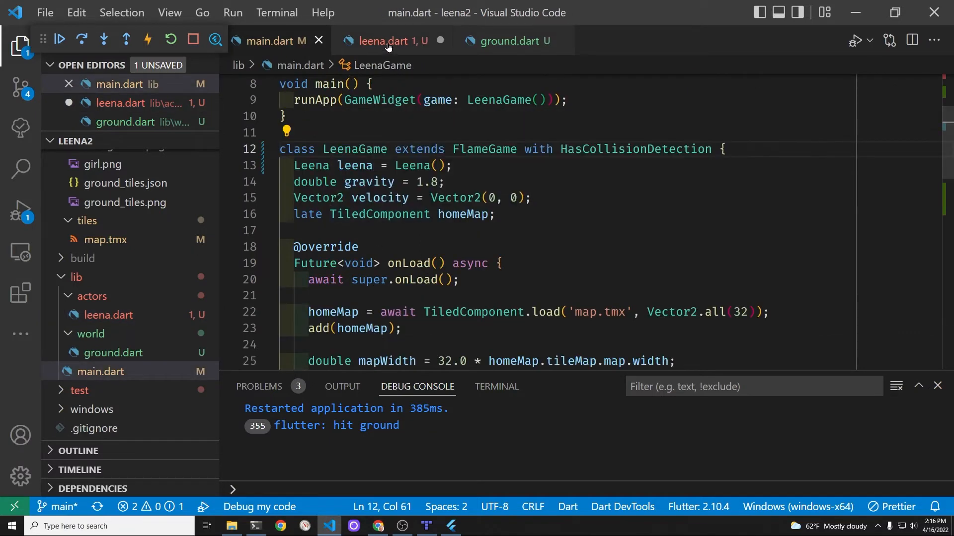
left_click(387, 41)
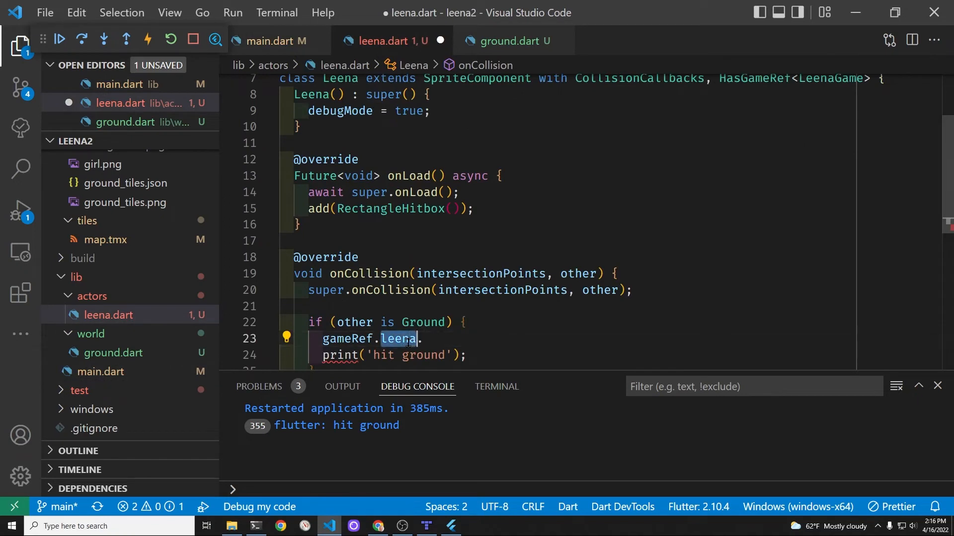
type("v")
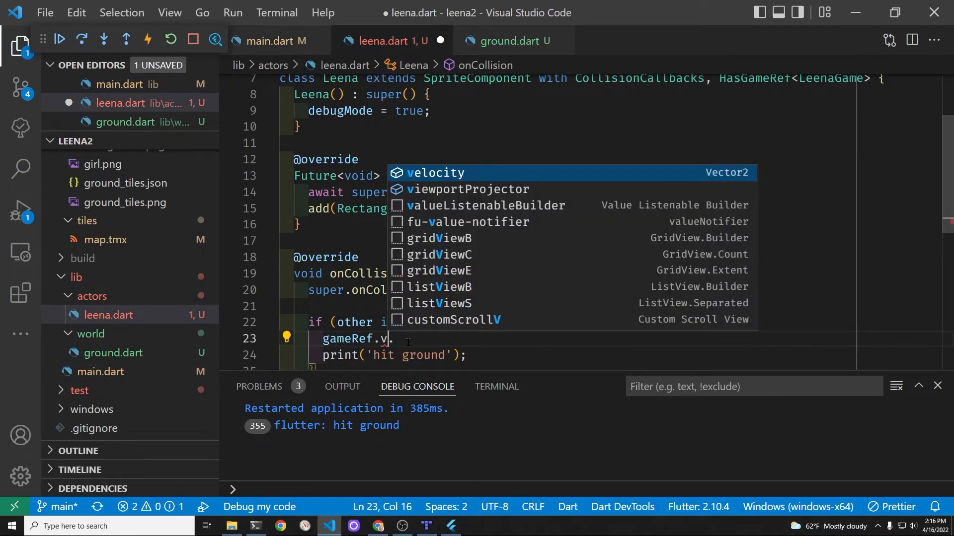
type("elocity.y")
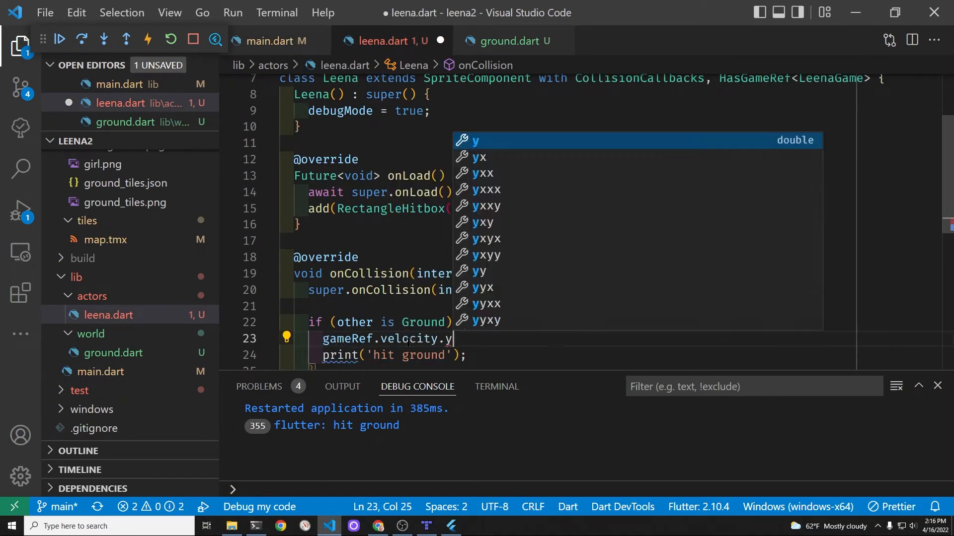
type("= 0;")
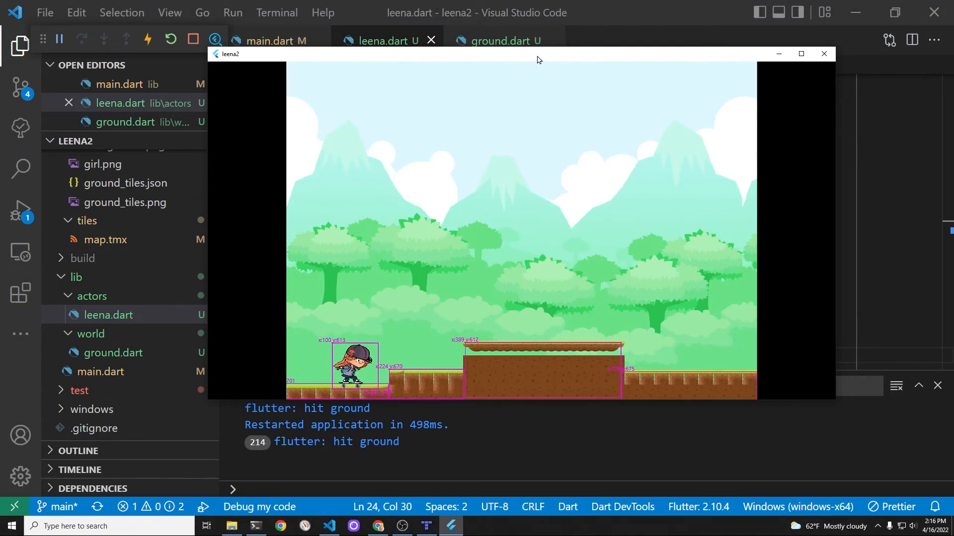
- Change Leena's starting x position in main.dart to 200 and restart the game
left_click(823, 54)
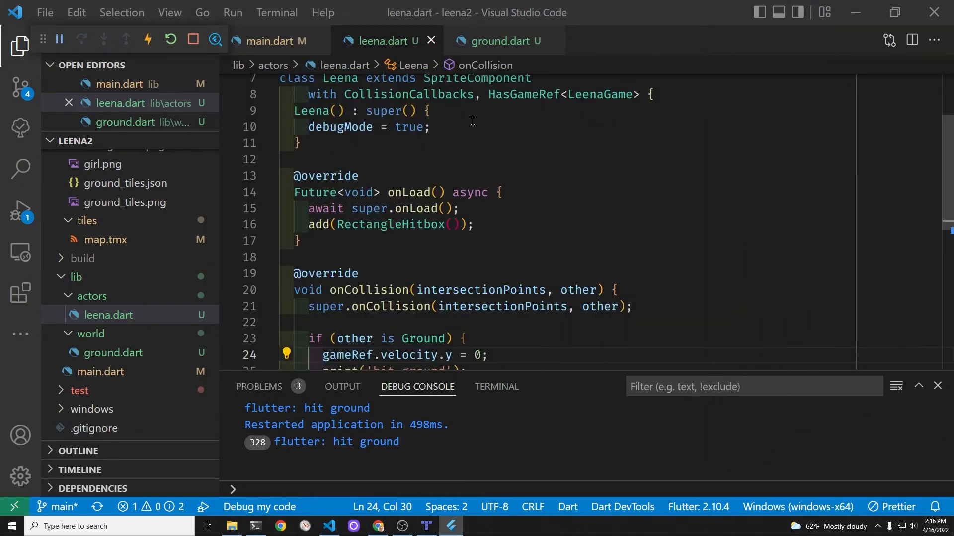
left_click(274, 41)
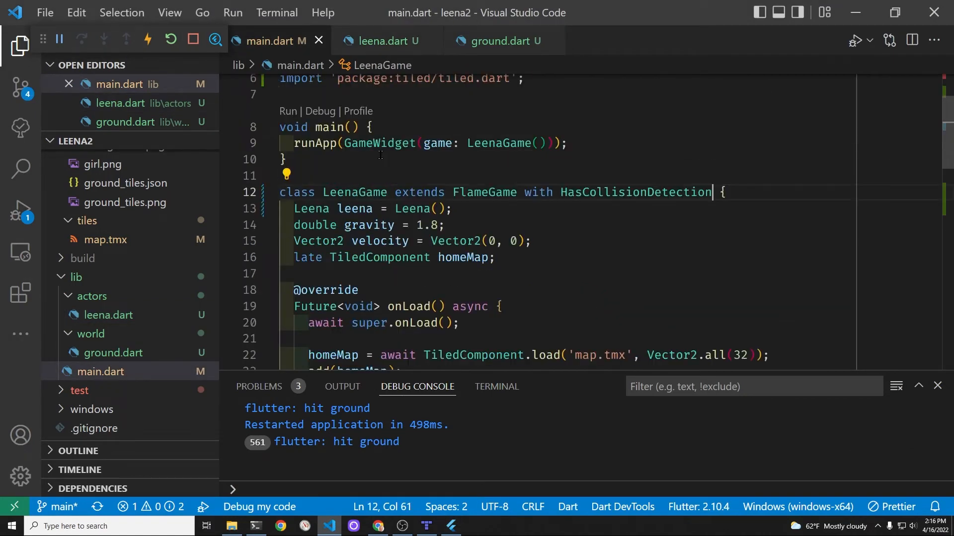
scroll("down", 3)
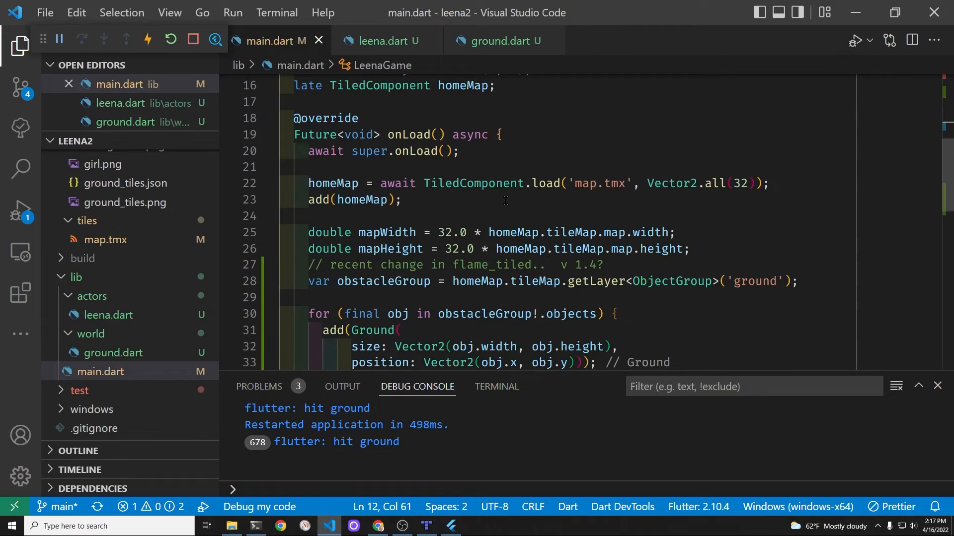
scroll("down", 3)
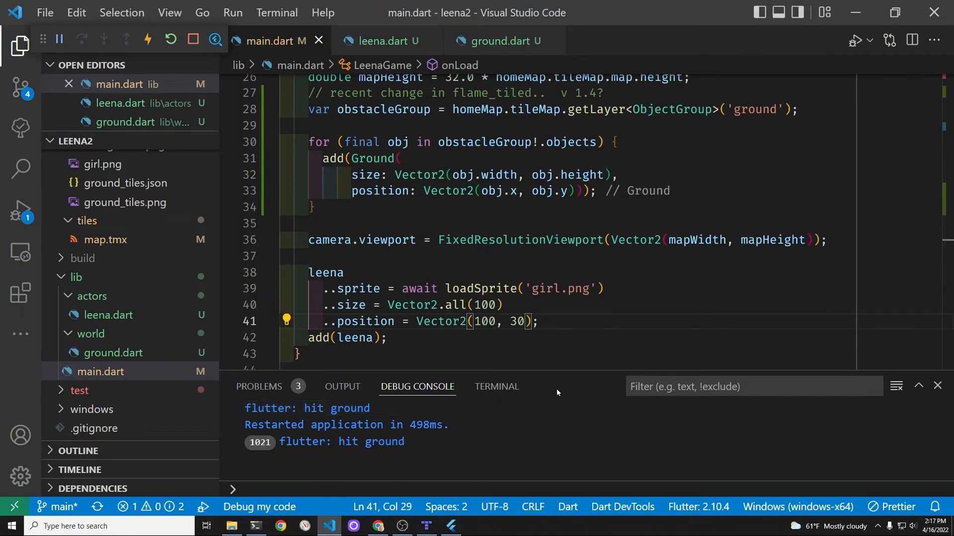
key("Backspace")
type("2")
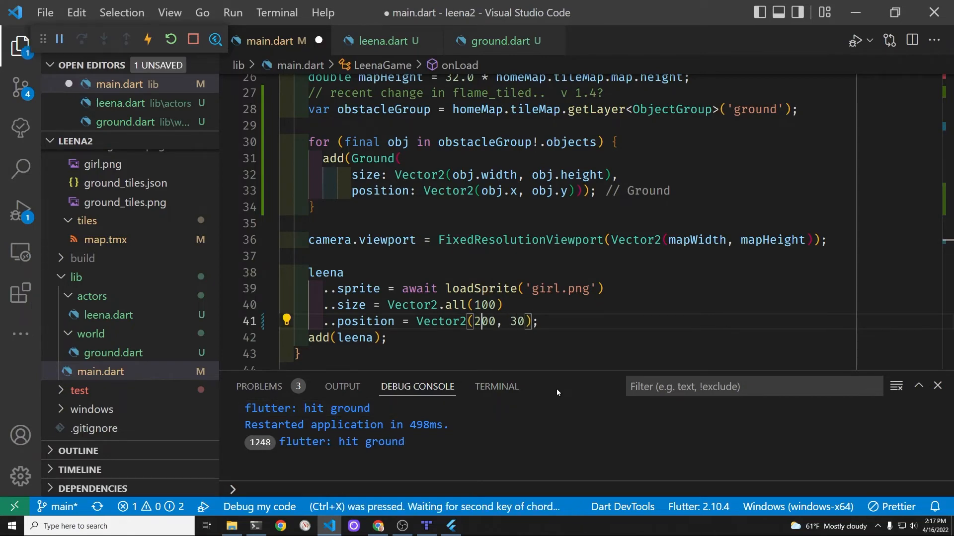
left_click(170, 40)
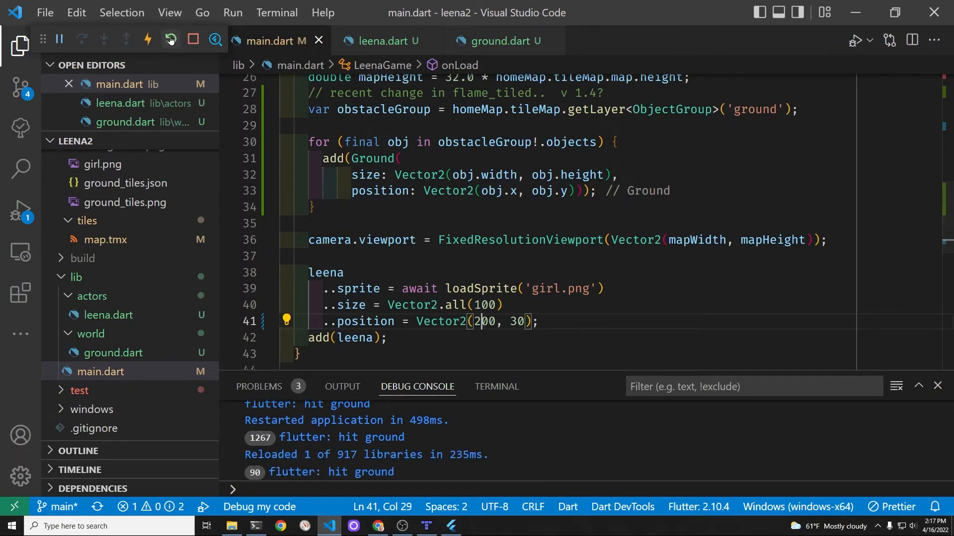
left_click(170, 38)
type("3")
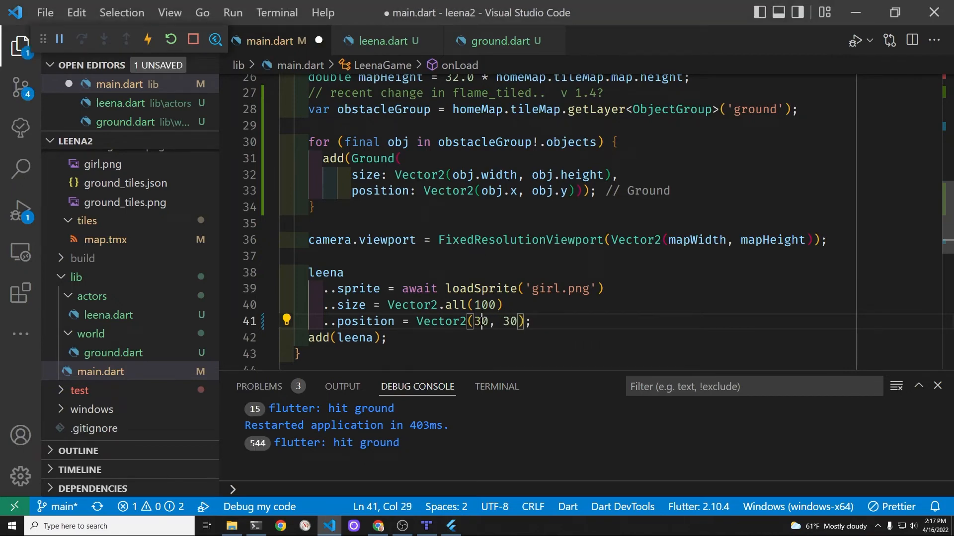
- Try Leena's start x at 500, then replace 350 with 800, restarting the game
type("500")
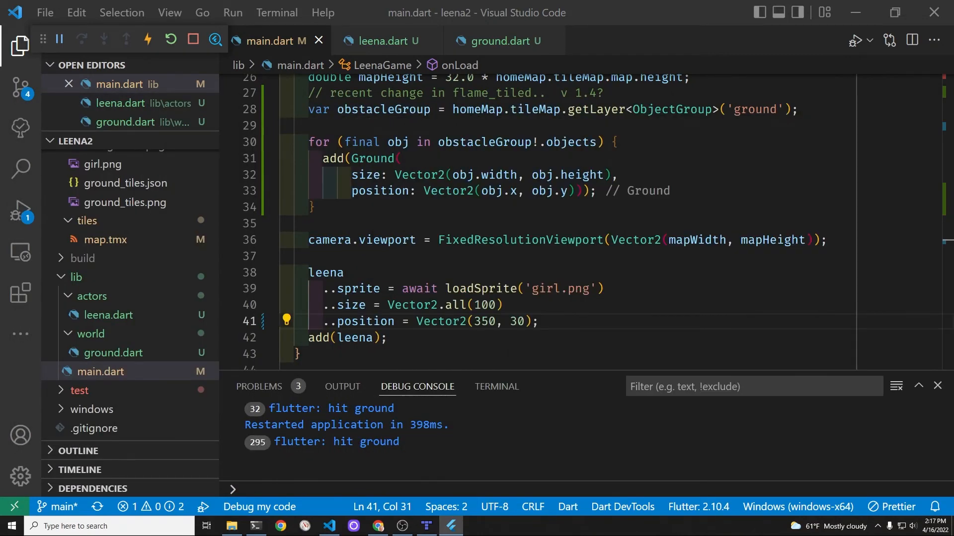
double_click(483, 321)
type("80")
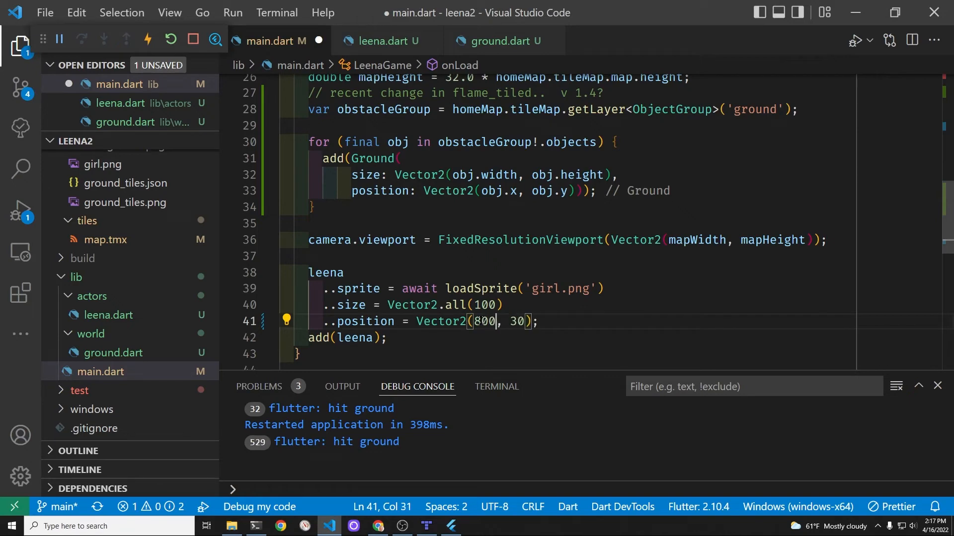
left_click(170, 39)
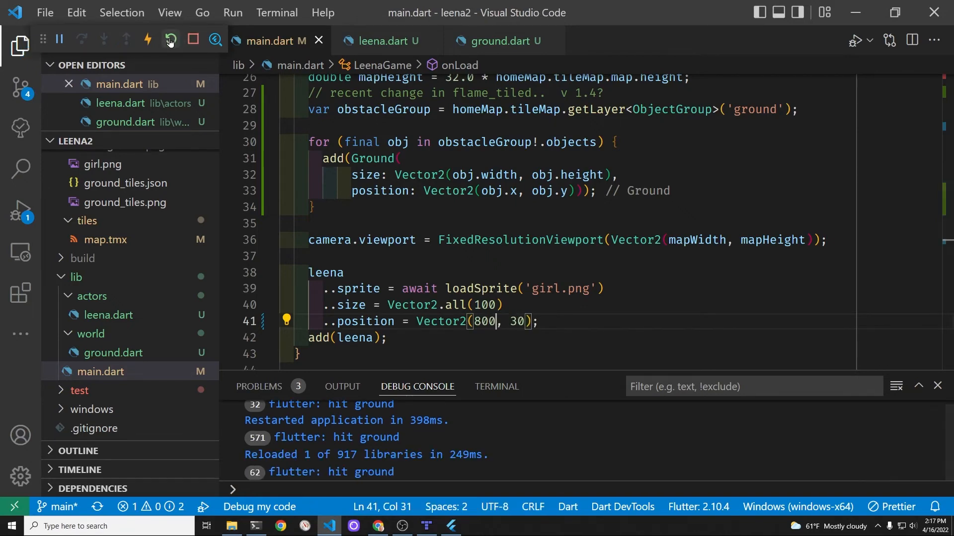
left_click(170, 39)
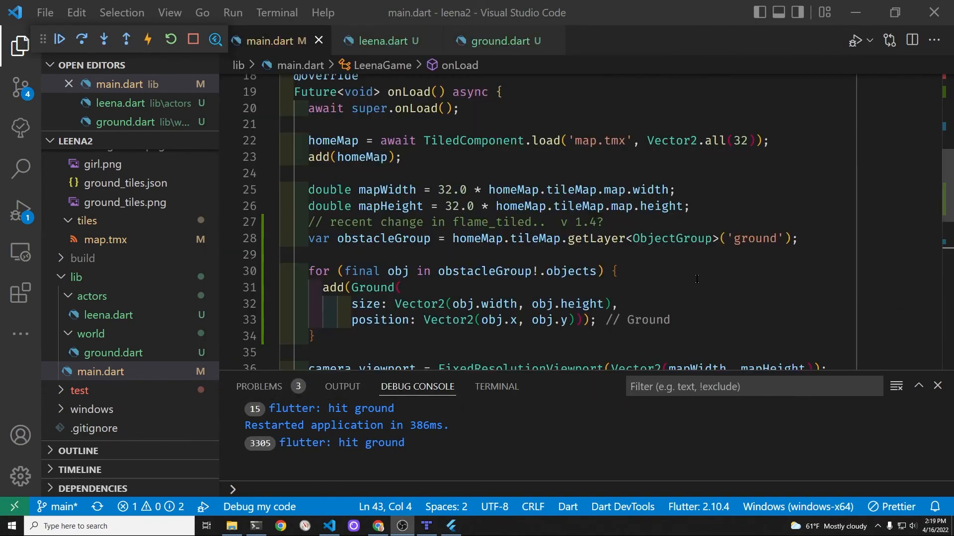
- Declare 'bool onGround = false;' in Leena and set onGround true on hitting Ground
left_click(382, 41)
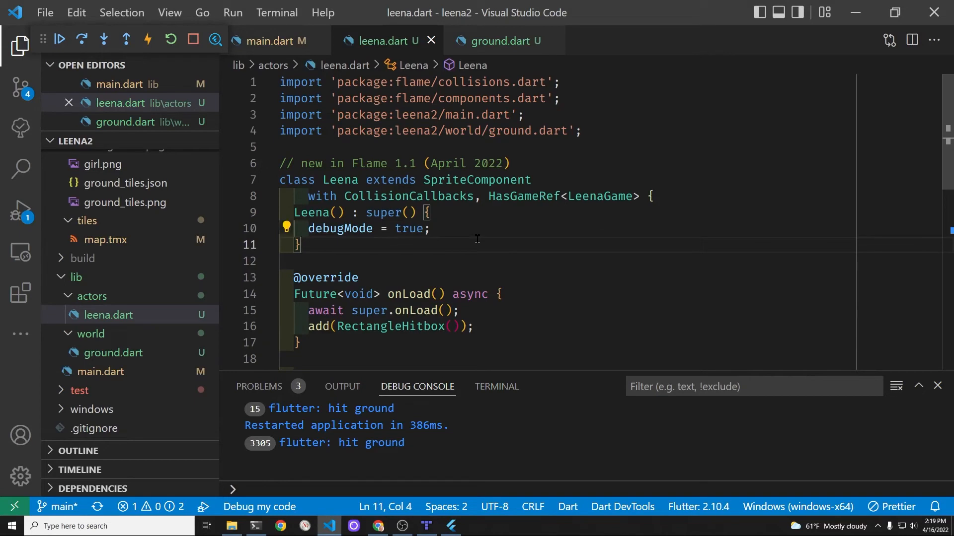
type("bool")
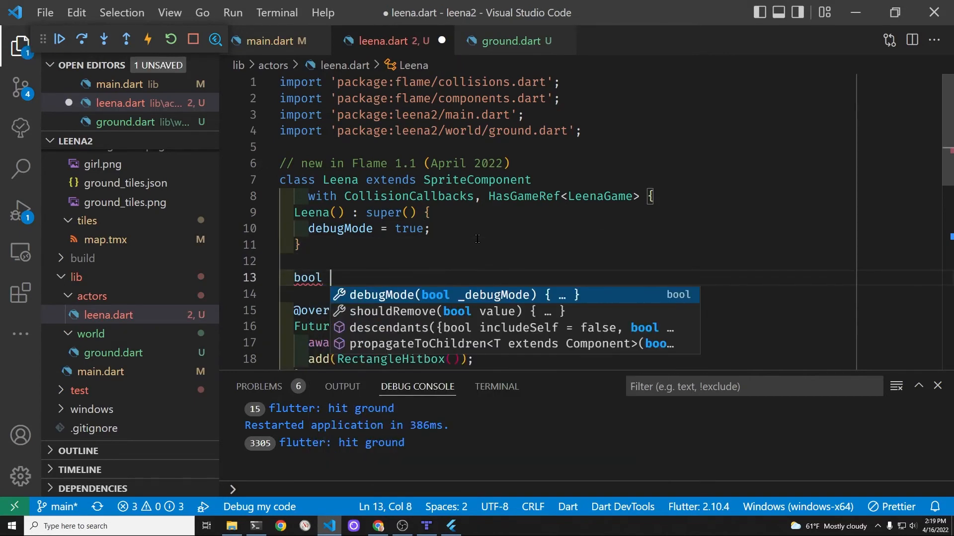
type("onGround =")
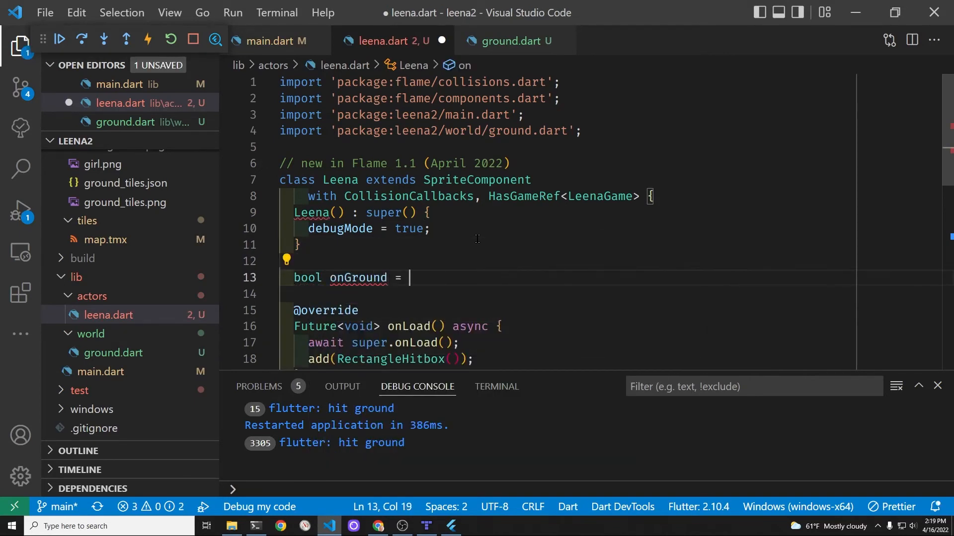
type("false;")
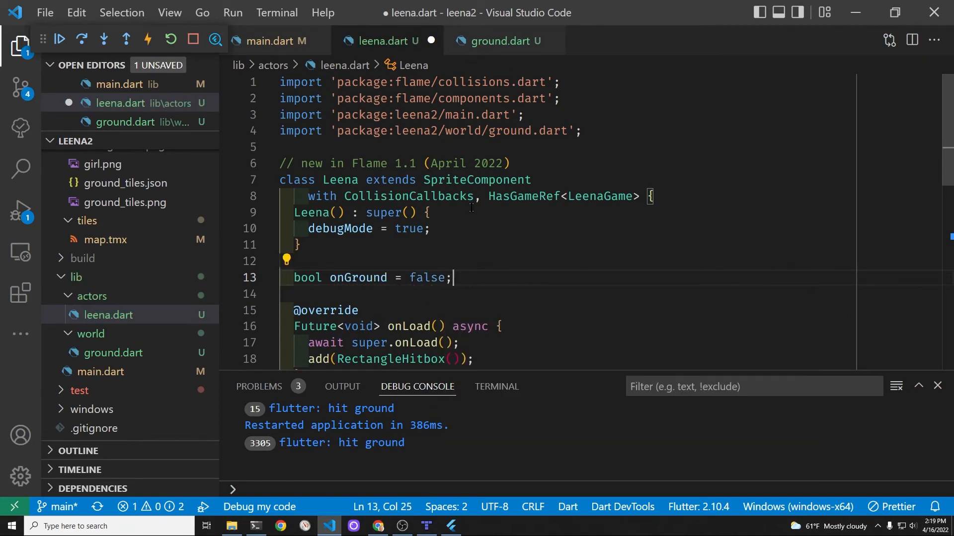
scroll("down", 3)
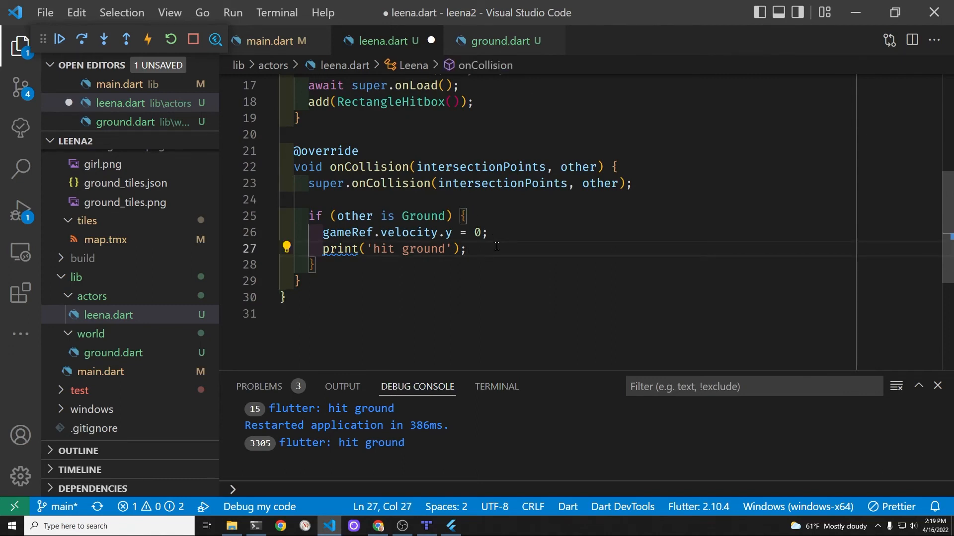
type("onGround = true;")
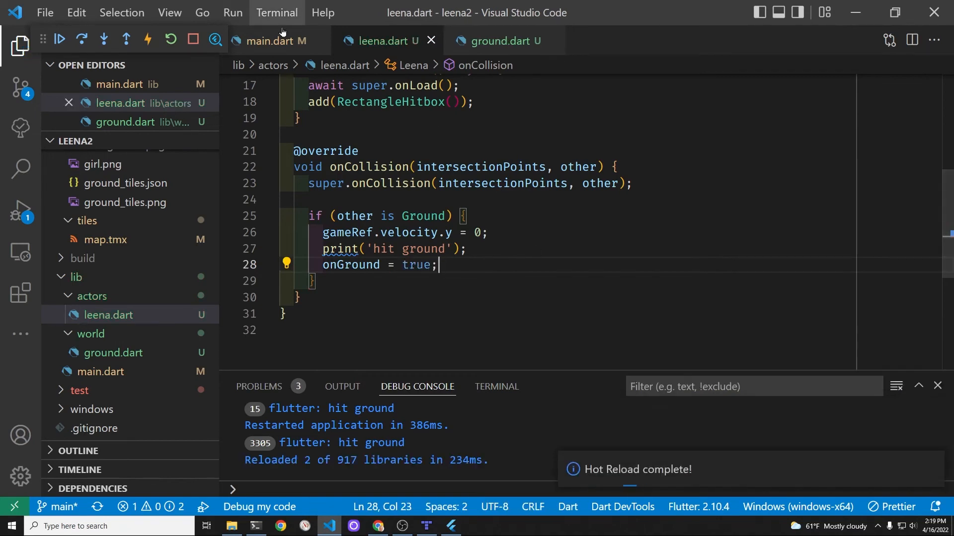
left_click(274, 40)
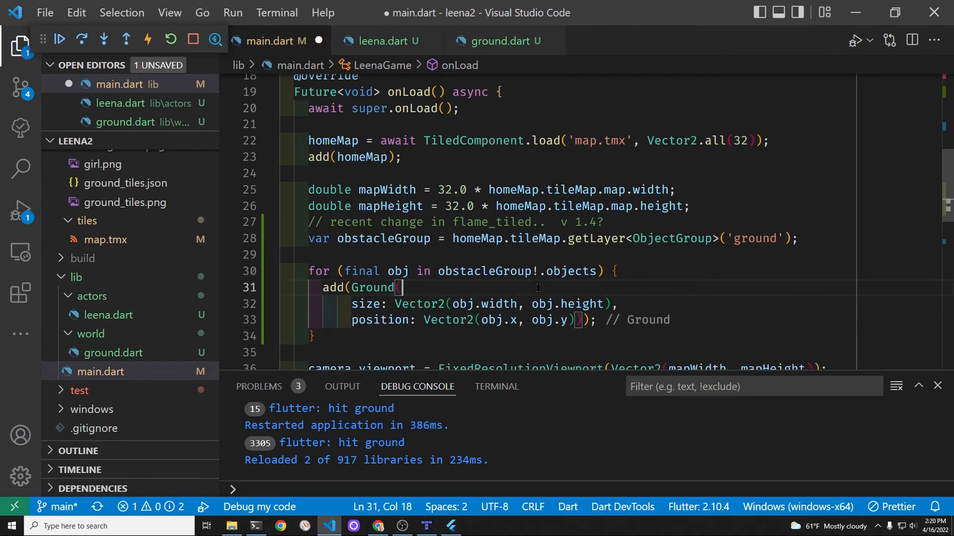
- Replace the gravity condition in update with !leena.onGround
scroll("down", 3)
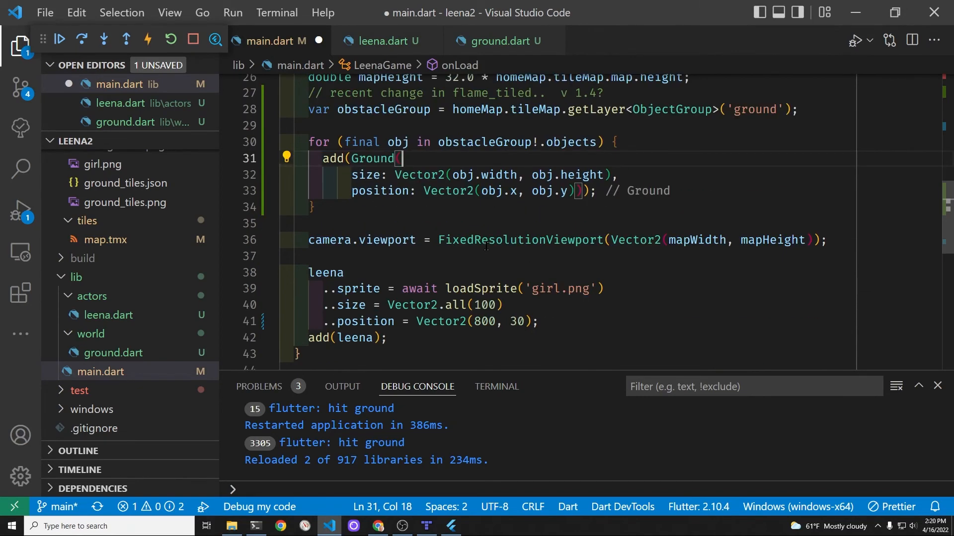
scroll("down", 3)
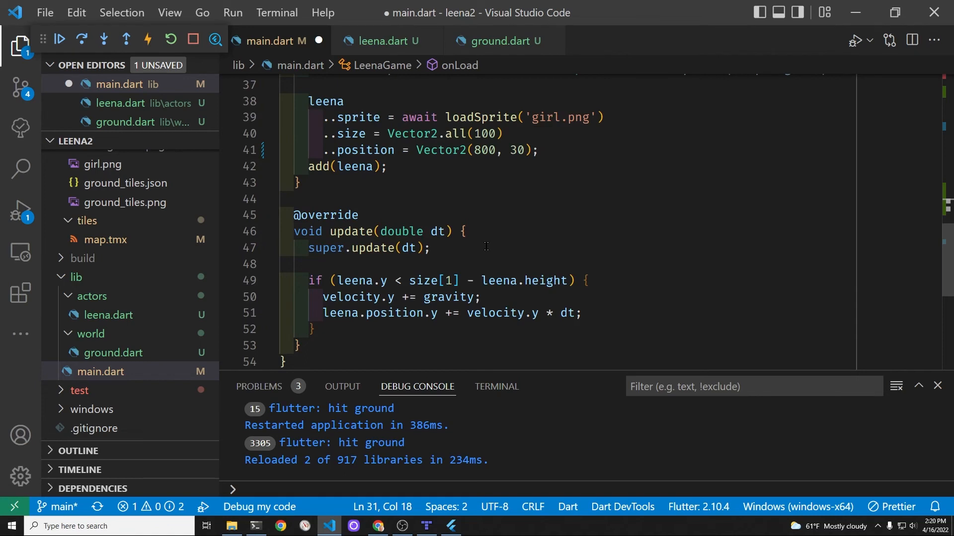
mouse_move(541, 271)
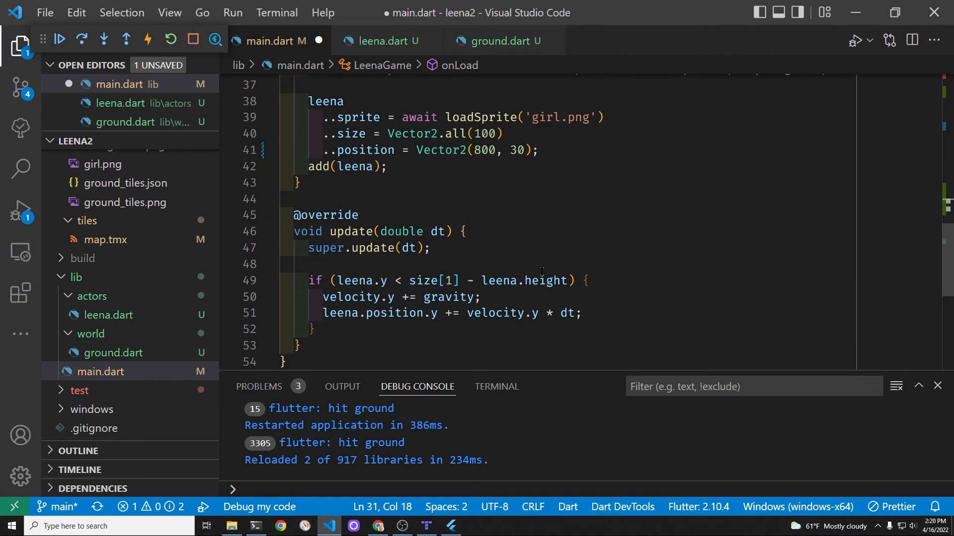
left_click_drag(341, 280, 566, 280)
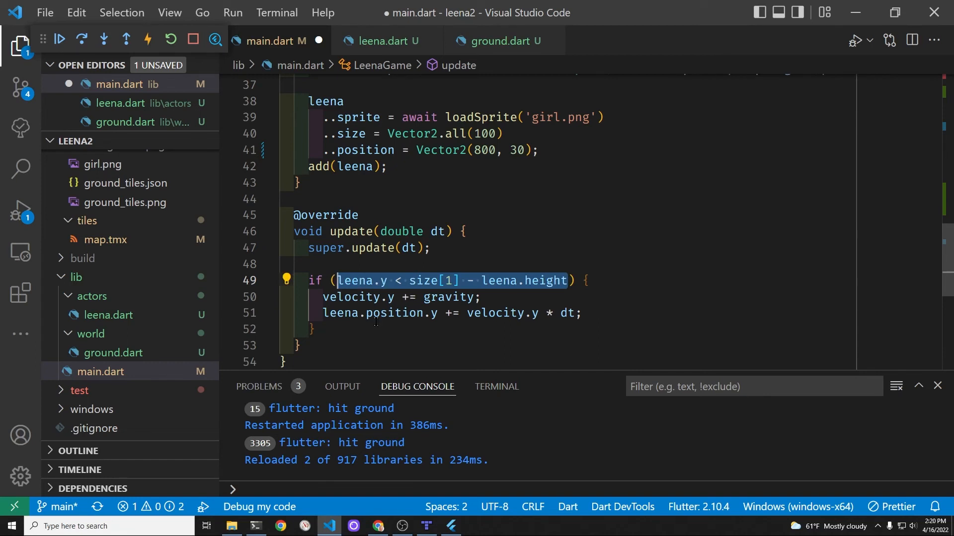
type("!l) {")
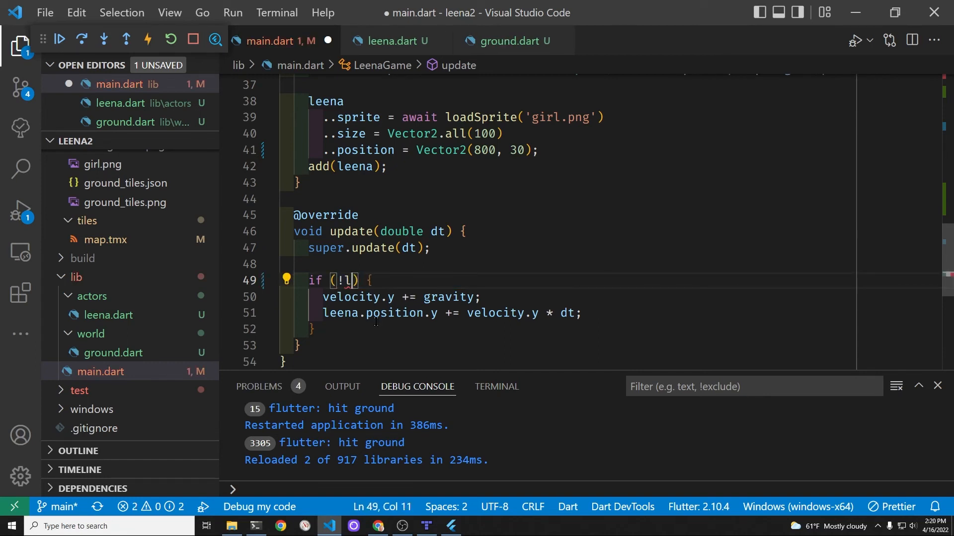
type("eena.o")
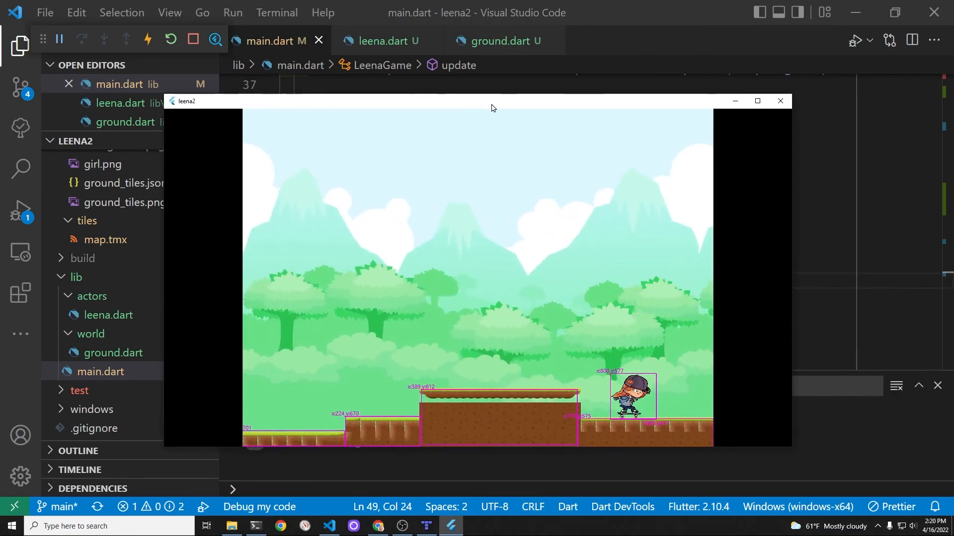
mouse_move(629, 426)
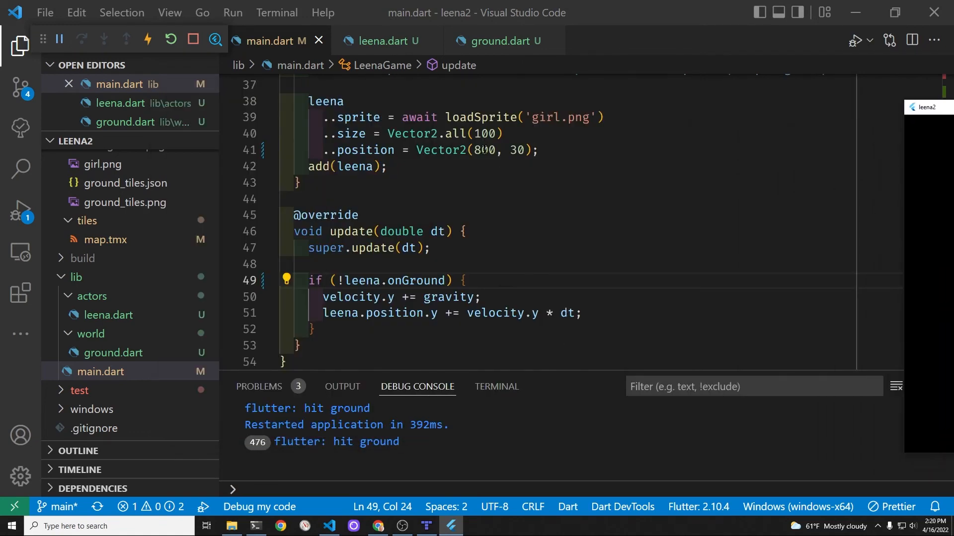
- Change Leena's starting position to Vector2(300, 30)
type("100")
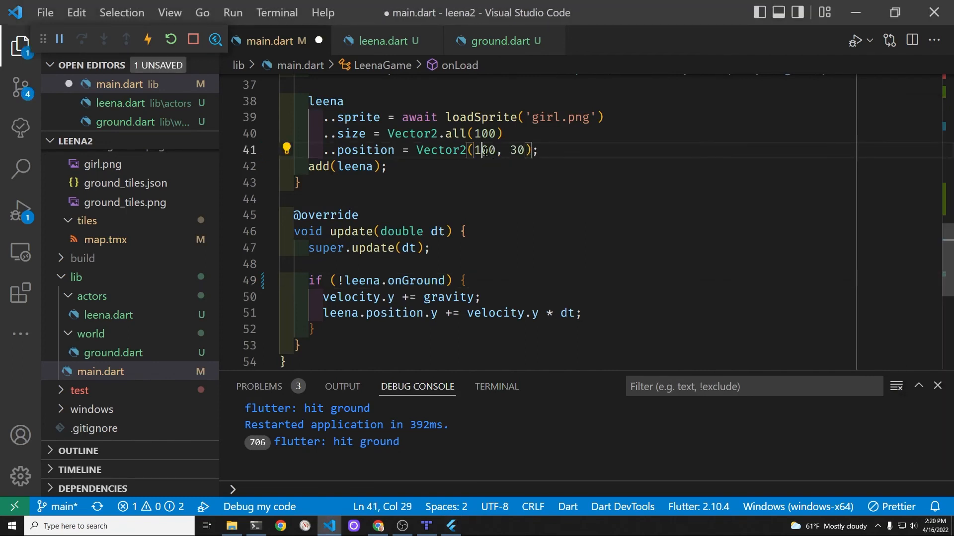
key("Backspace")
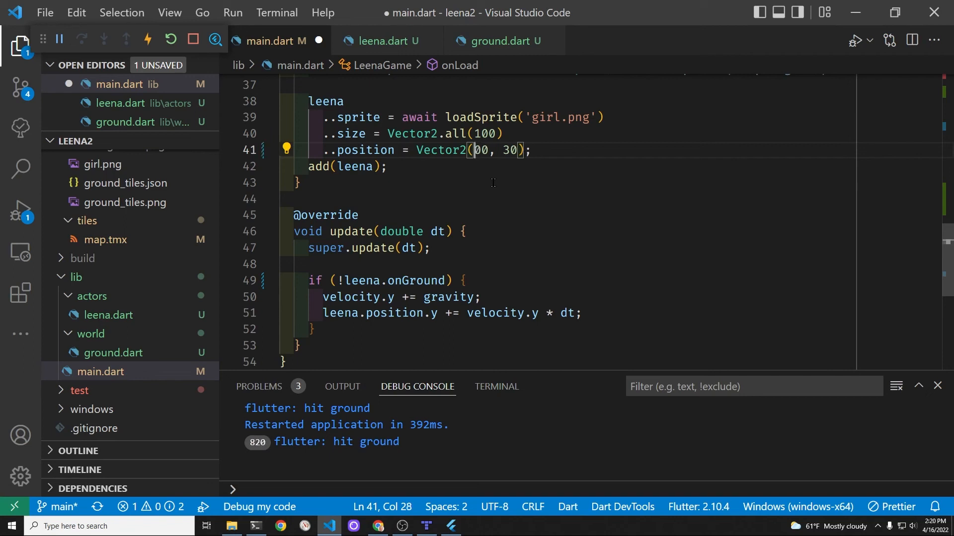
type("3")
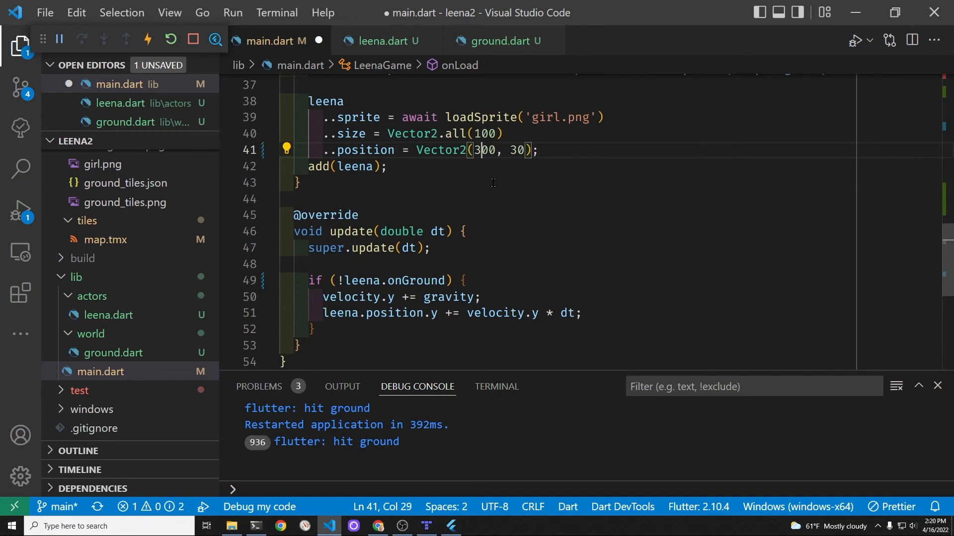
key("ctrl+x")
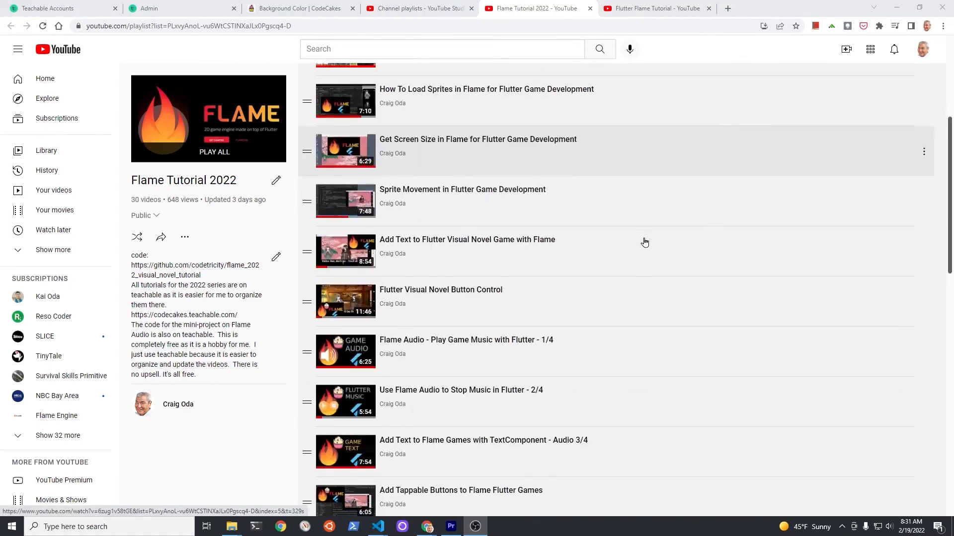
- Switch to the CodeCakes Flame course Background Color lecture and scroll its lesson list
left_click(657, 8)
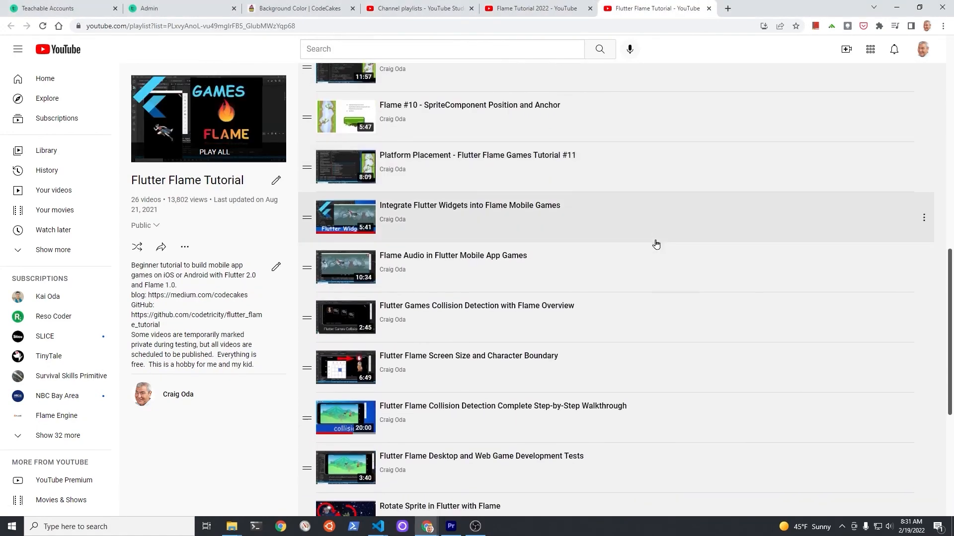
left_click(298, 8)
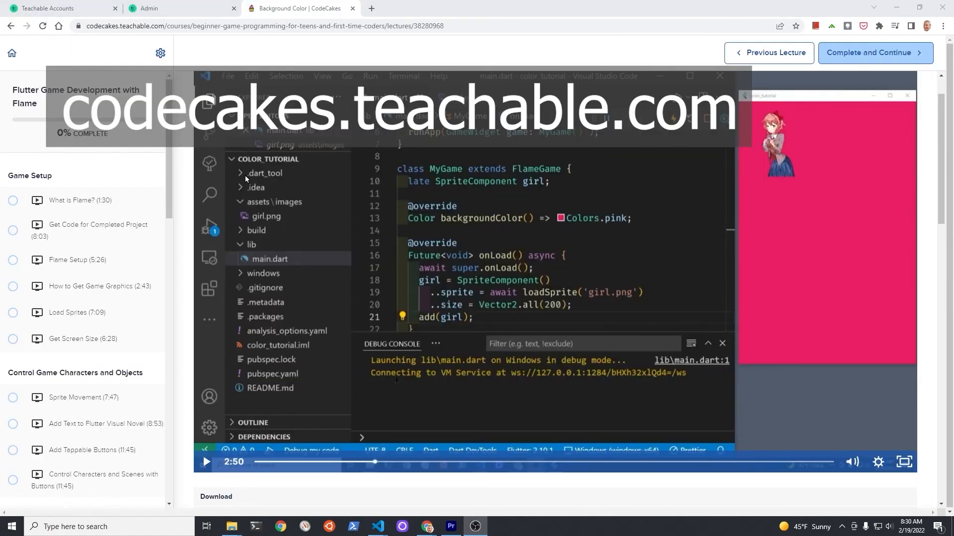
left_click(206, 461)
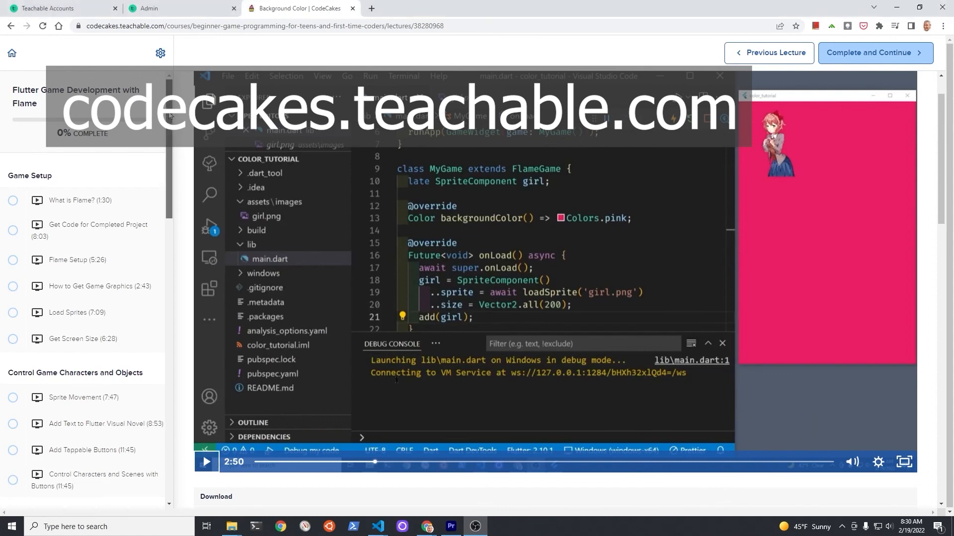
scroll("down", 3)
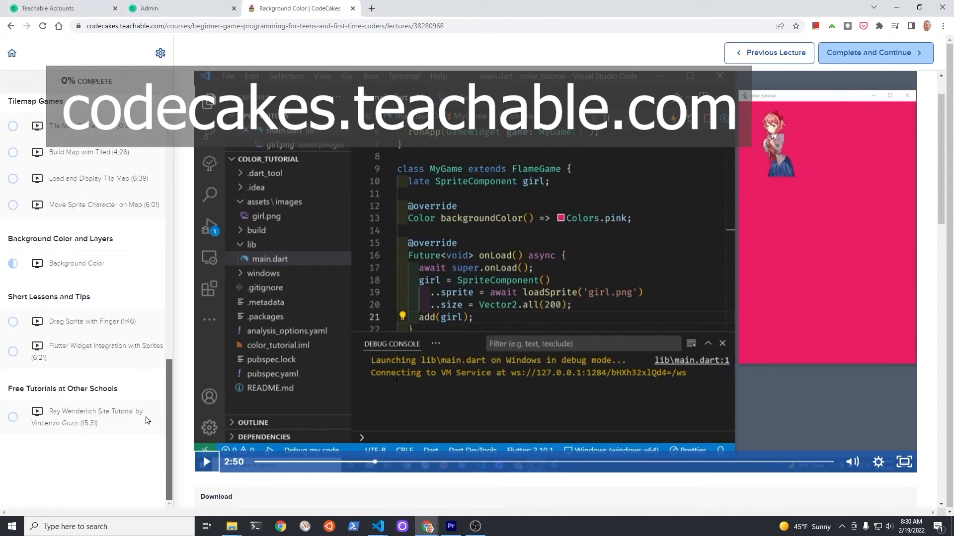